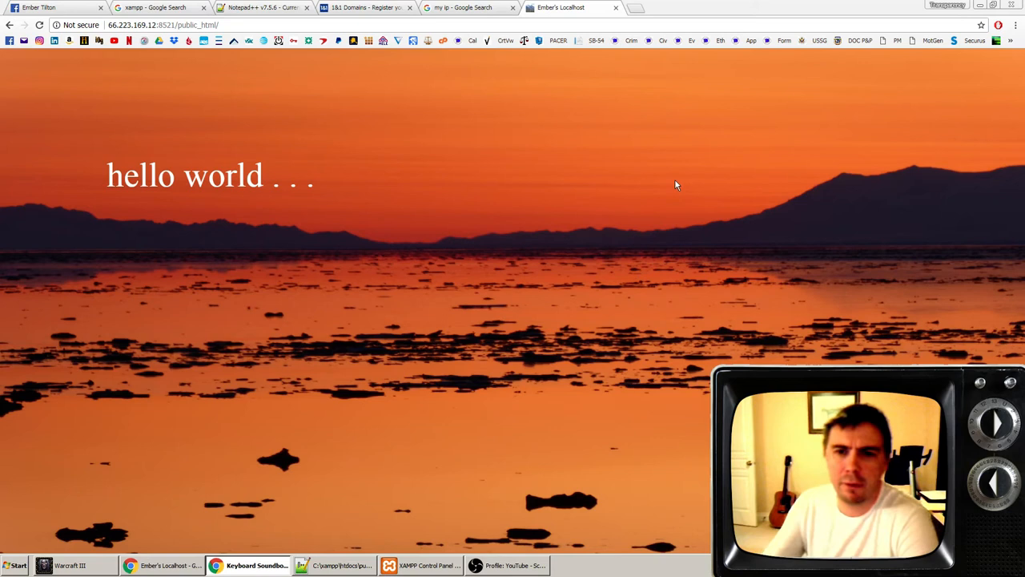
mouse_move(669, 147)
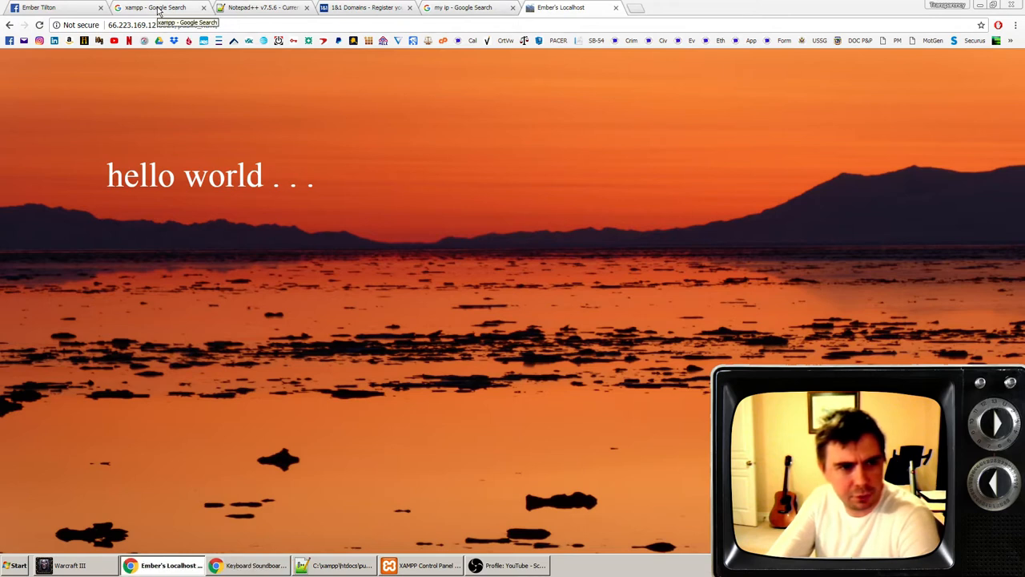
- Search Google for xampp and open the apachefriends.org Download sitelink
left_click(161, 7)
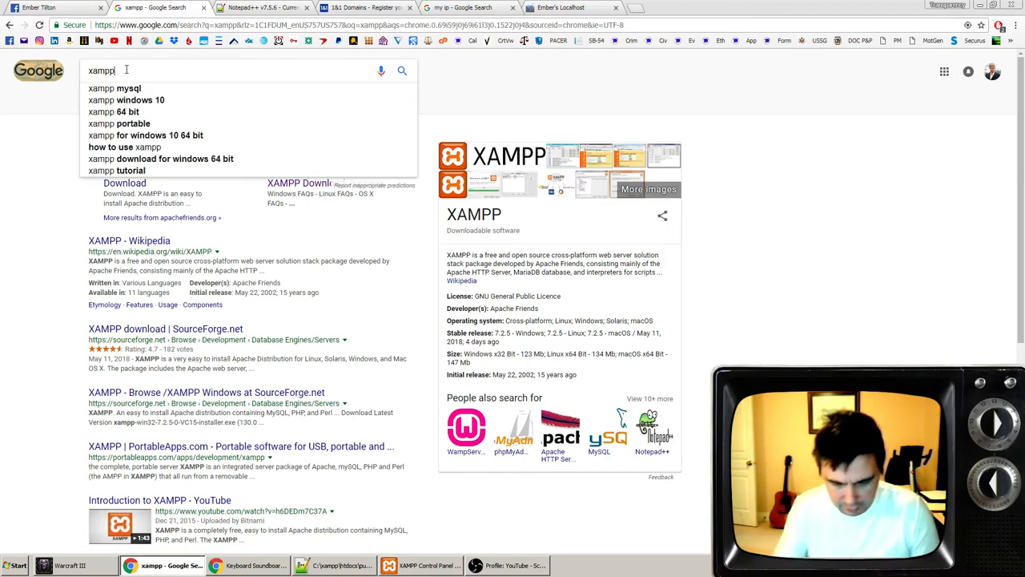
key("enter")
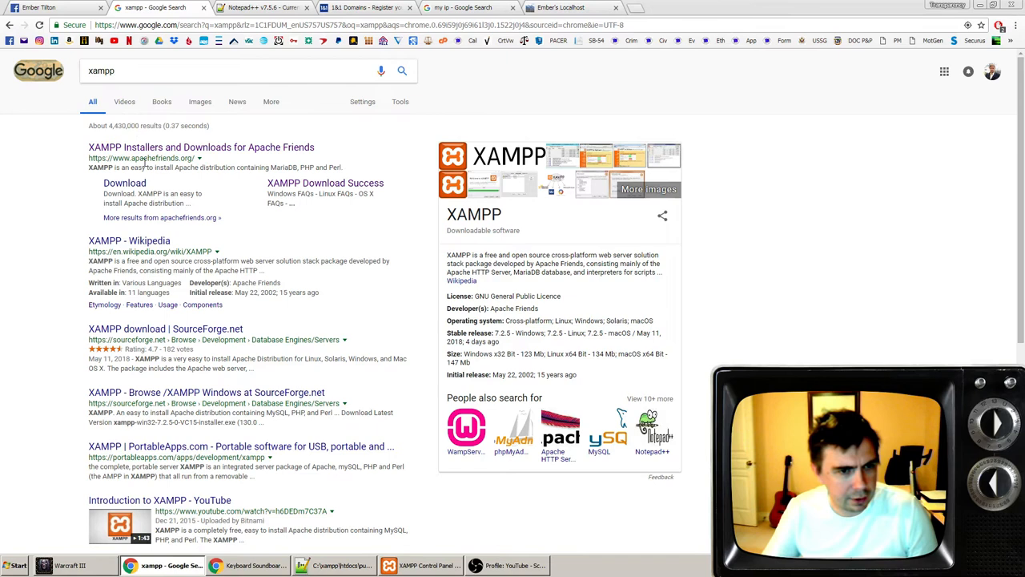
left_click(124, 182)
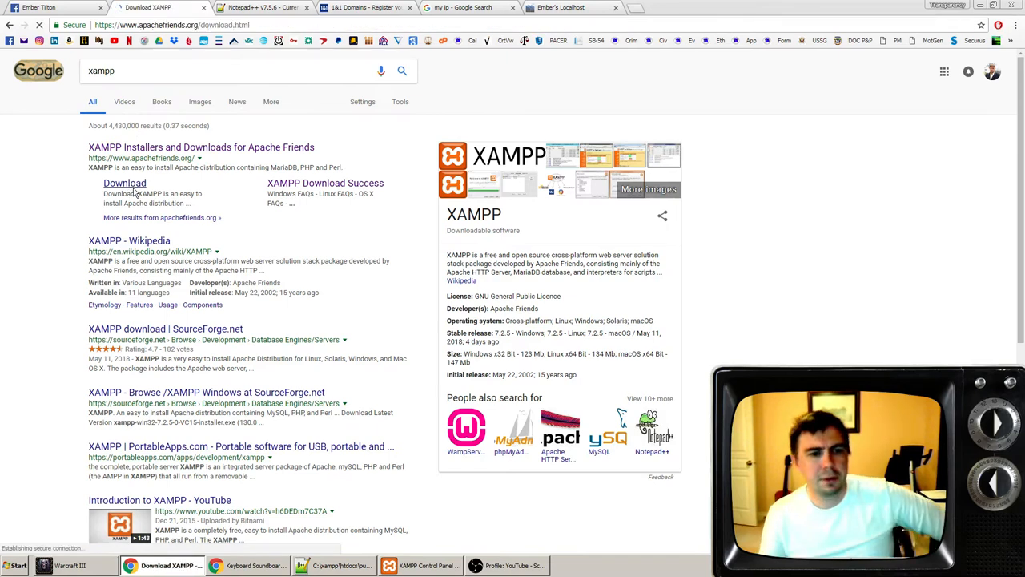
left_click(124, 183)
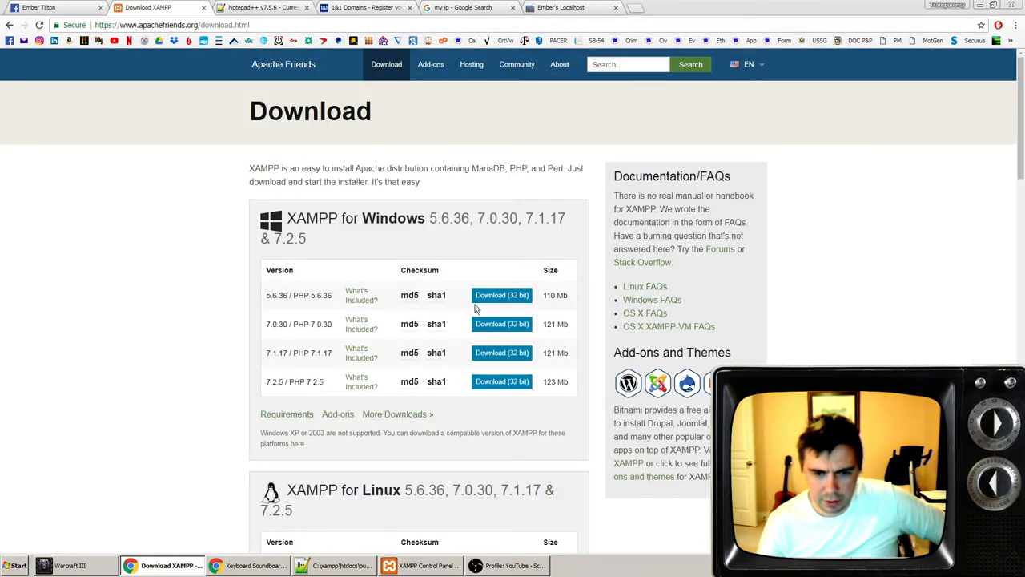
mouse_move(168, 376)
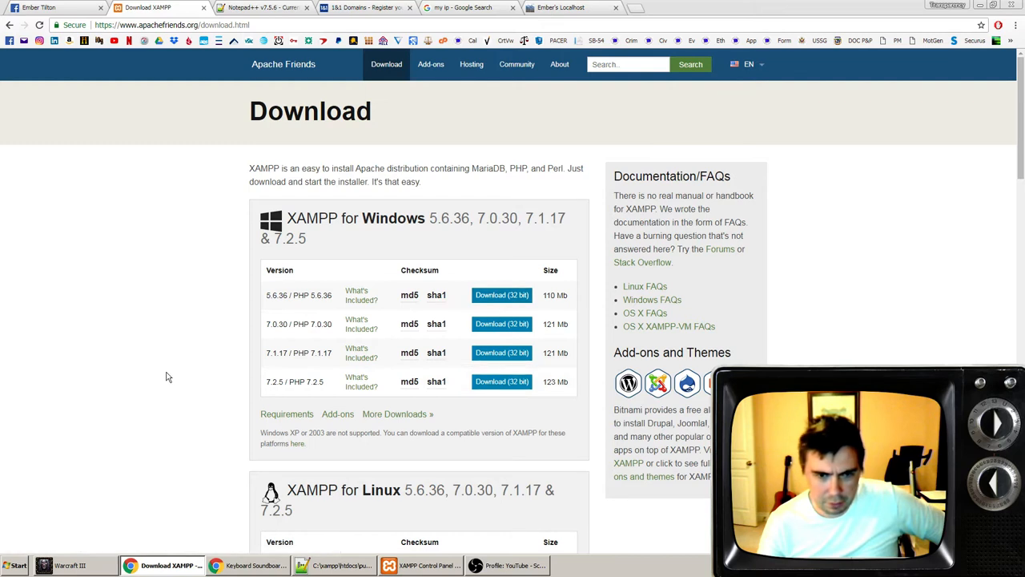
scroll("down", 3)
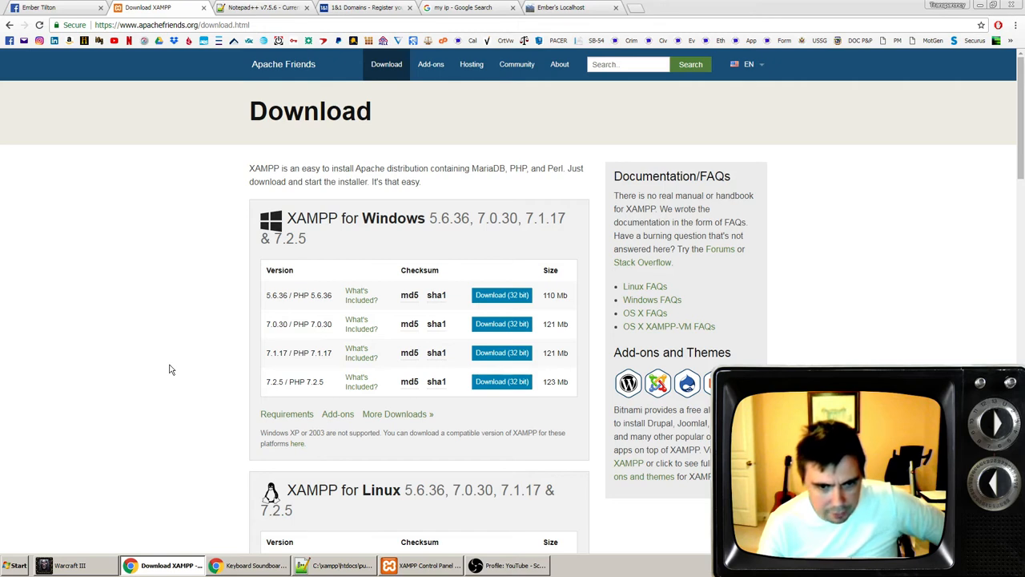
mouse_move(258, 296)
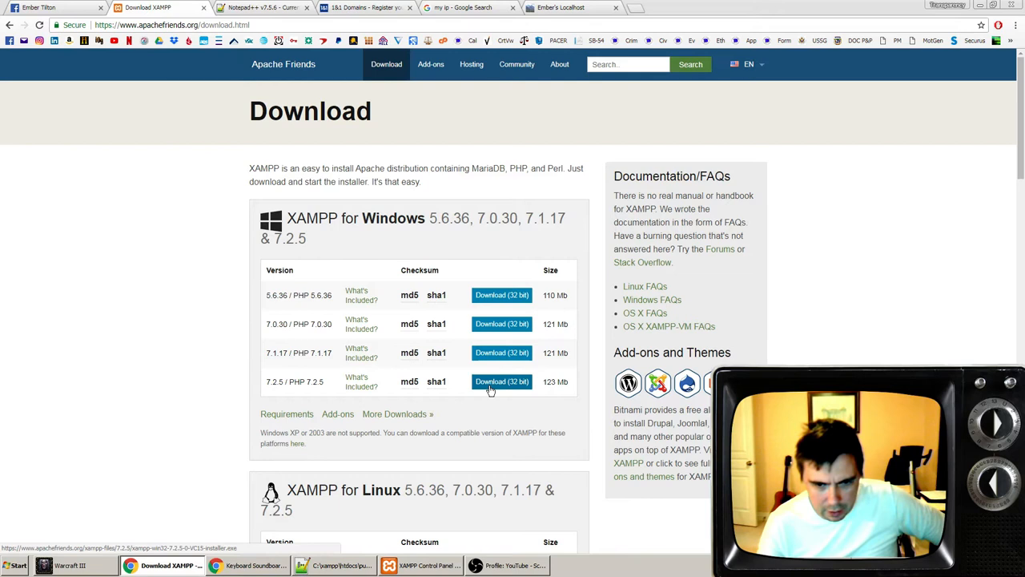
- Download the XAMPP 7.2.5 32-bit installer to Downloads and launch it
left_click(501, 381)
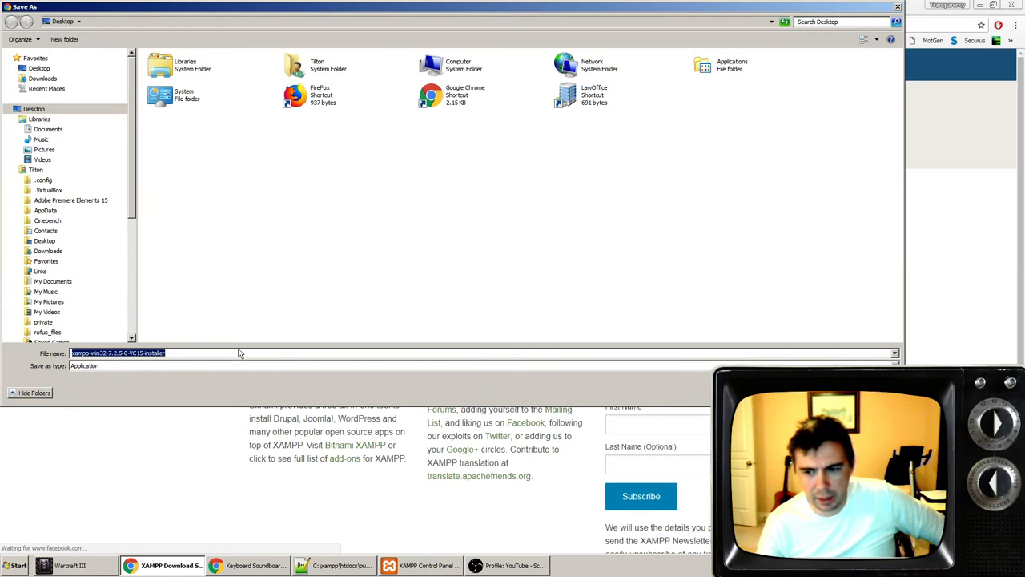
mouse_move(145, 203)
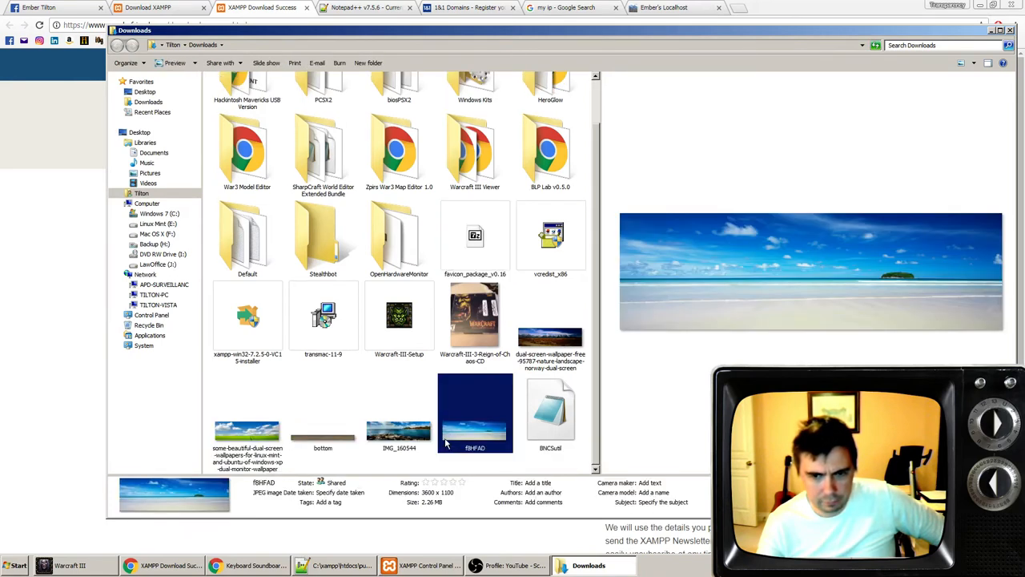
left_click(247, 320)
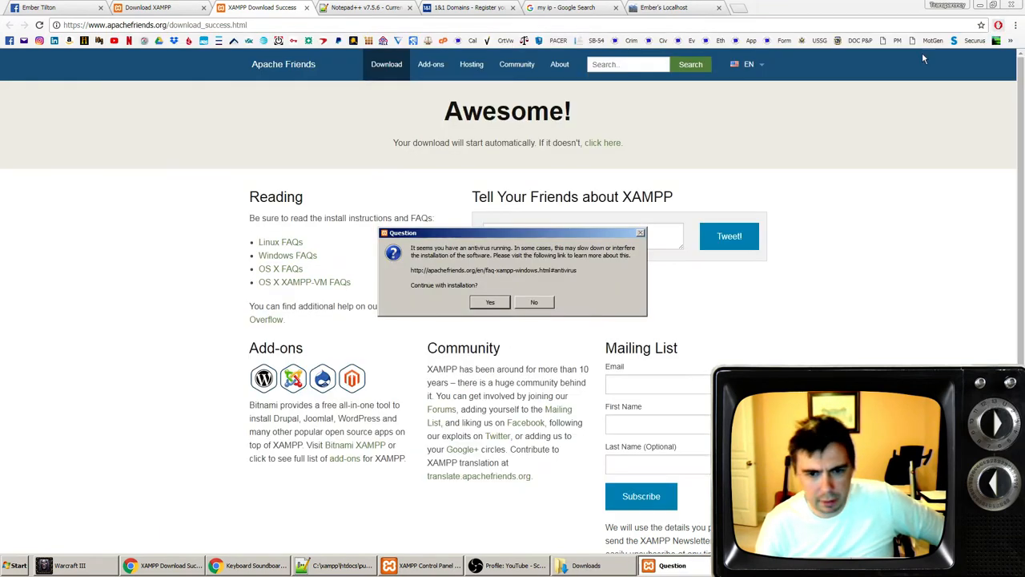
- Accept the antivirus warning and keep only the Apache, MySQL and PHP components
left_click(489, 301)
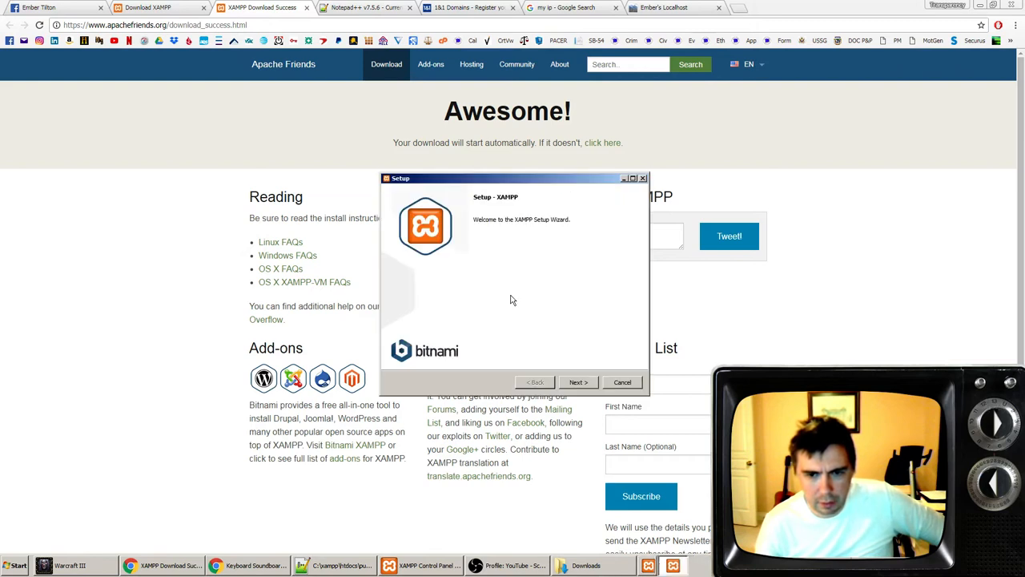
left_click(578, 382)
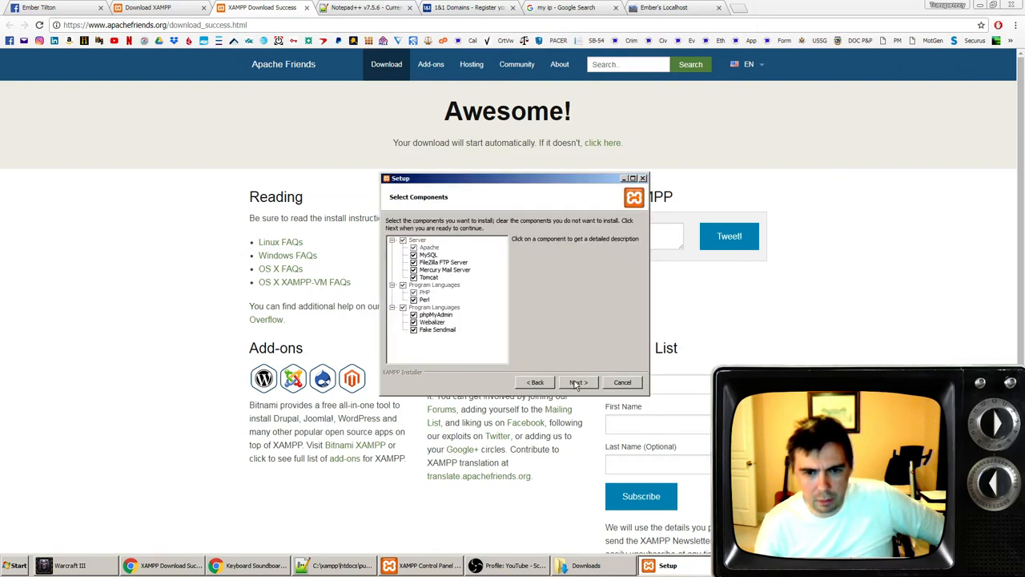
left_click(433, 322)
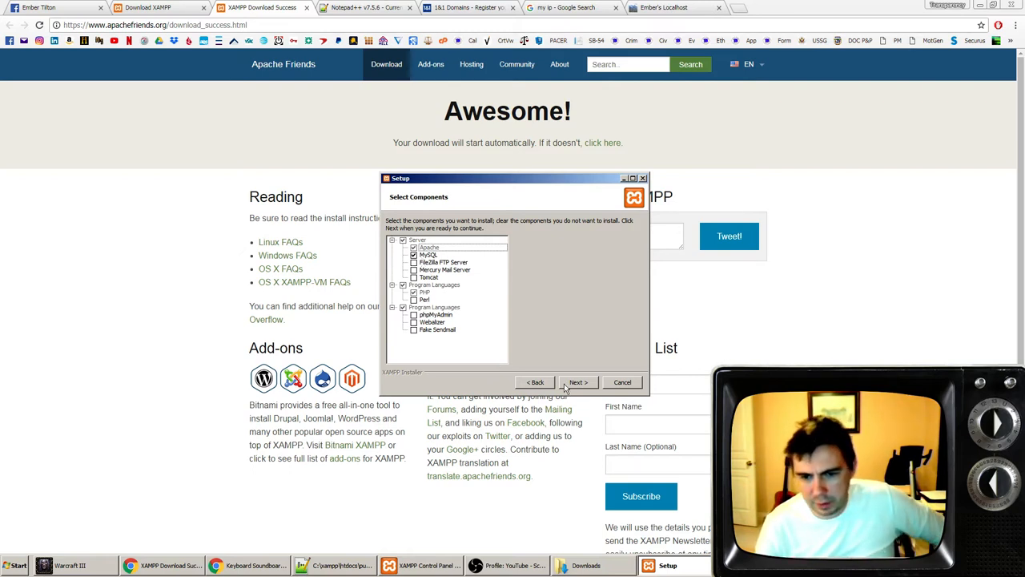
left_click(577, 382)
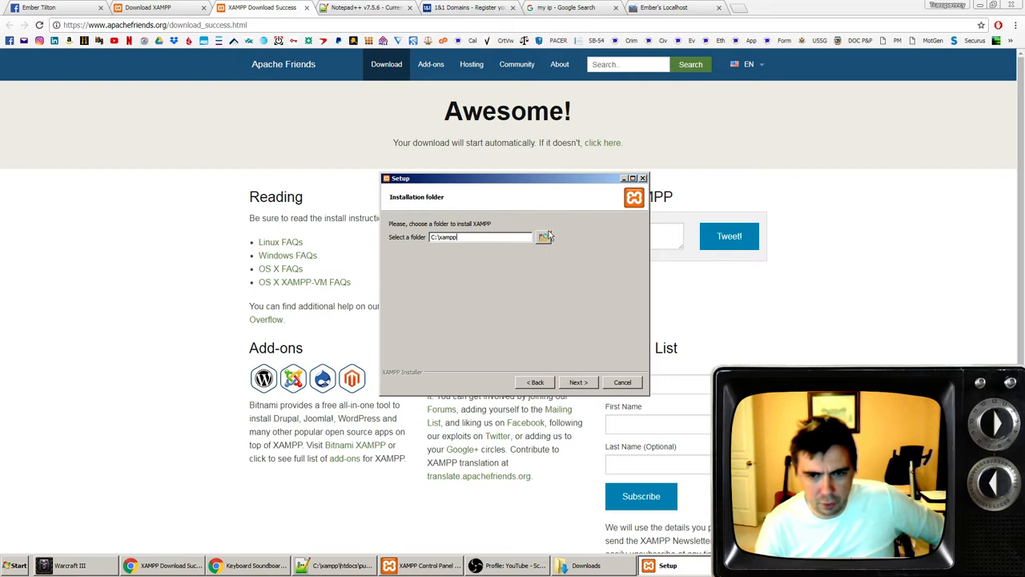
left_click(545, 237)
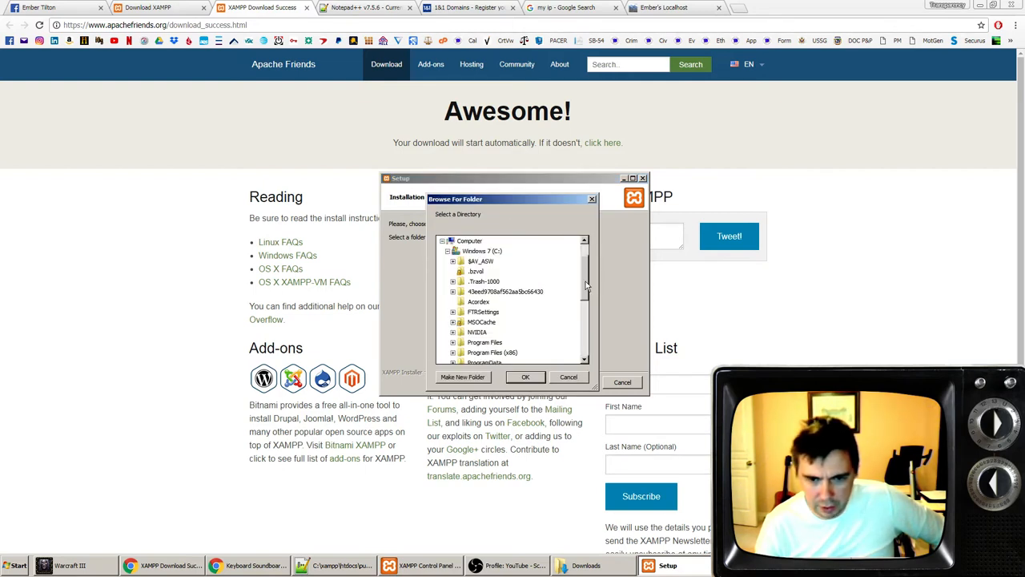
left_click(492, 352)
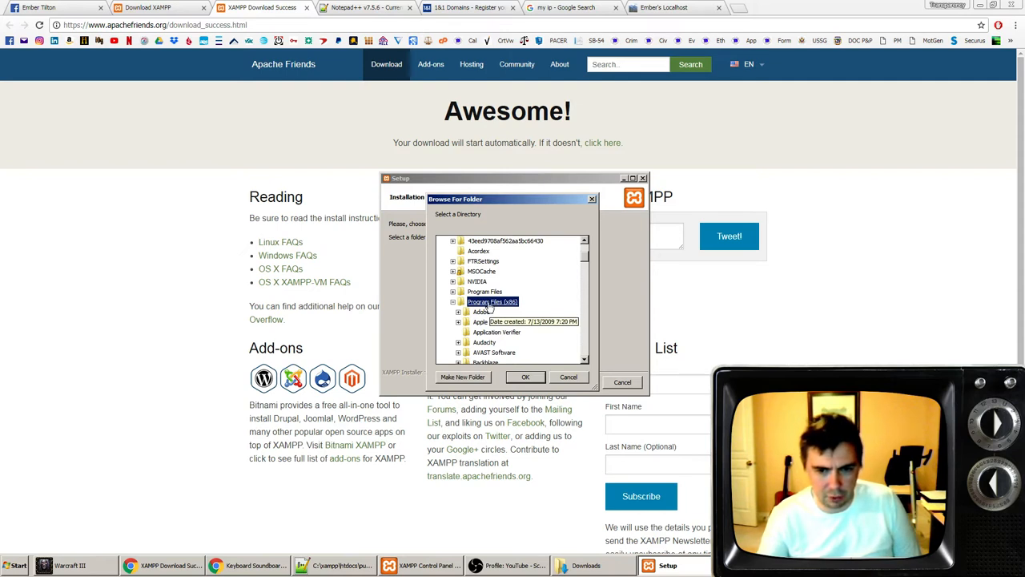
mouse_move(504, 311)
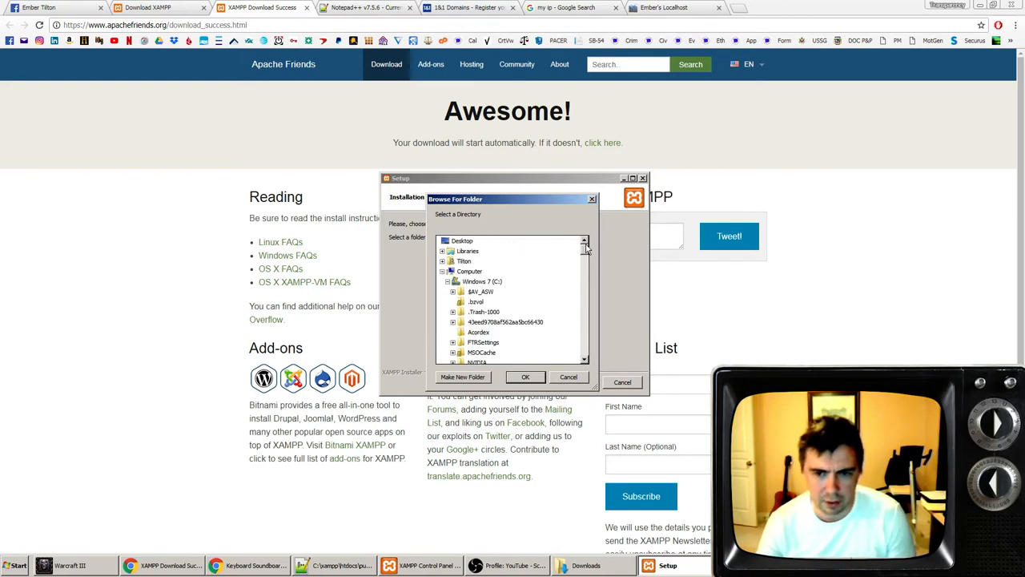
left_click(481, 281)
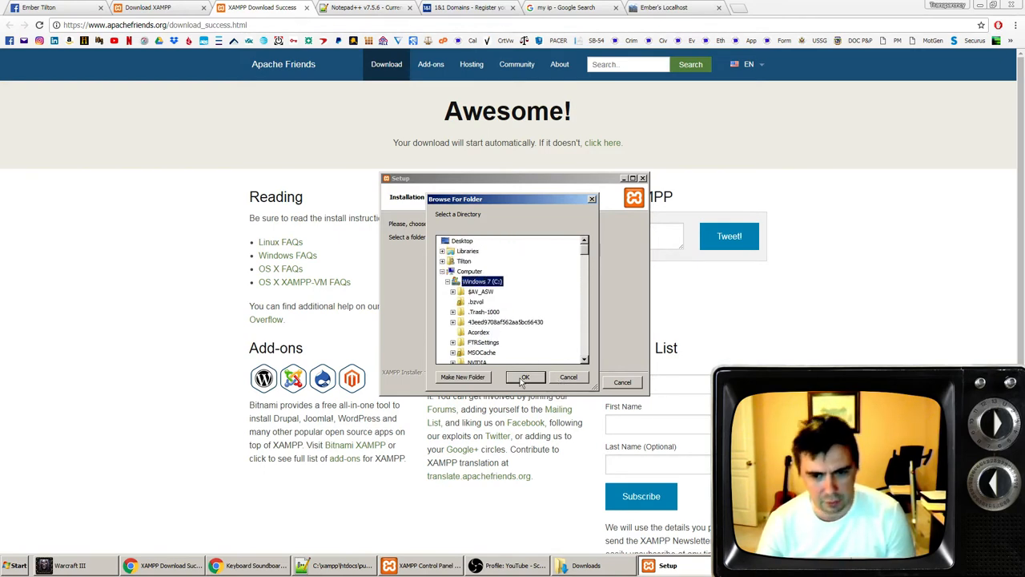
left_click(524, 376)
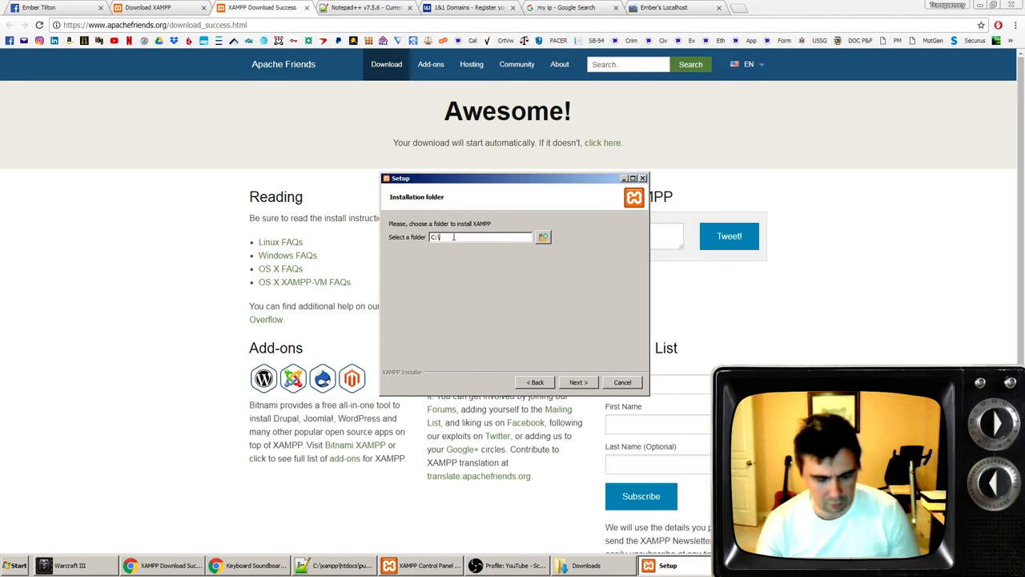
type("xampp")
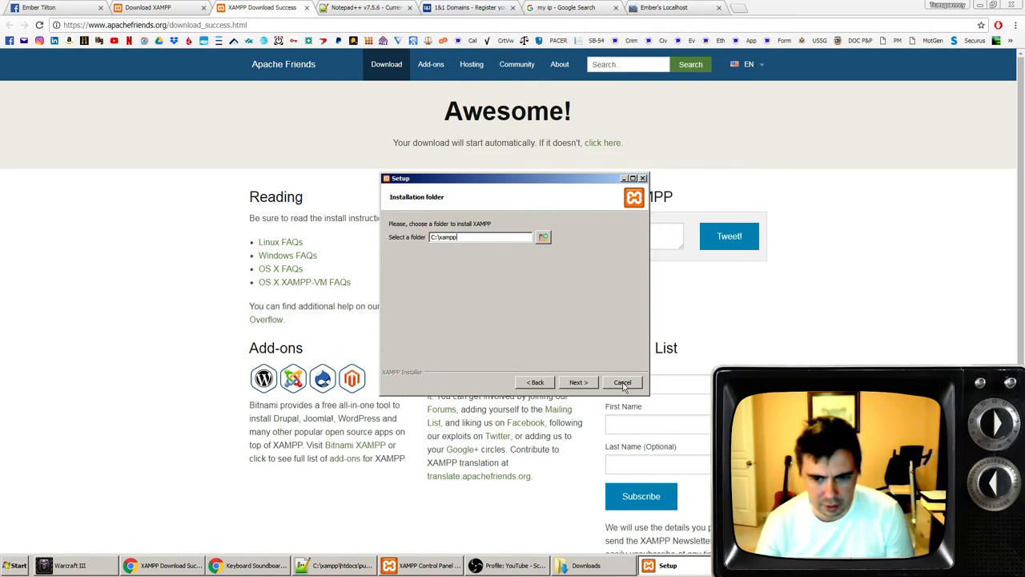
- Cancel the redundant XAMPP setup and open the existing C:\xampp folder
left_click(622, 382)
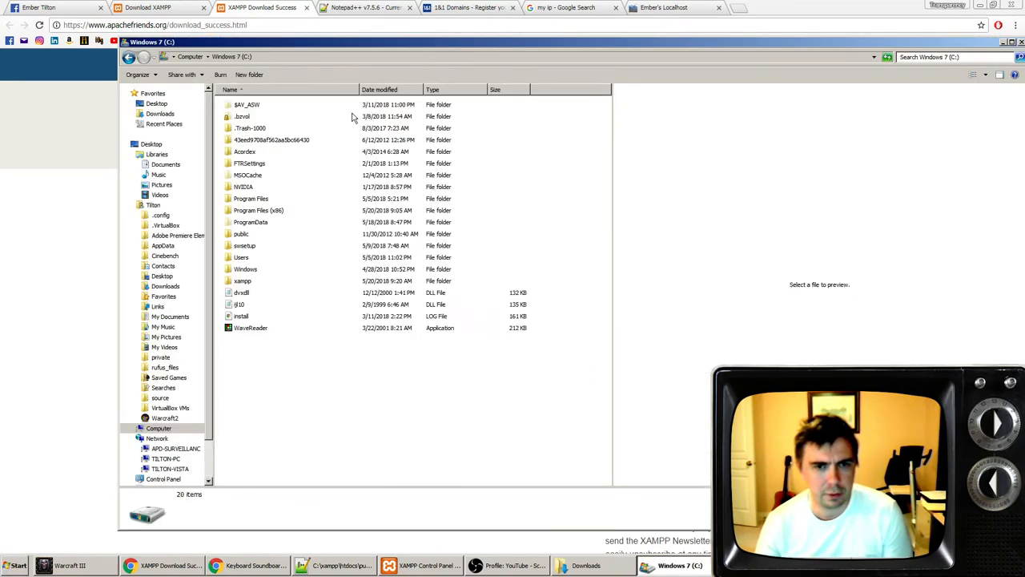
double_click(242, 281)
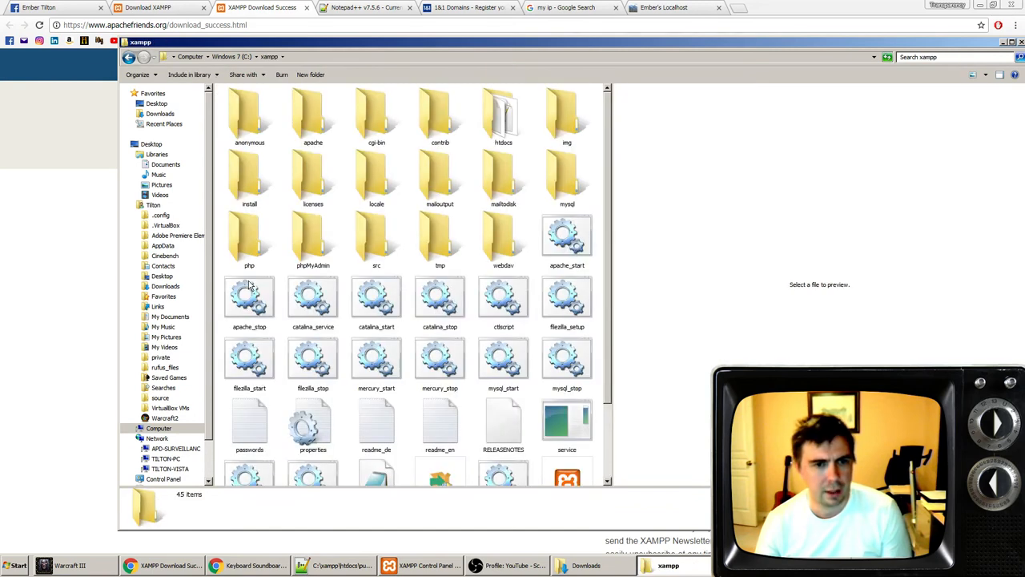
scroll("down", 3)
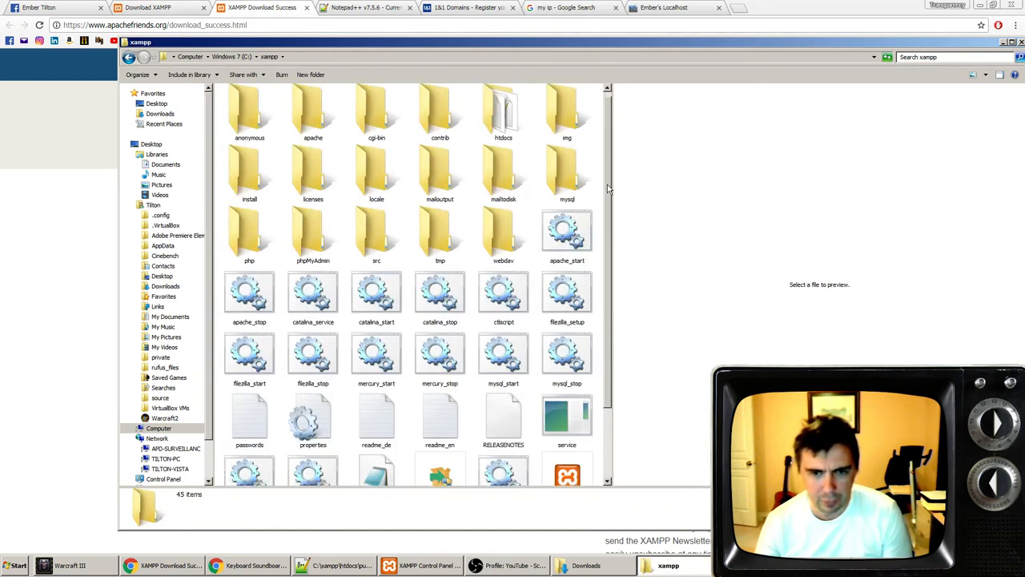
scroll("down", 3)
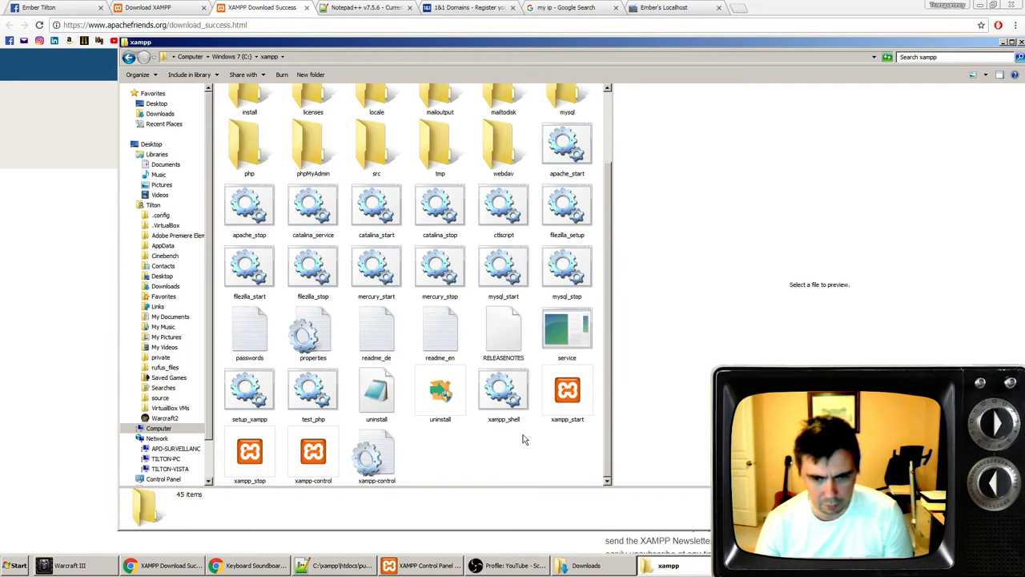
- Run xampp_start, dismiss the mysqld firewall alert, and launch xampp-control
double_click(567, 392)
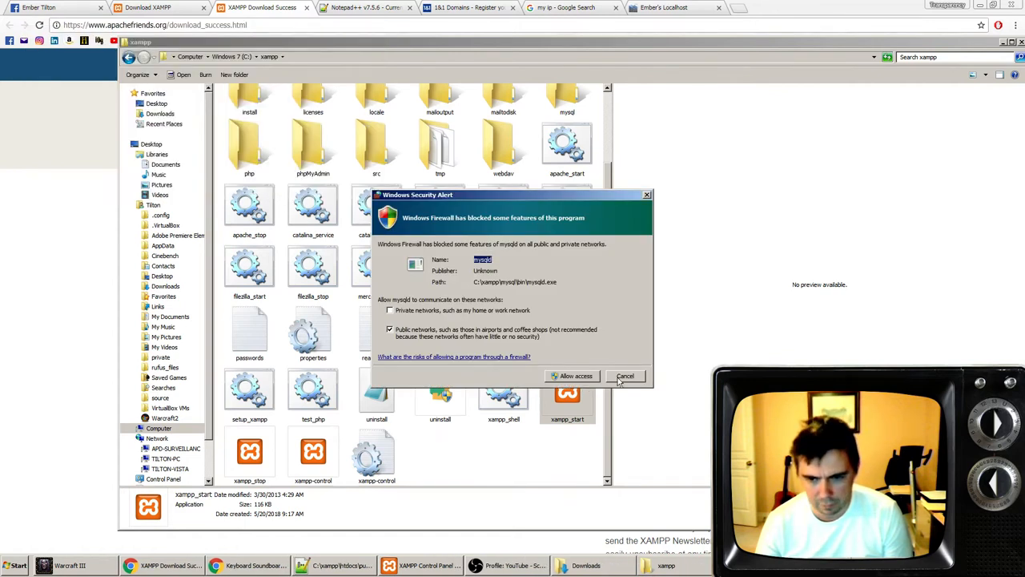
left_click(625, 376)
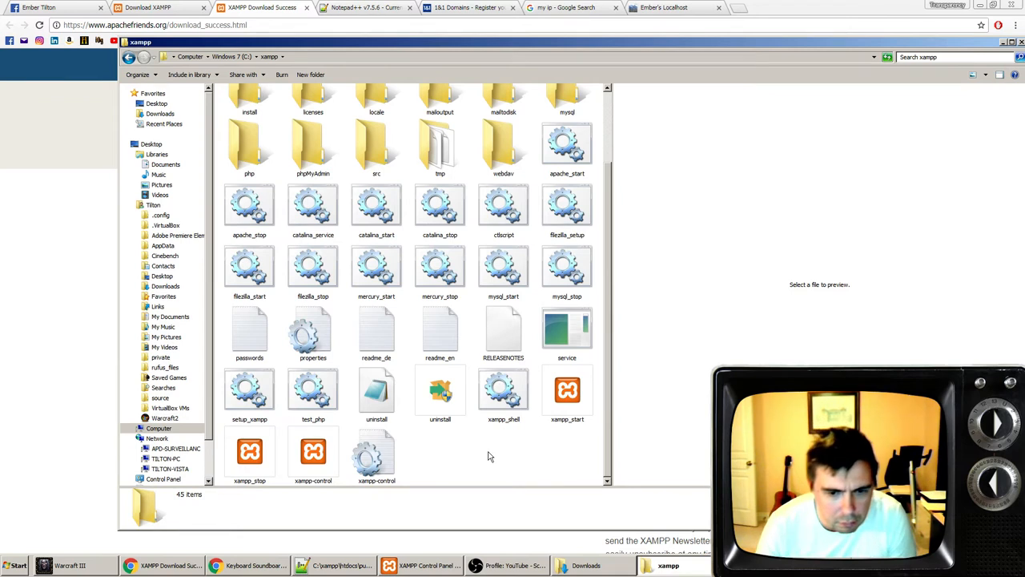
left_click(313, 452)
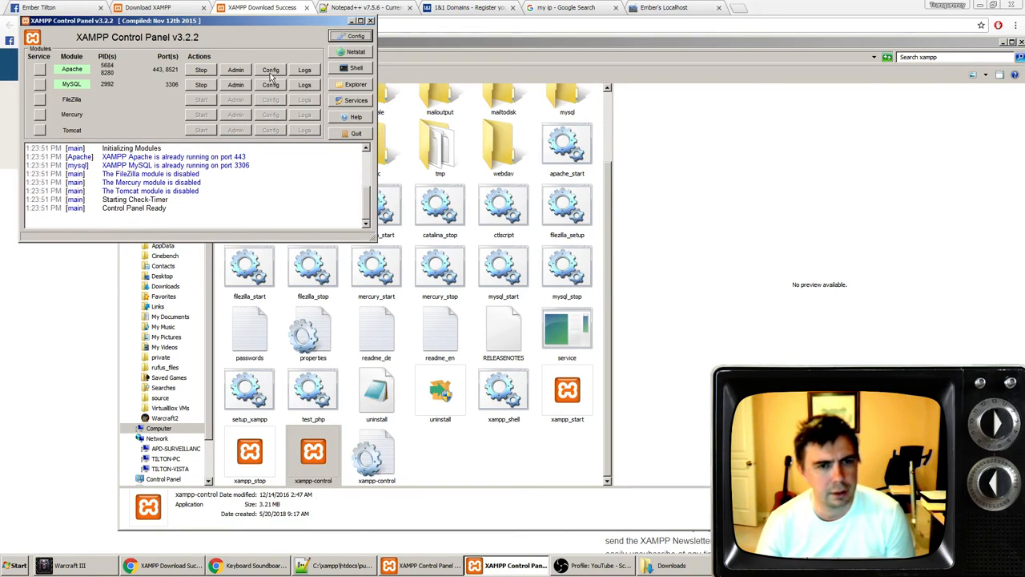
- Open Apache's httpd.conf in Notepad from the Apache row's Config menu
left_click(271, 69)
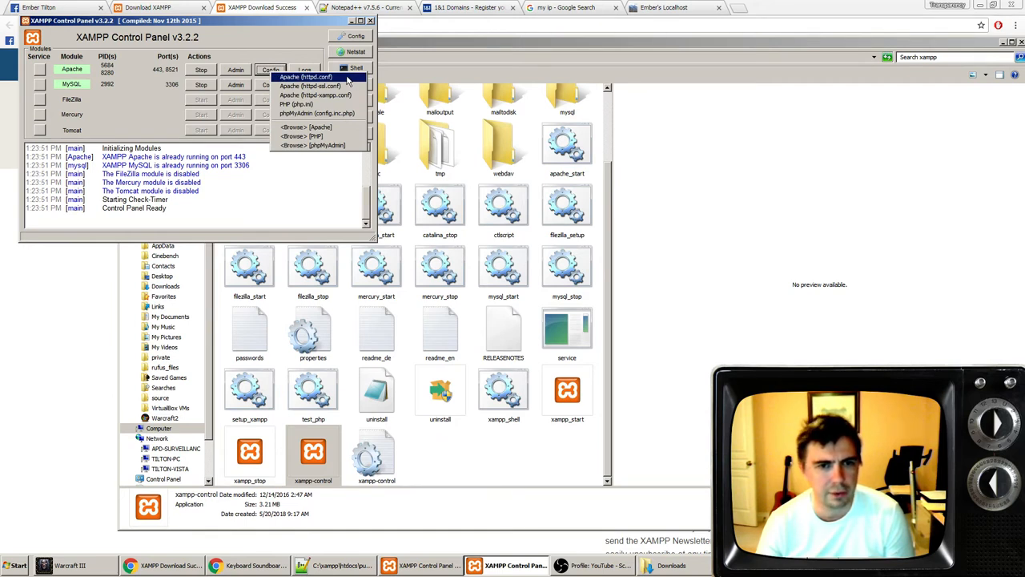
left_click(305, 76)
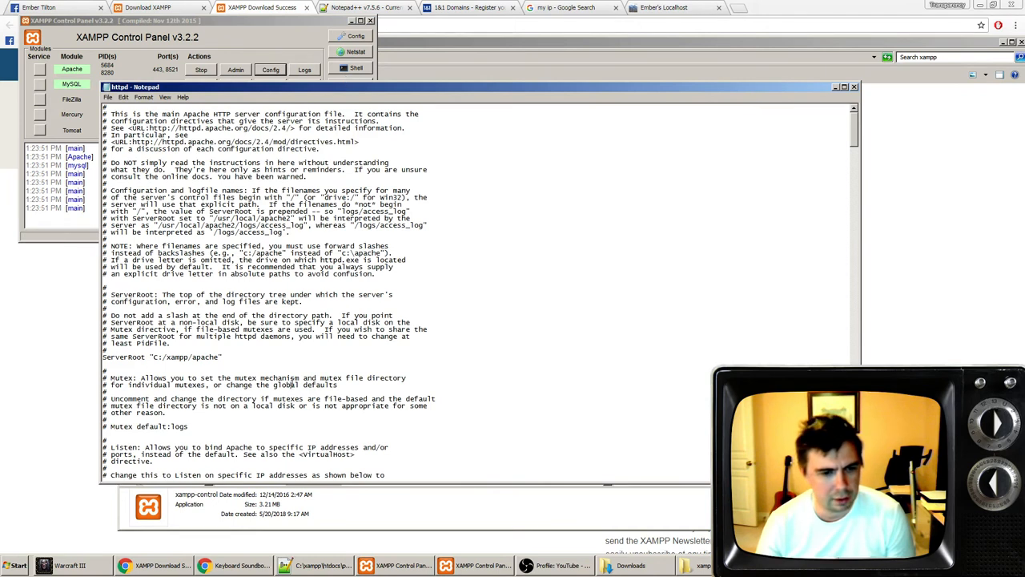
- Search httpd.conf for port 80 and confirm it is not found
scroll("down", 3)
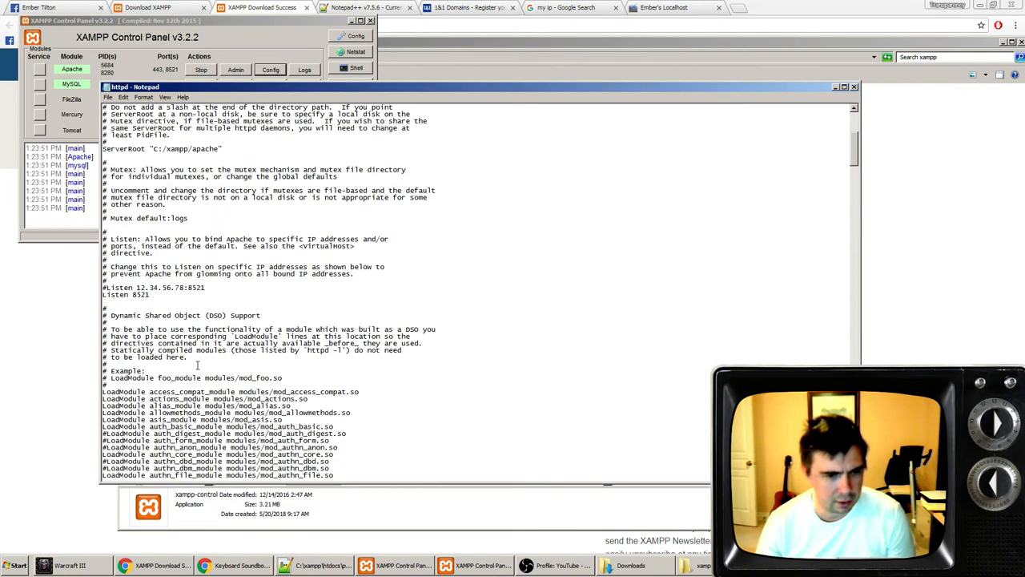
scroll("down", 3)
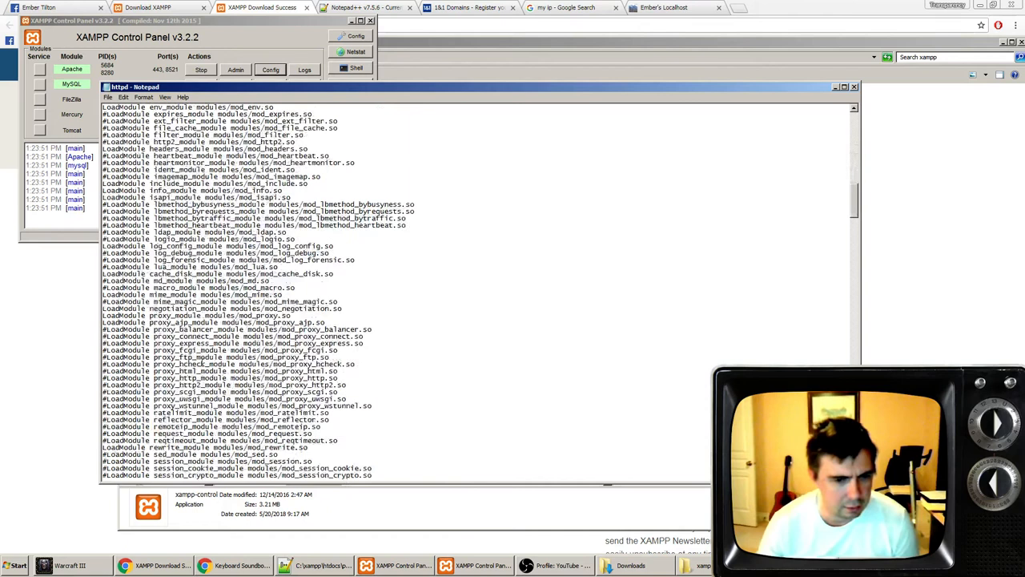
scroll("down", 3)
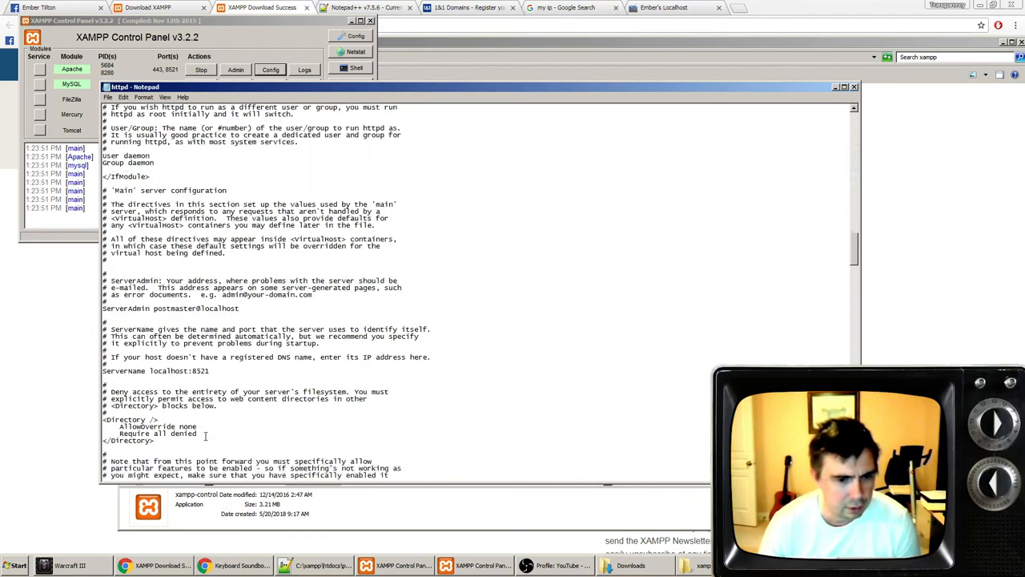
key("Ctrl+f")
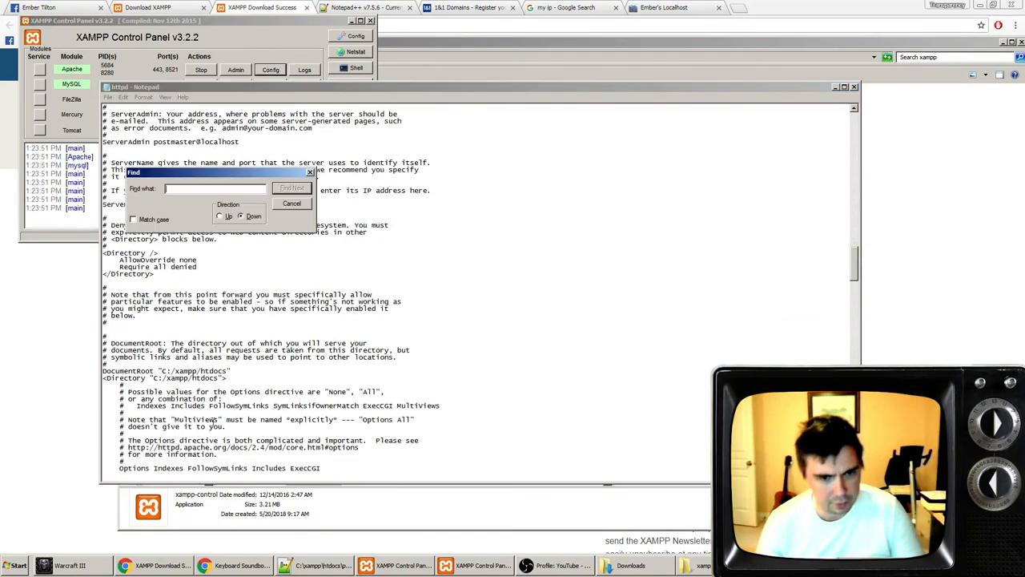
type("80")
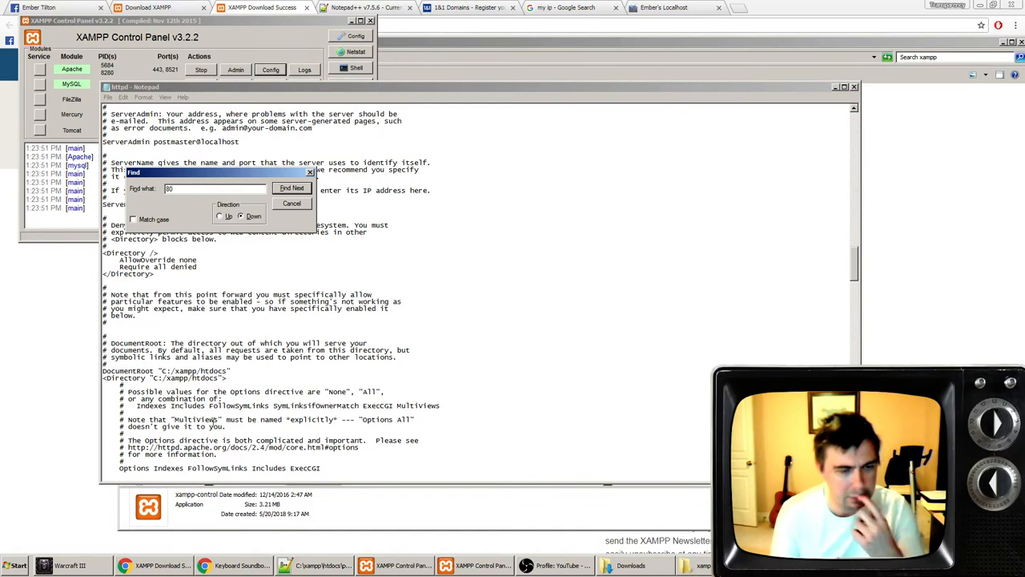
left_click(291, 187)
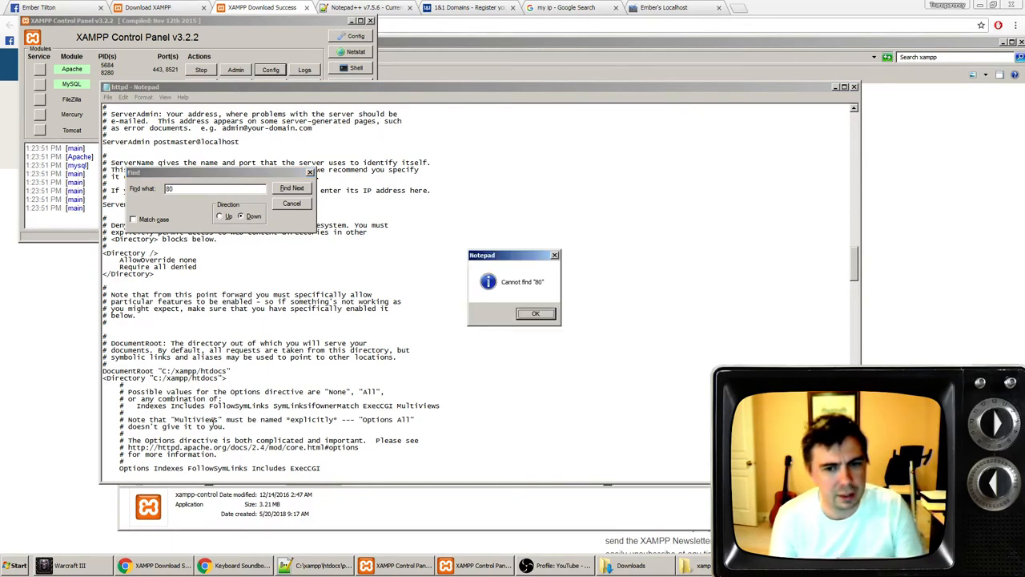
left_click(535, 312)
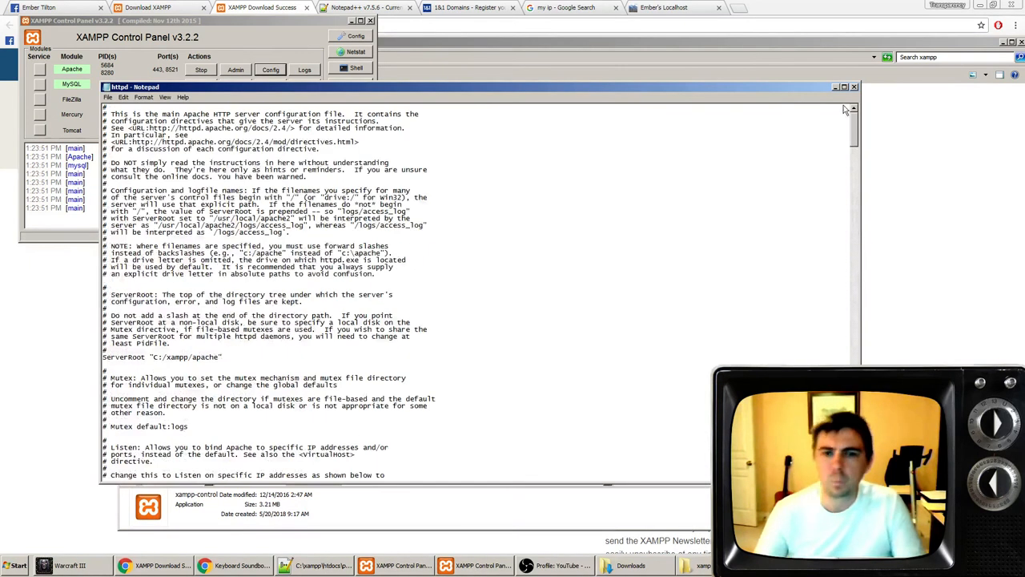
key("Ctrl+f")
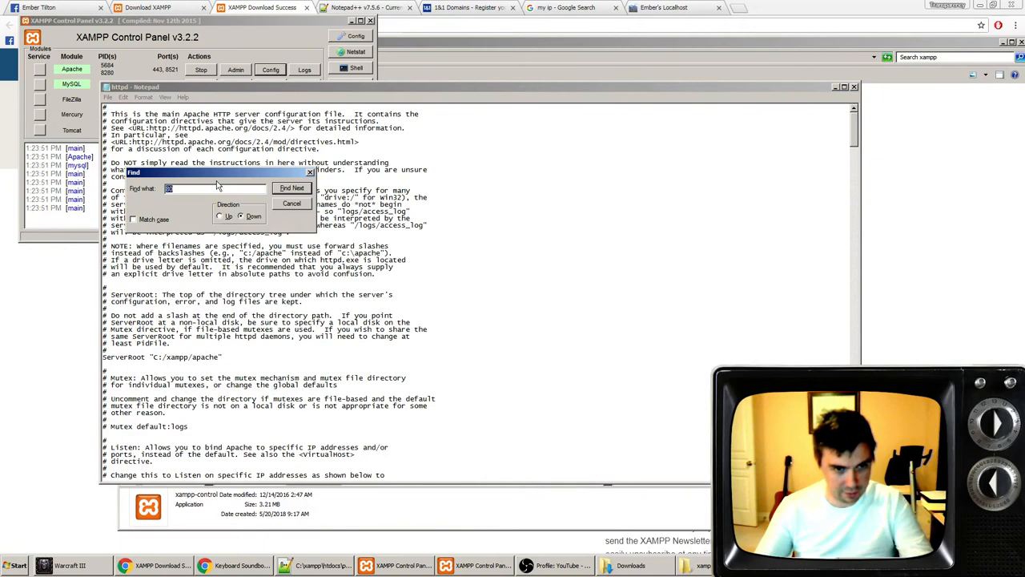
left_click(291, 187)
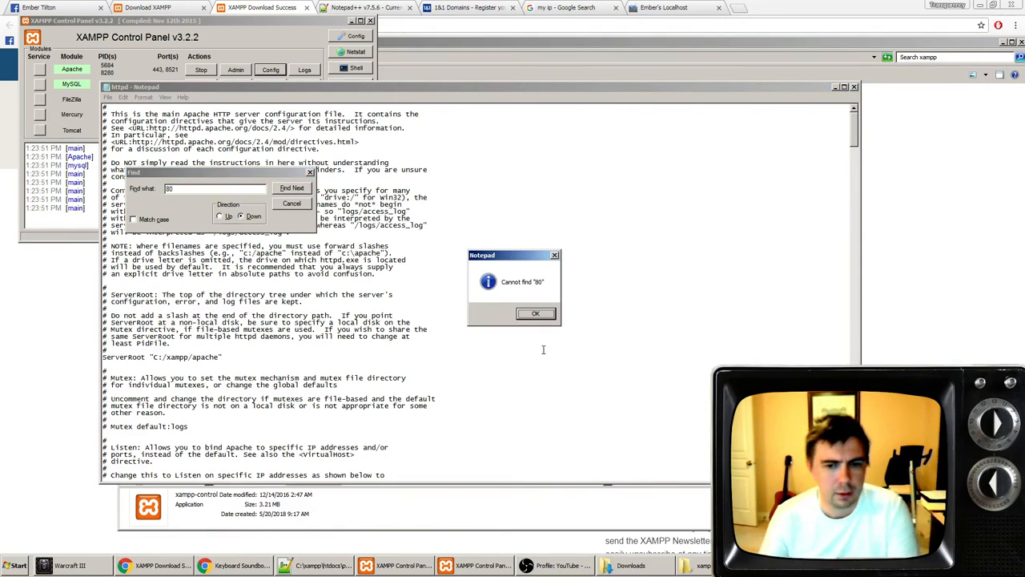
left_click(535, 313)
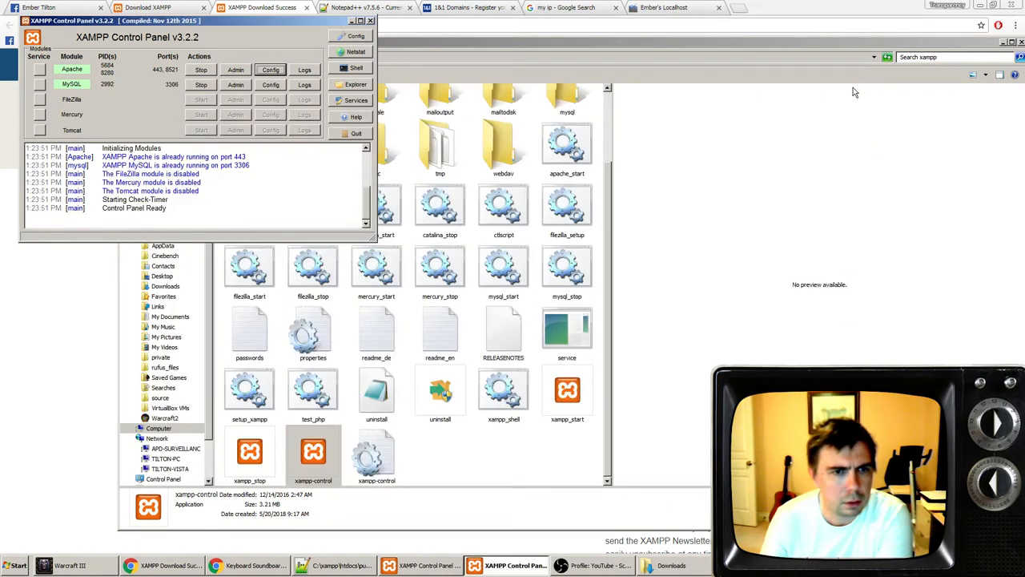
- Reopen httpd.conf and find port 8521 on the Listen and ServerName lines
left_click(270, 69)
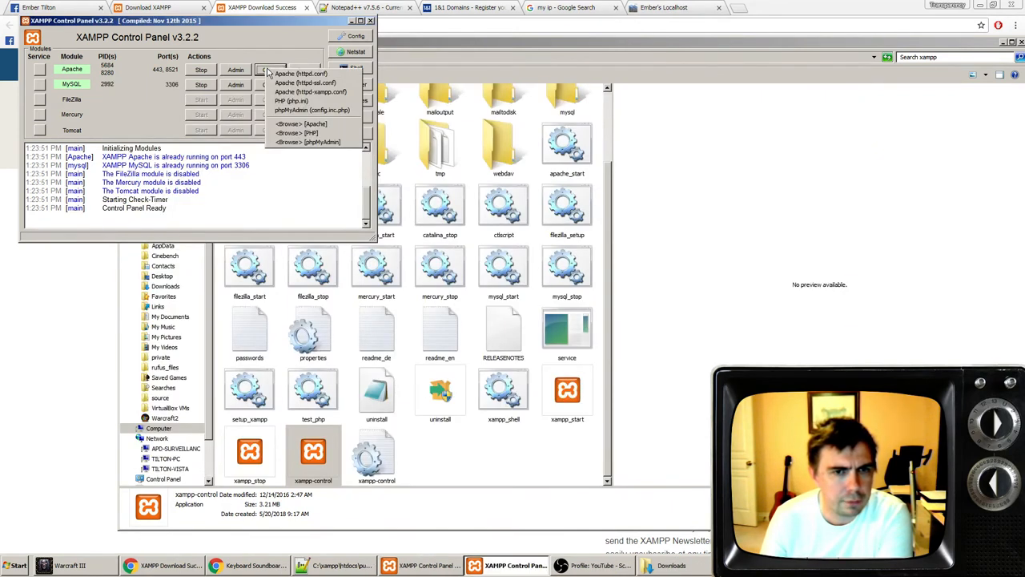
left_click(301, 73)
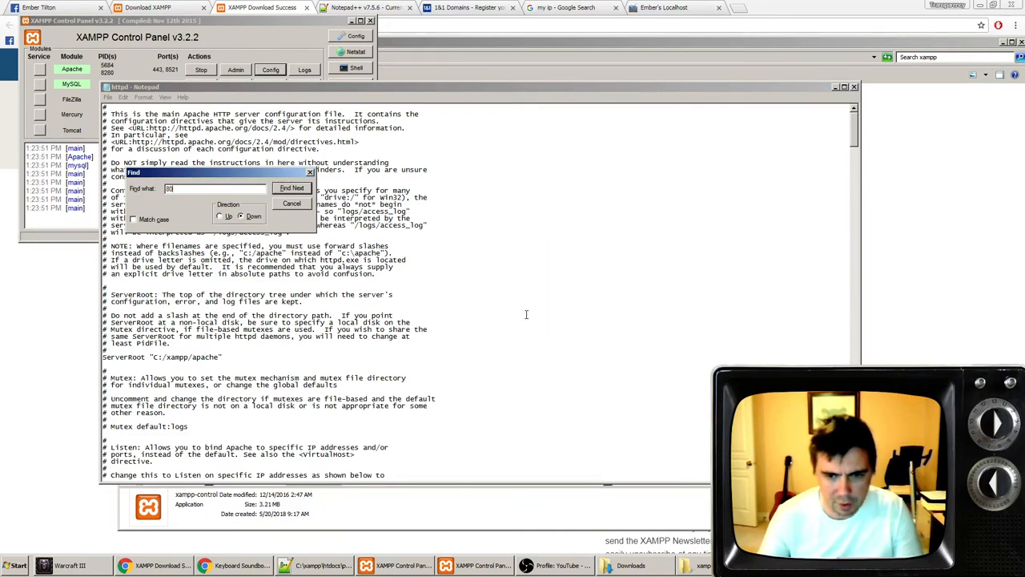
key("Backspace")
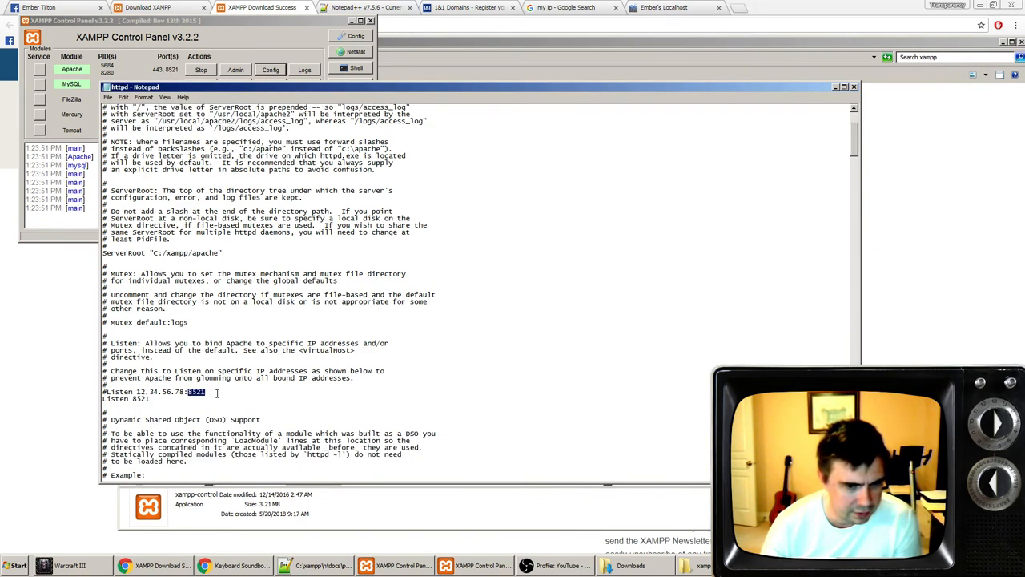
scroll("down", 3)
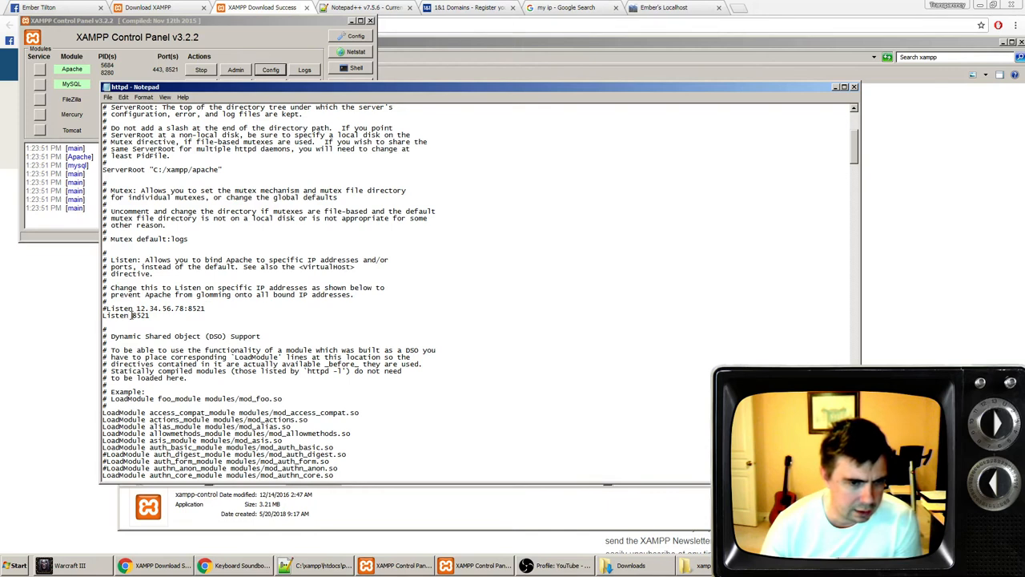
double_click(142, 315)
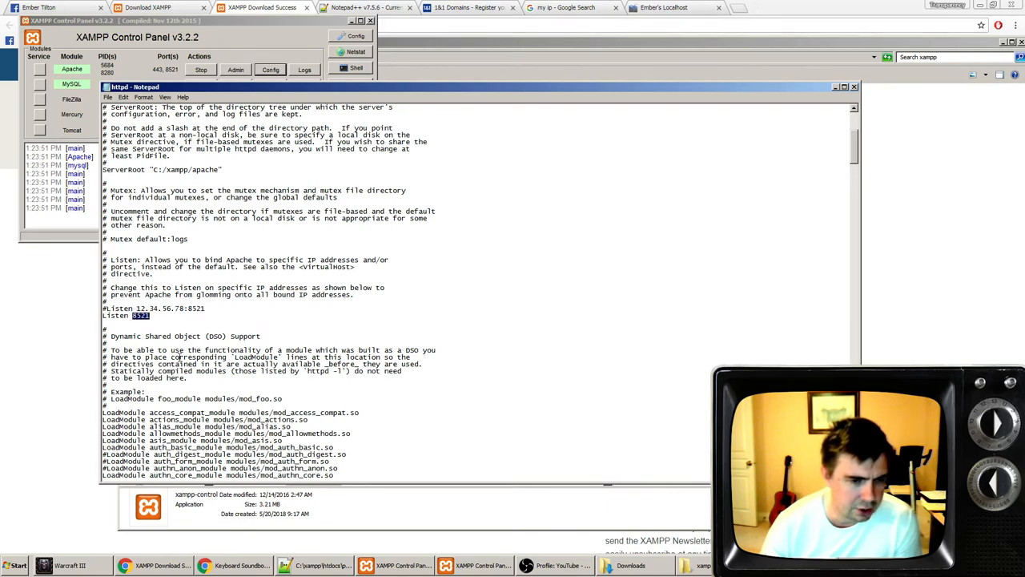
scroll("down", 3)
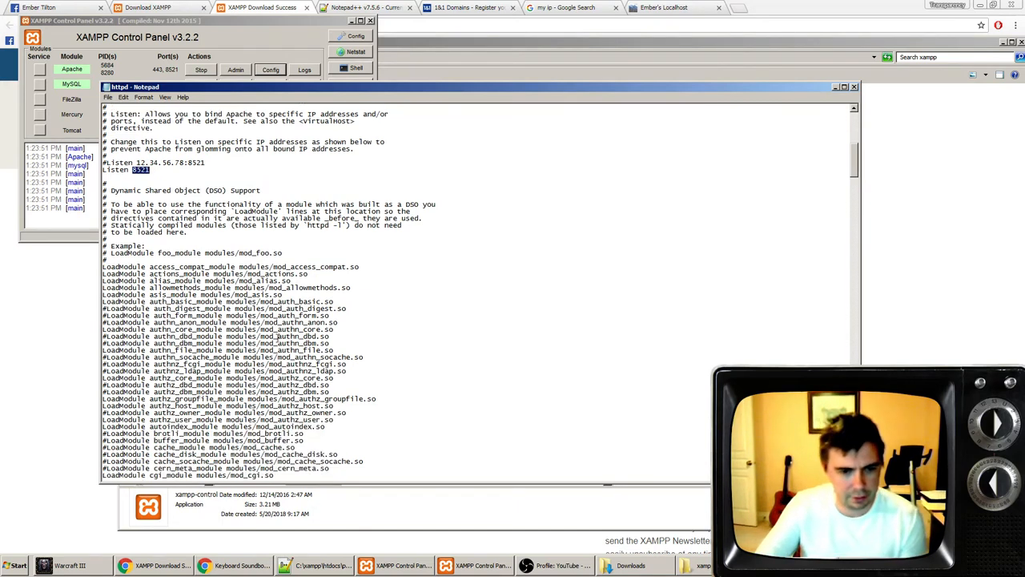
scroll("down", 3)
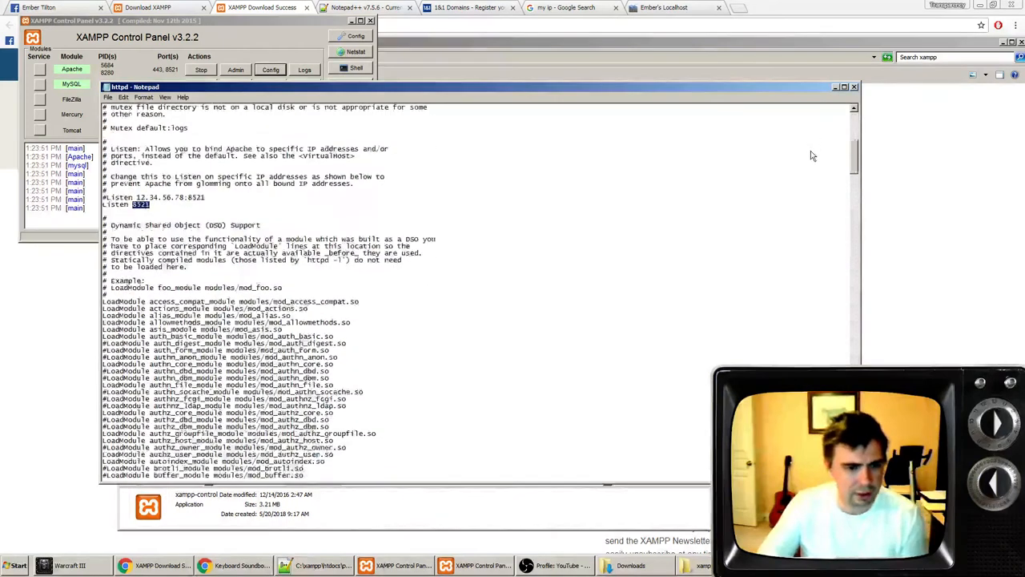
key("ctrl+f")
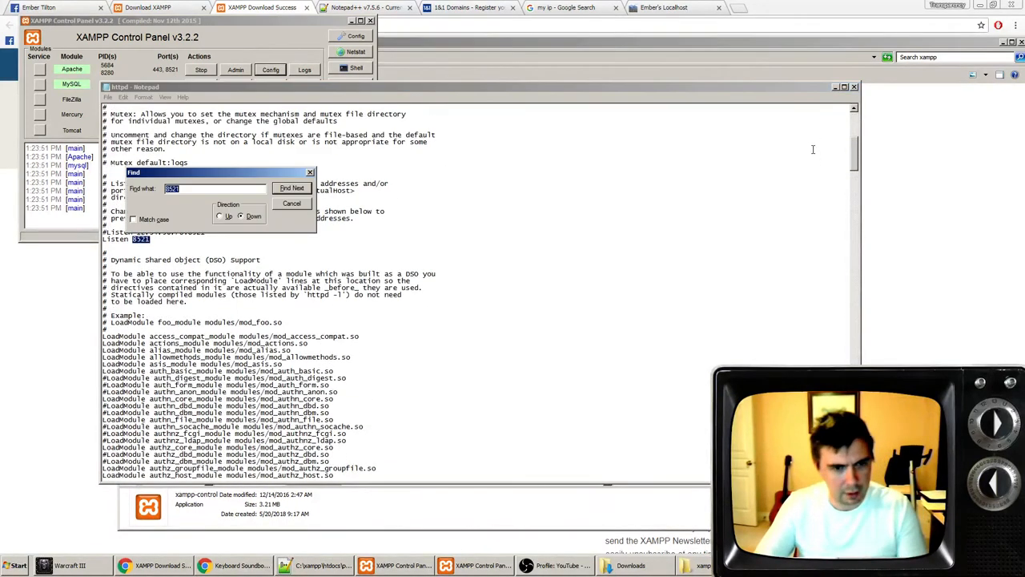
left_click(292, 187)
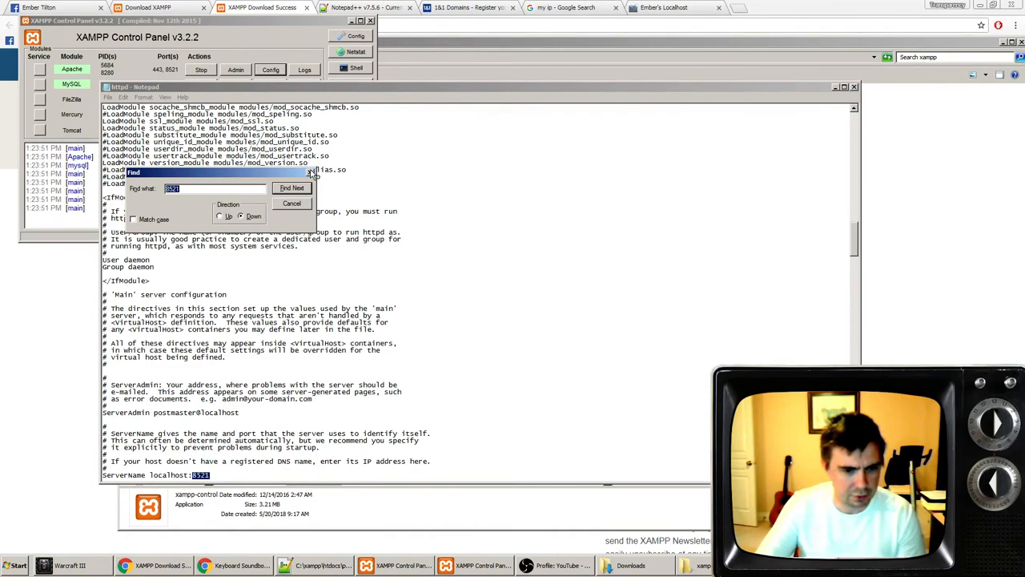
left_click(291, 203)
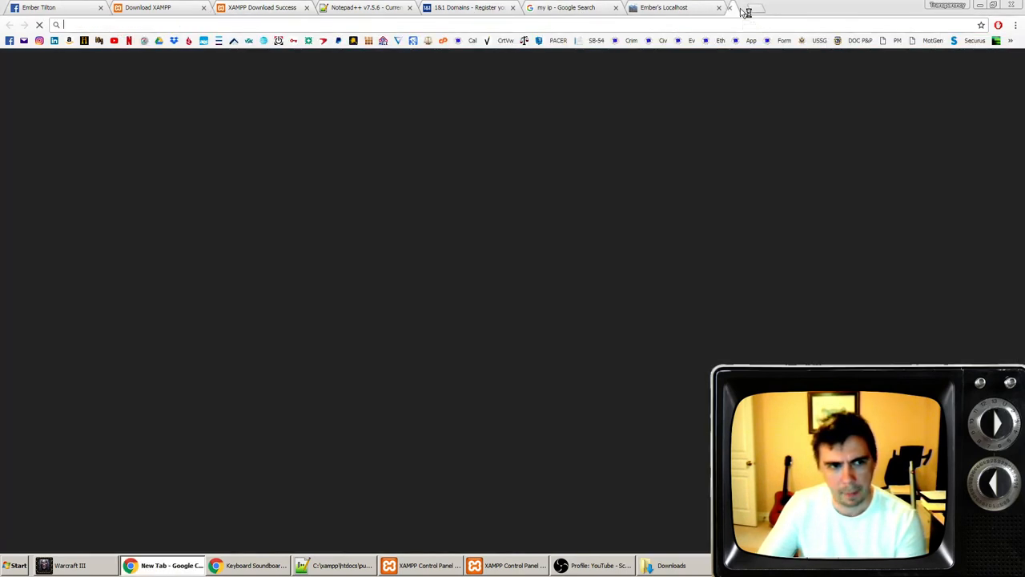
- Shrink Chrome to reveal the System folder and launch Command Prompt via cmd
left_click(730, 7)
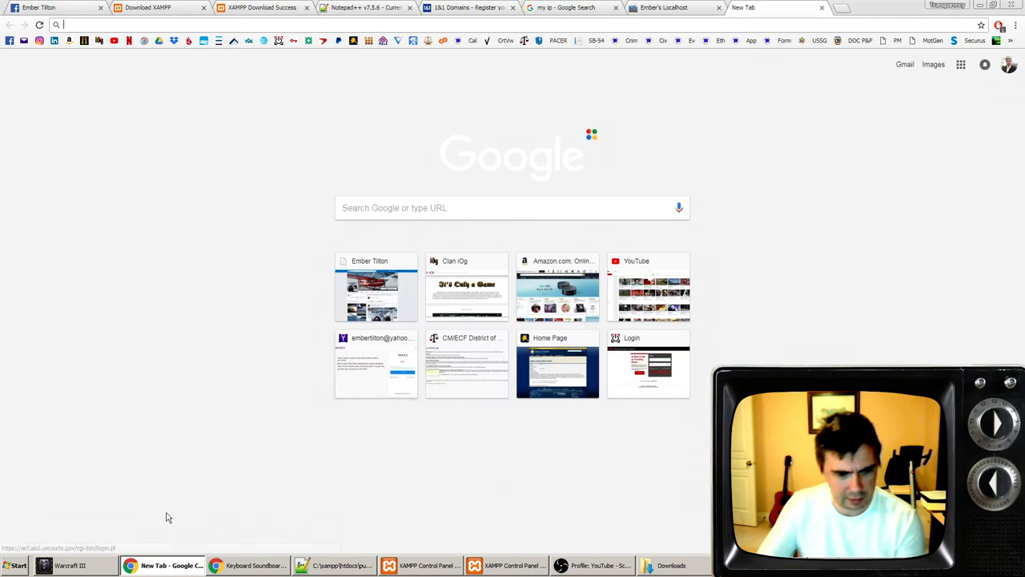
mouse_move(707, 572)
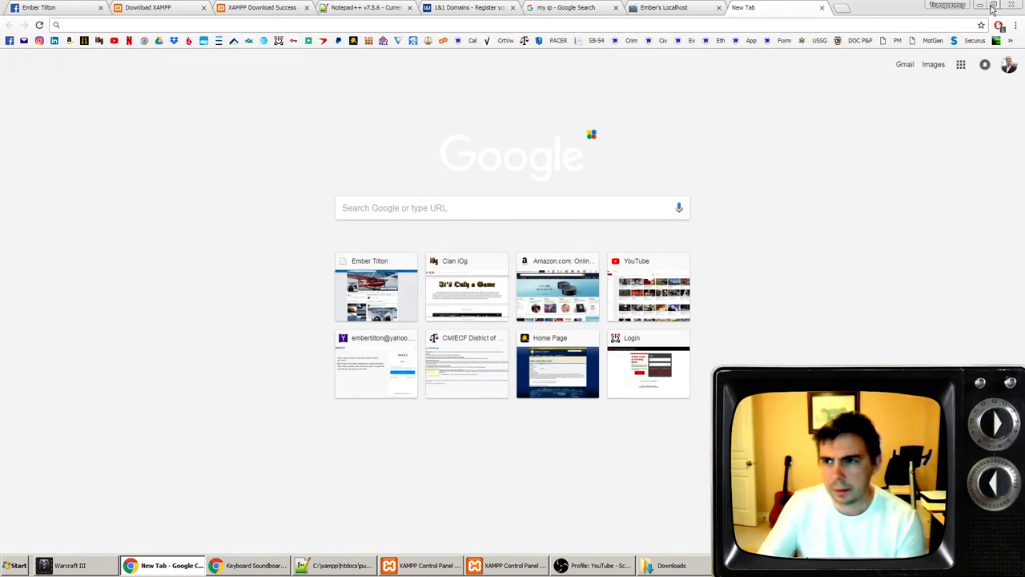
left_click(992, 7)
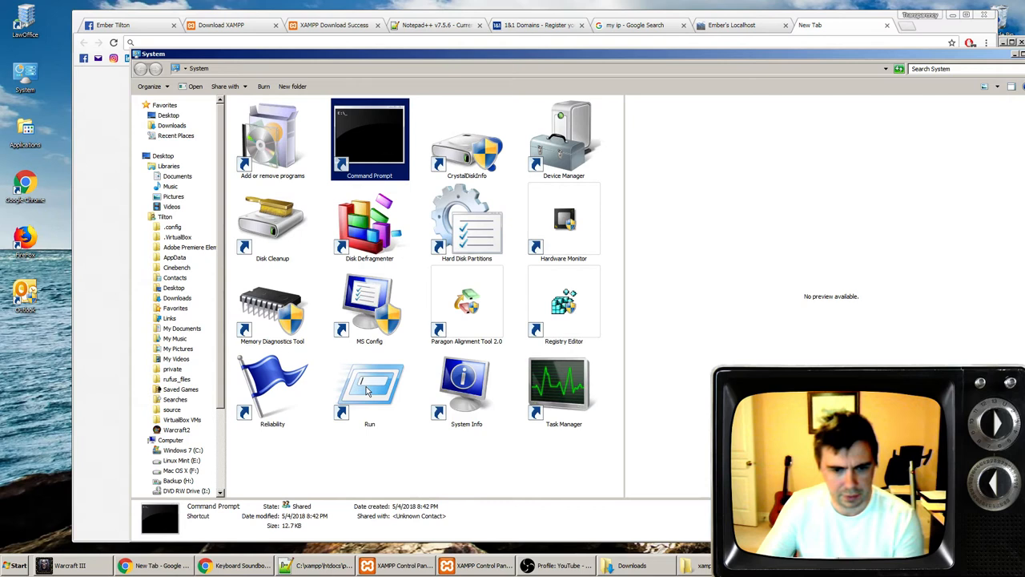
double_click(369, 384)
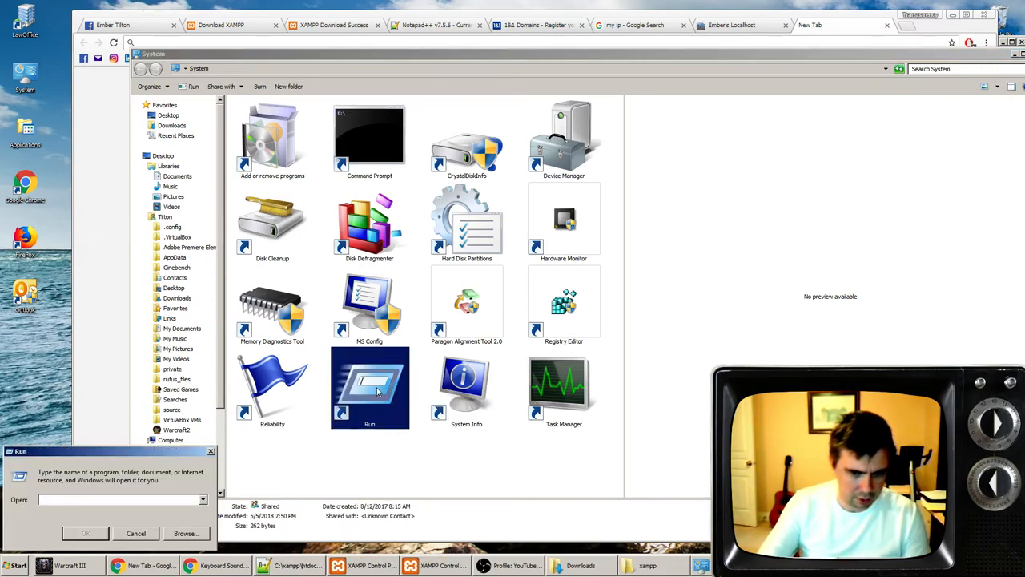
left_click(15, 565)
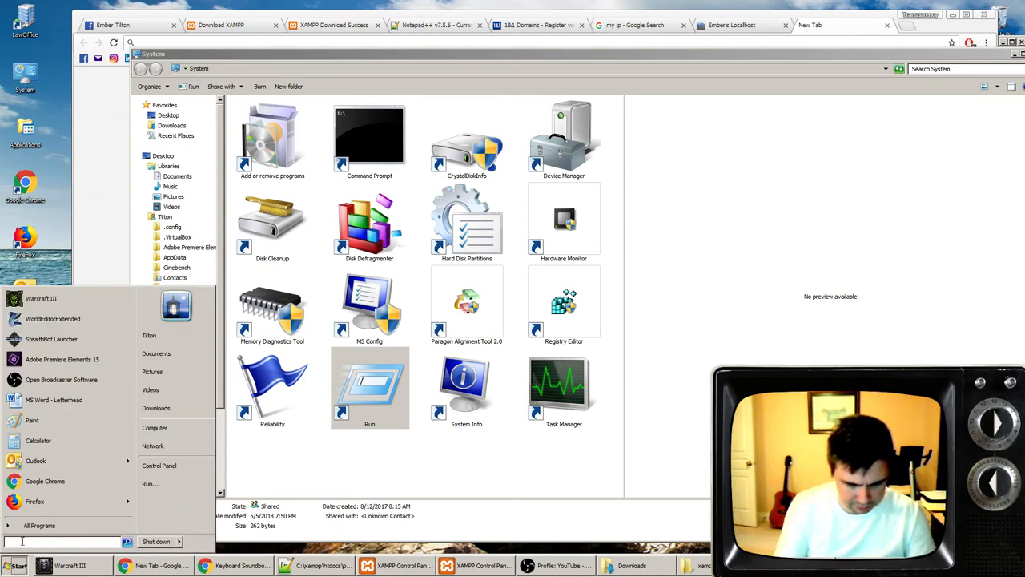
type("cmd")
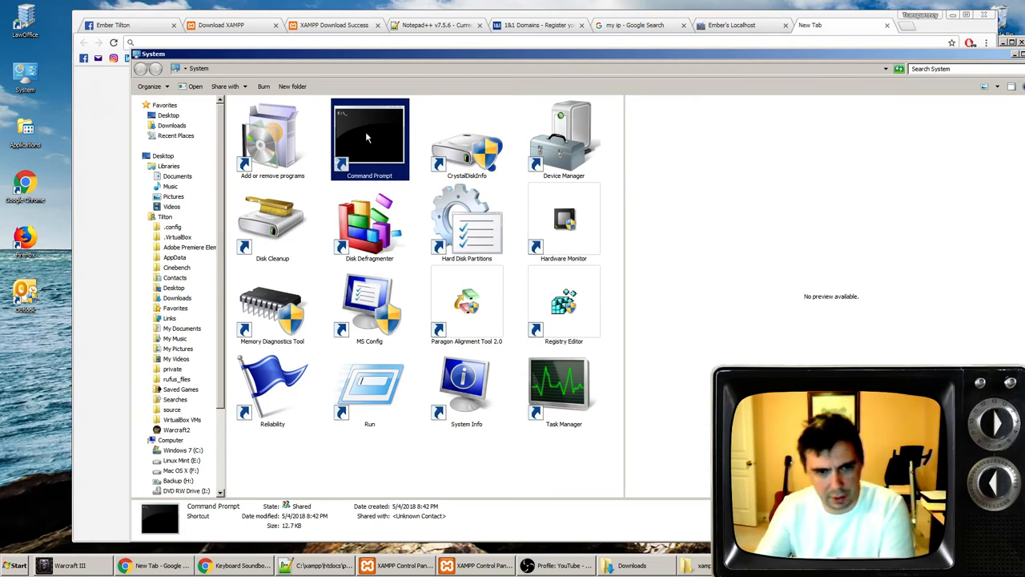
mouse_move(376, 140)
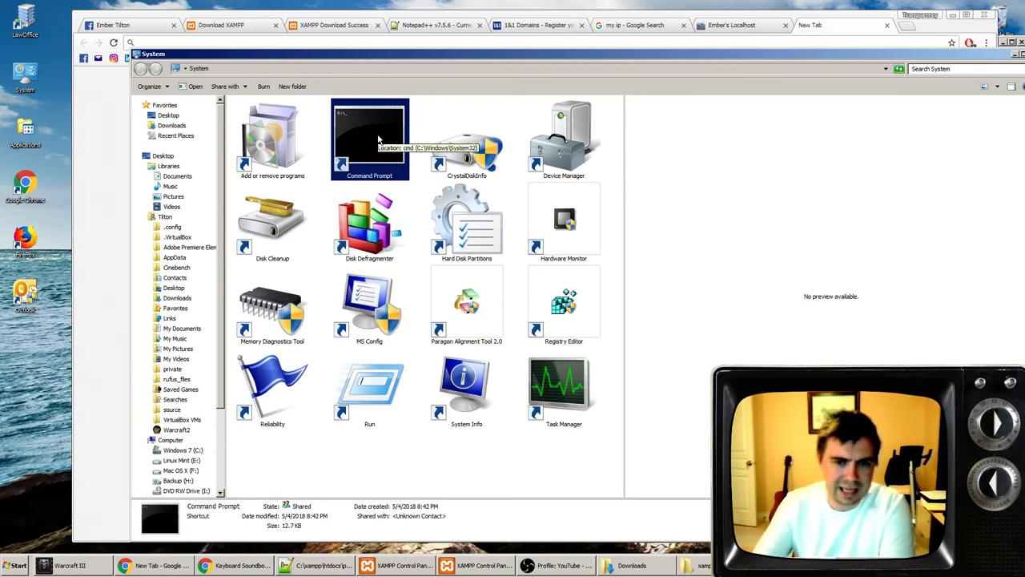
double_click(369, 139)
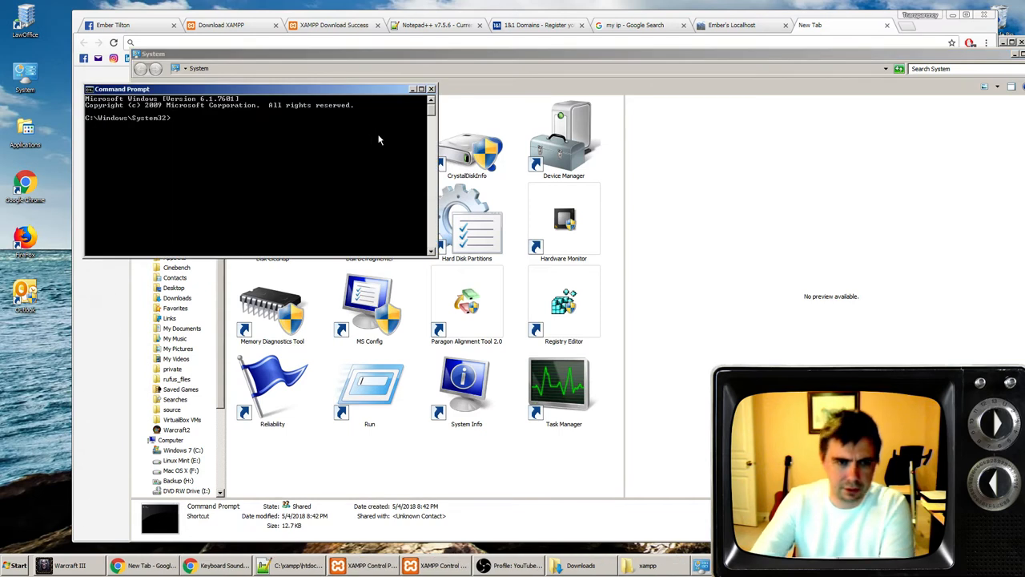
- Begin typing ipconfig in Command Prompt to check the IP address
type("i")
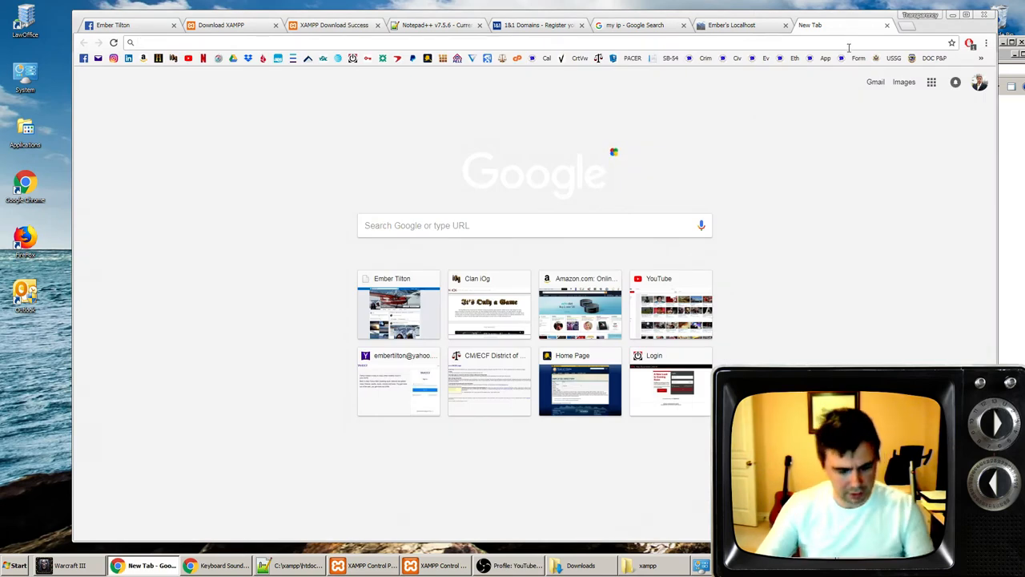
- Load the router at 192.168.1.1 and open its Security settings
type("192.168.1.1/ui/1.0.99.183676/dynamic/home.html")
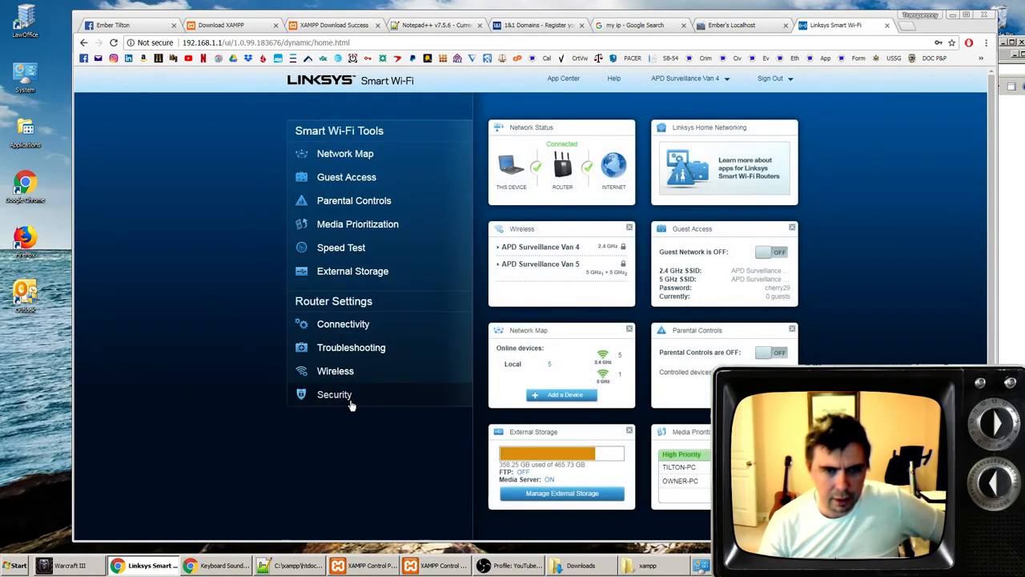
mouse_move(334, 394)
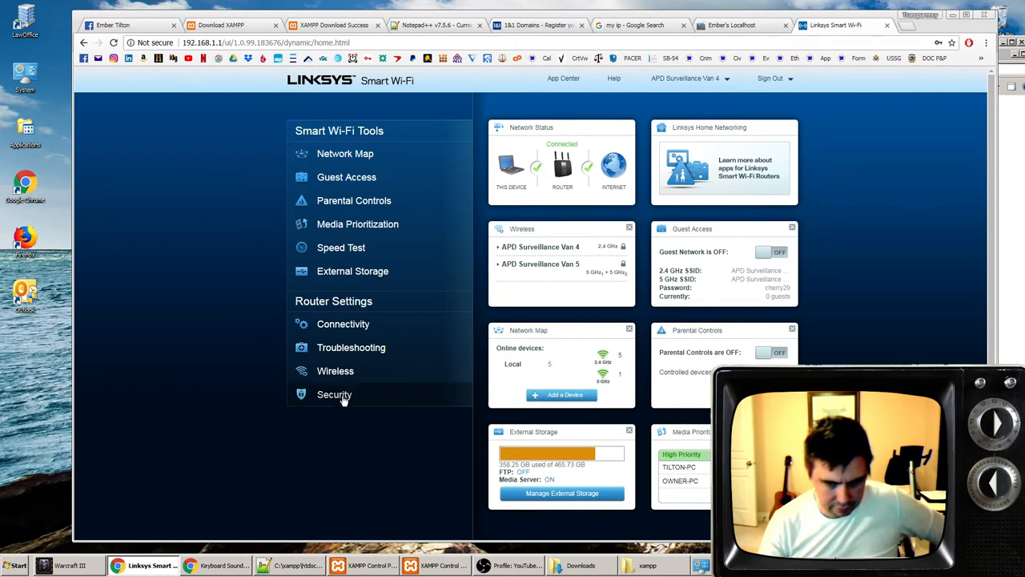
left_click(334, 394)
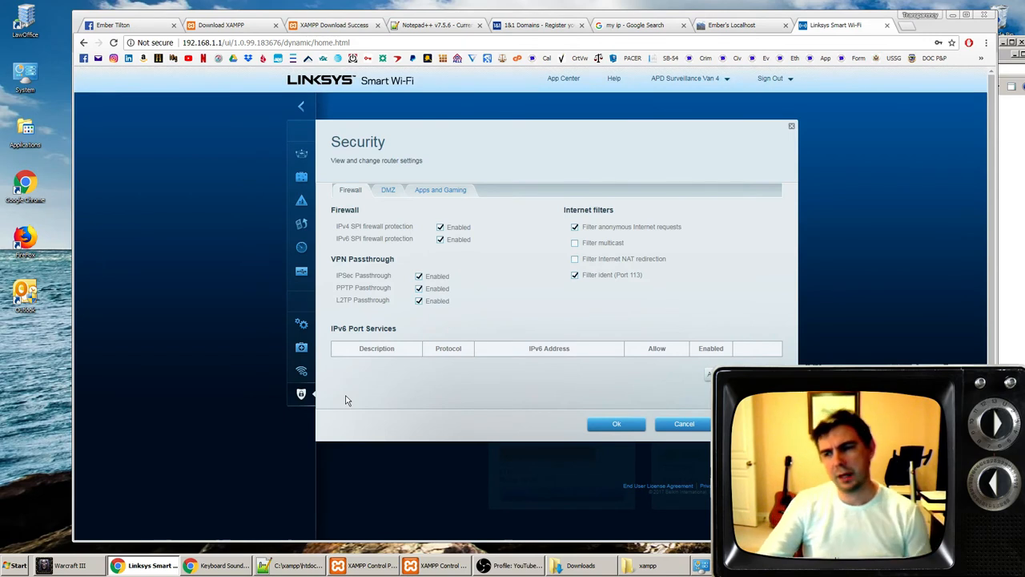
mouse_move(402, 399)
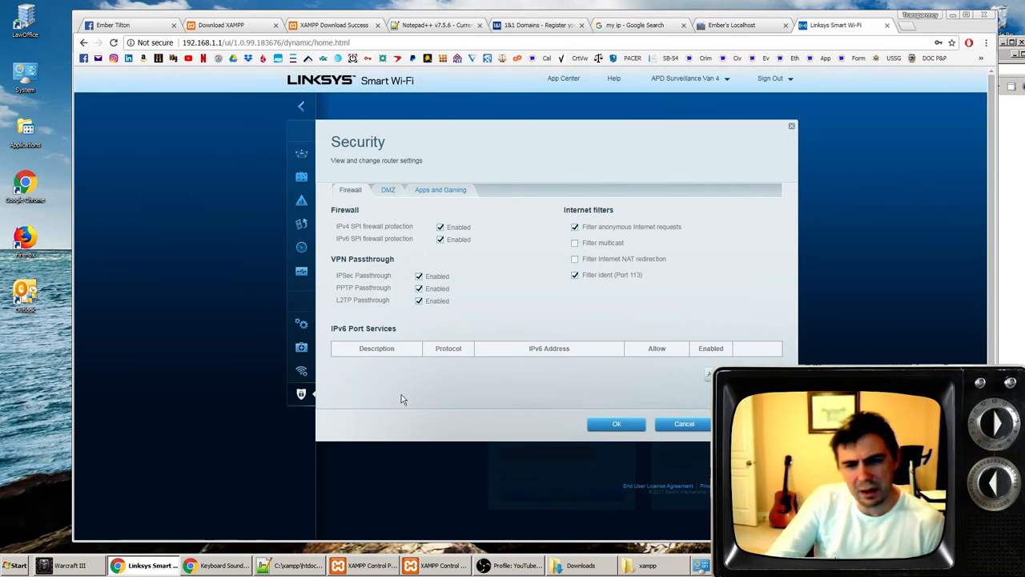
mouse_move(456, 395)
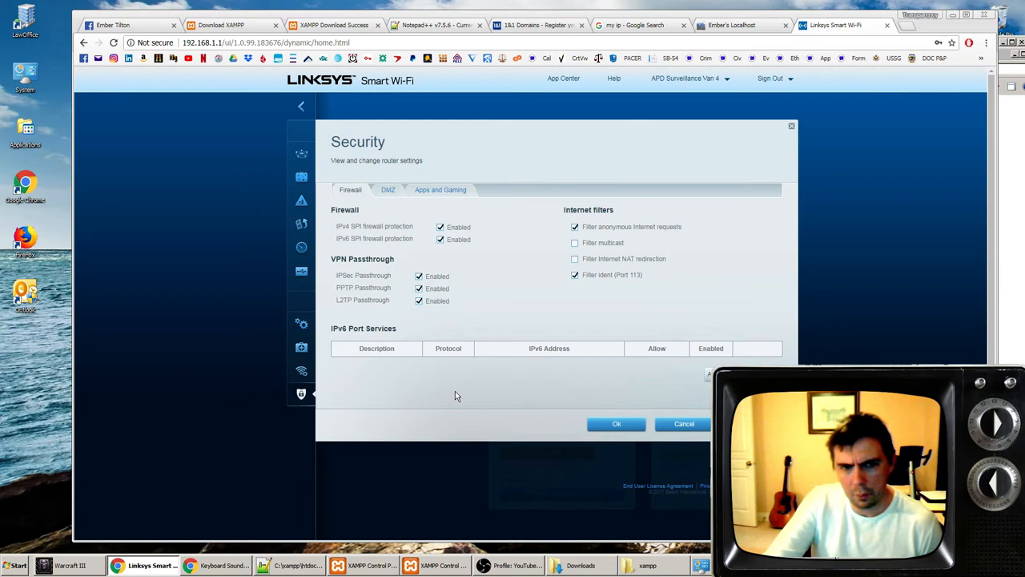
mouse_move(178, 56)
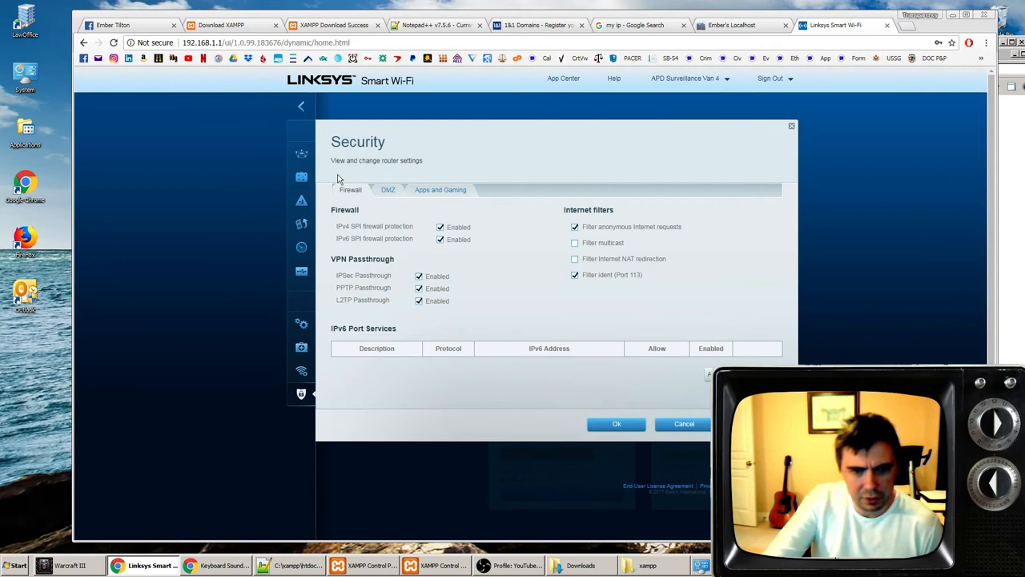
- Open Apps and Gaming > Port Range Forwarding and edit the 'web' rule for port 8521
left_click(439, 190)
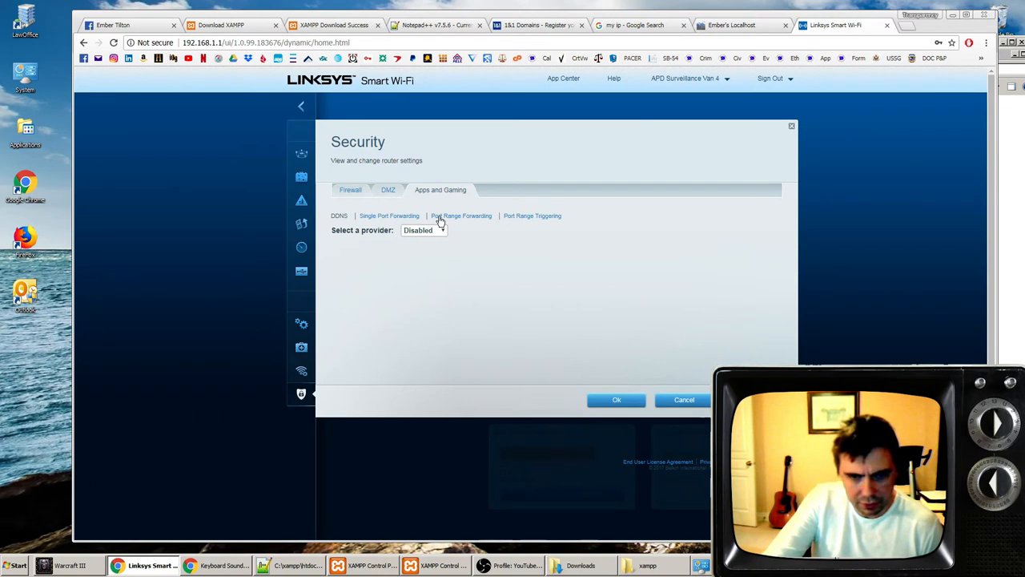
left_click(461, 215)
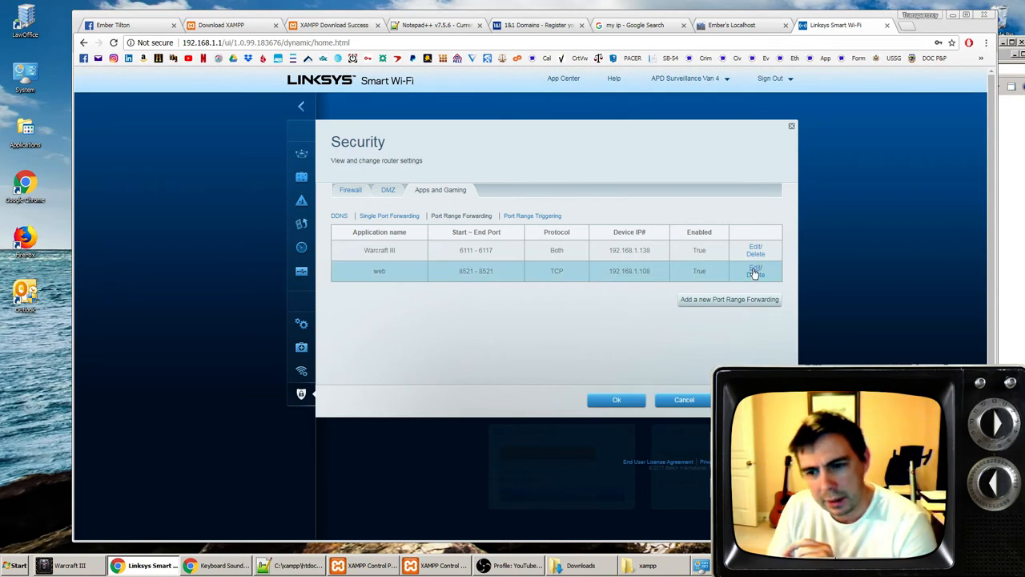
left_click(755, 270)
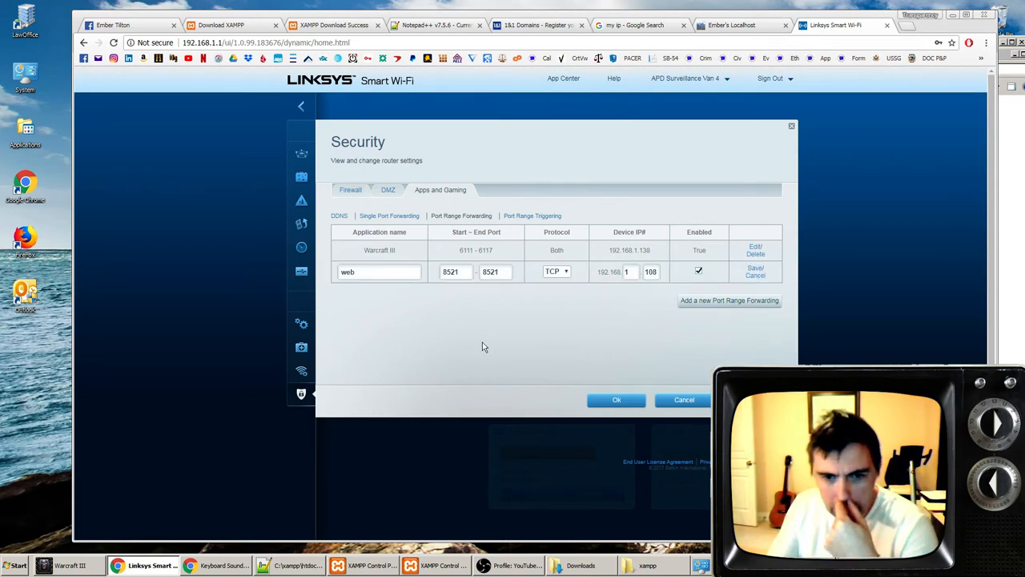
mouse_move(569, 349)
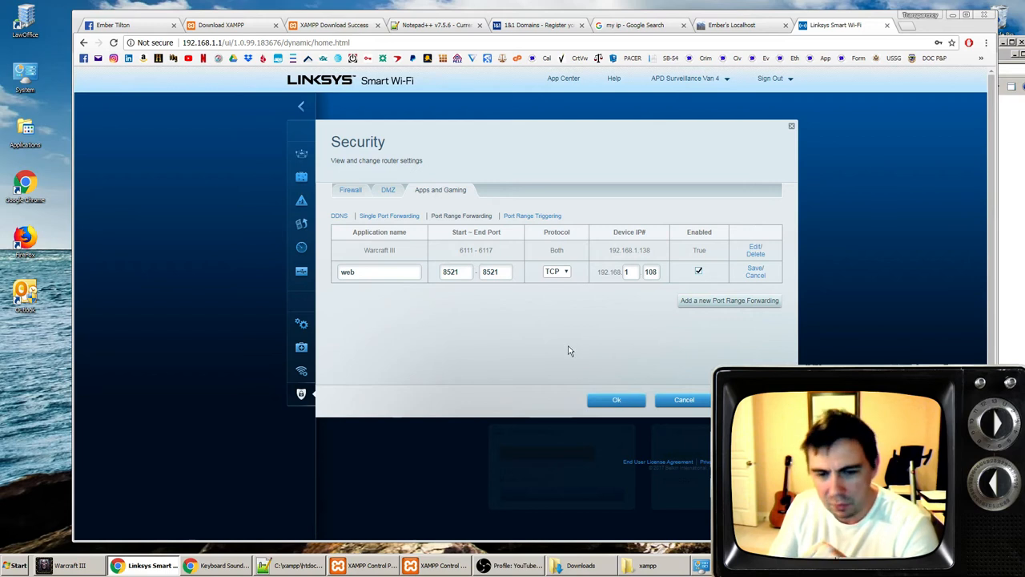
mouse_move(591, 396)
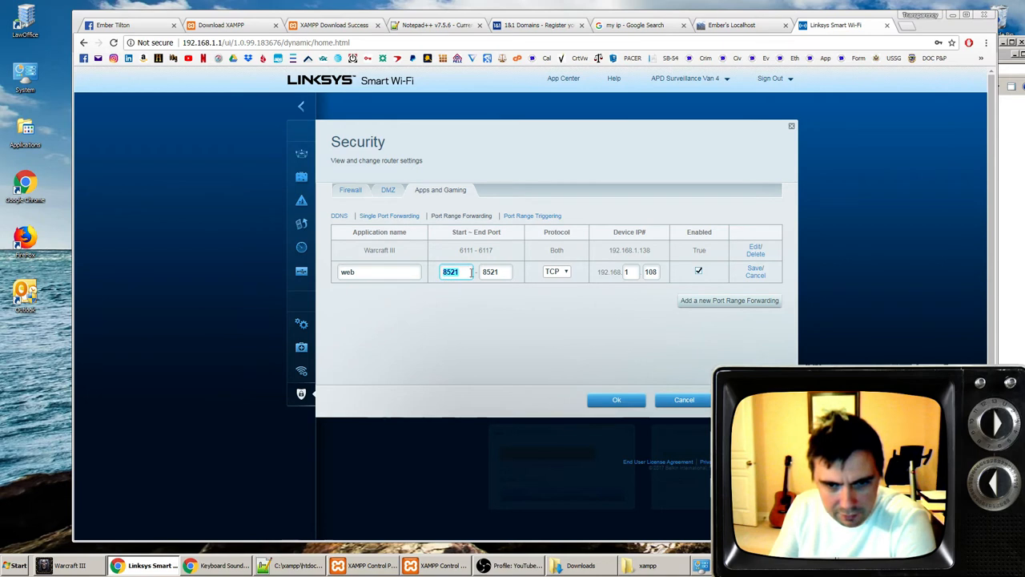
- Verify port 8521 and TCP, then save the 'web' rule forwarding to 192.168.1.108
left_click(557, 271)
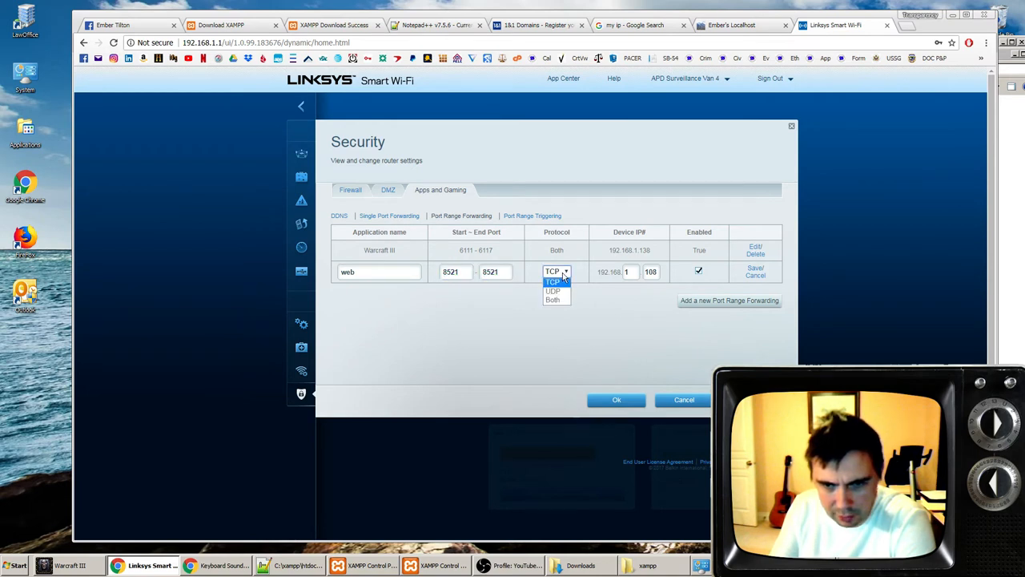
left_click(556, 271)
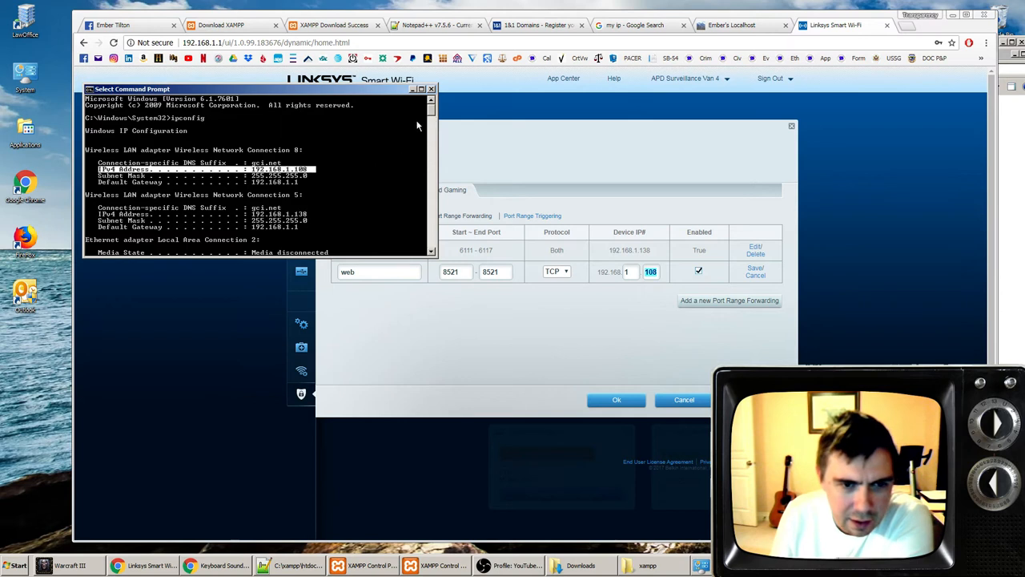
mouse_move(347, 167)
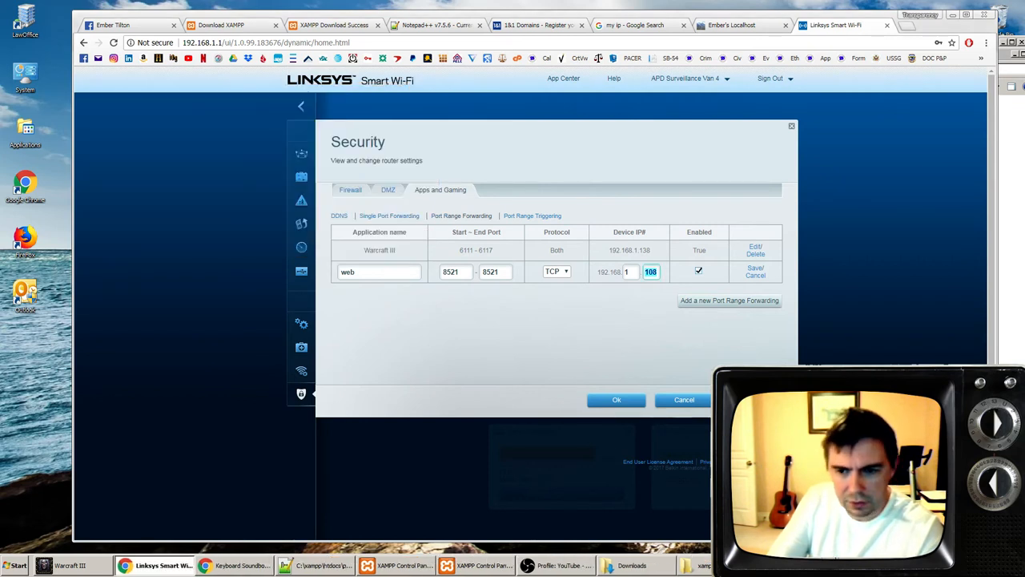
left_click(755, 270)
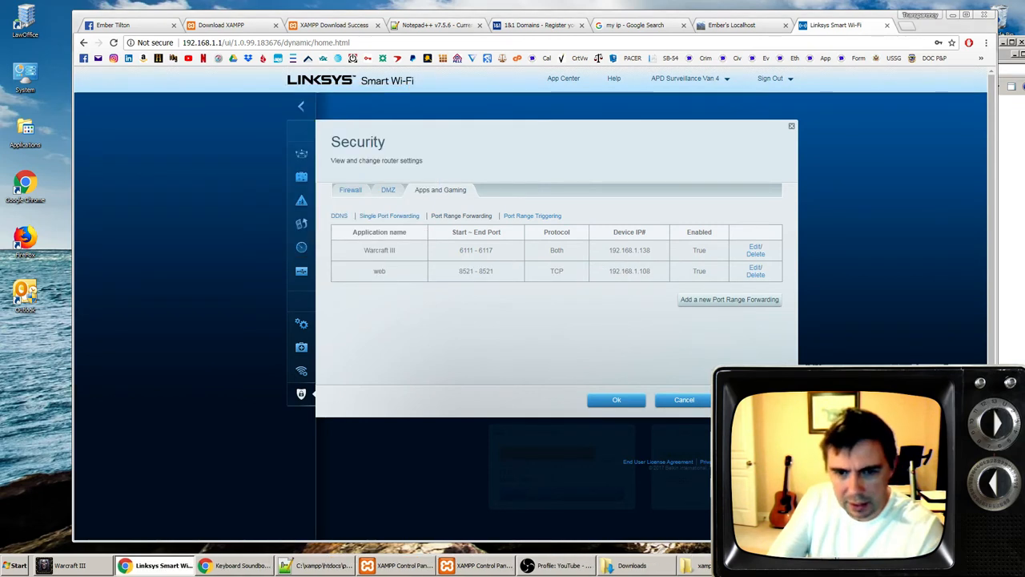
left_click(378, 271)
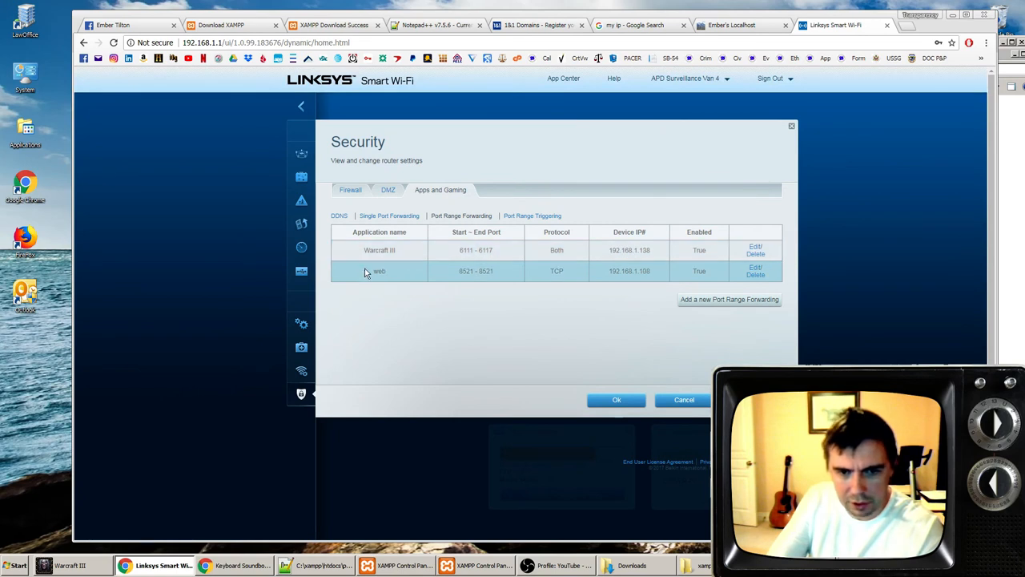
mouse_move(470, 312)
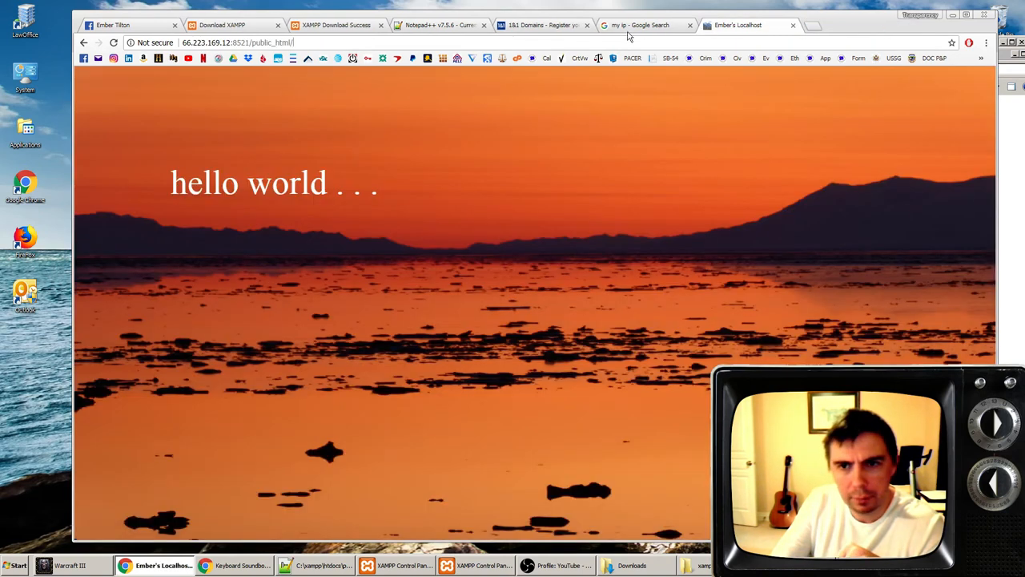
mouse_move(629, 25)
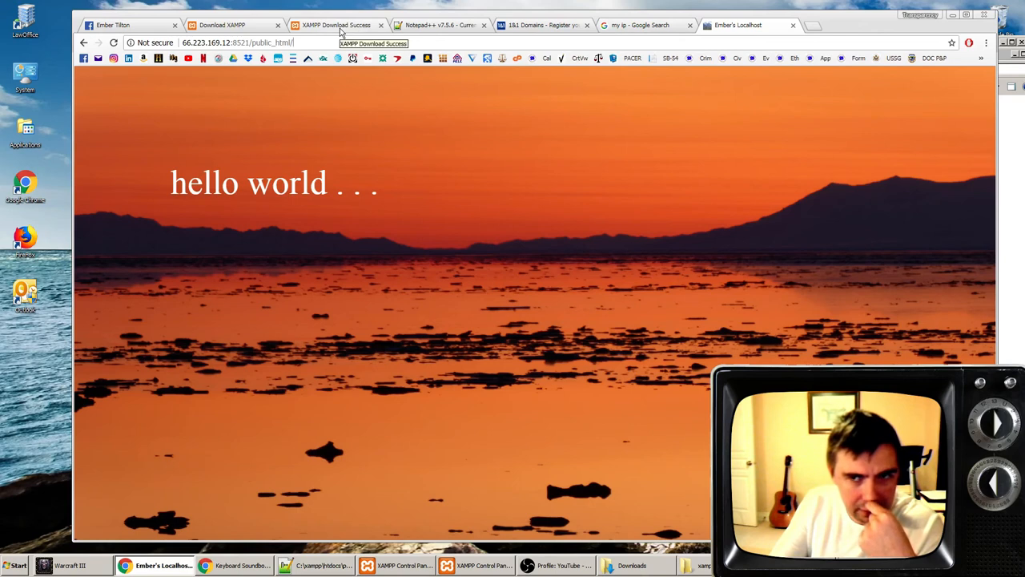
- Close the XAMPP download tab in Chrome
left_click(336, 25)
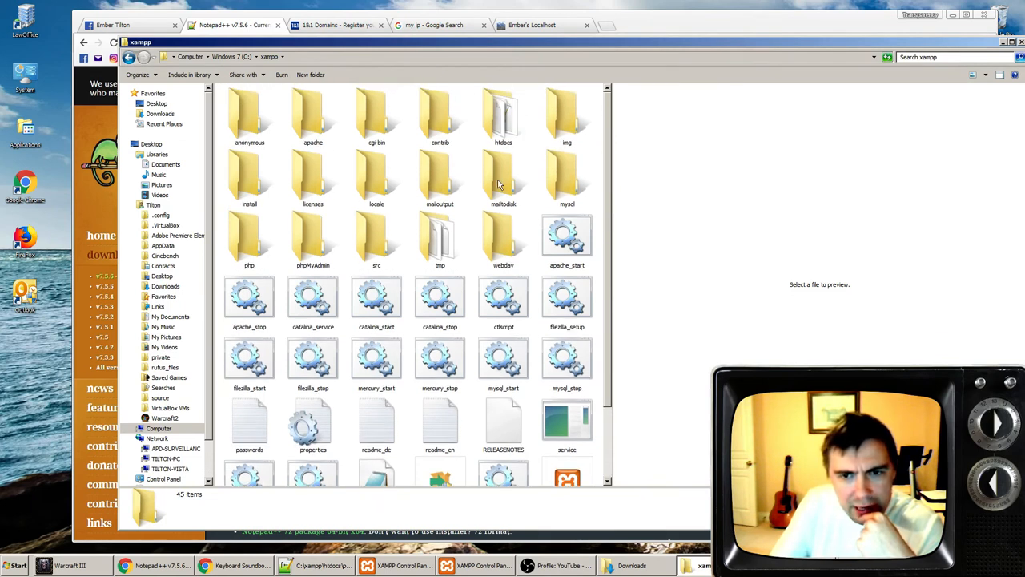
- In htdocs, delete index.txt to the Recycle Bin and open index.php for editing
double_click(503, 116)
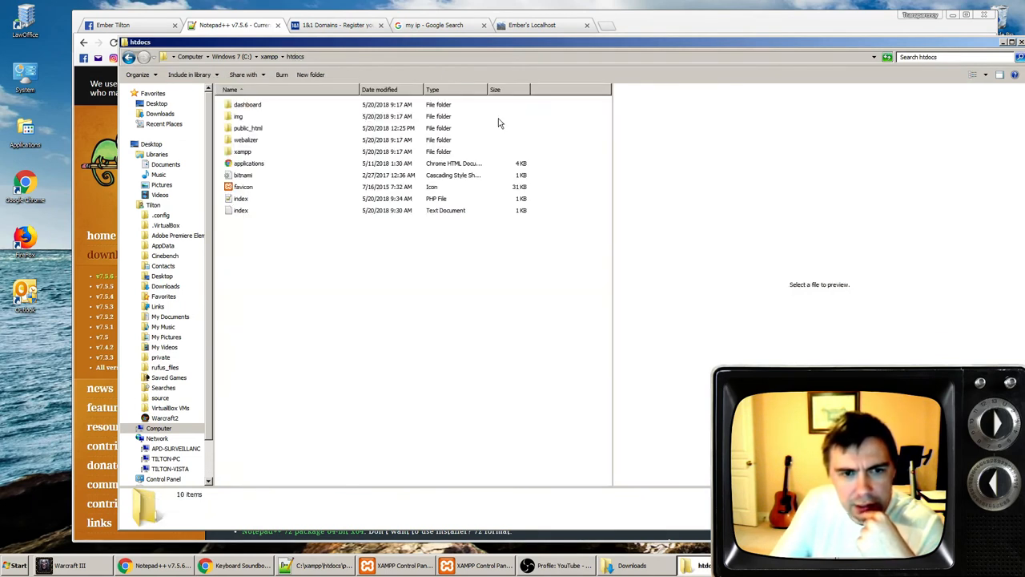
left_click(240, 210)
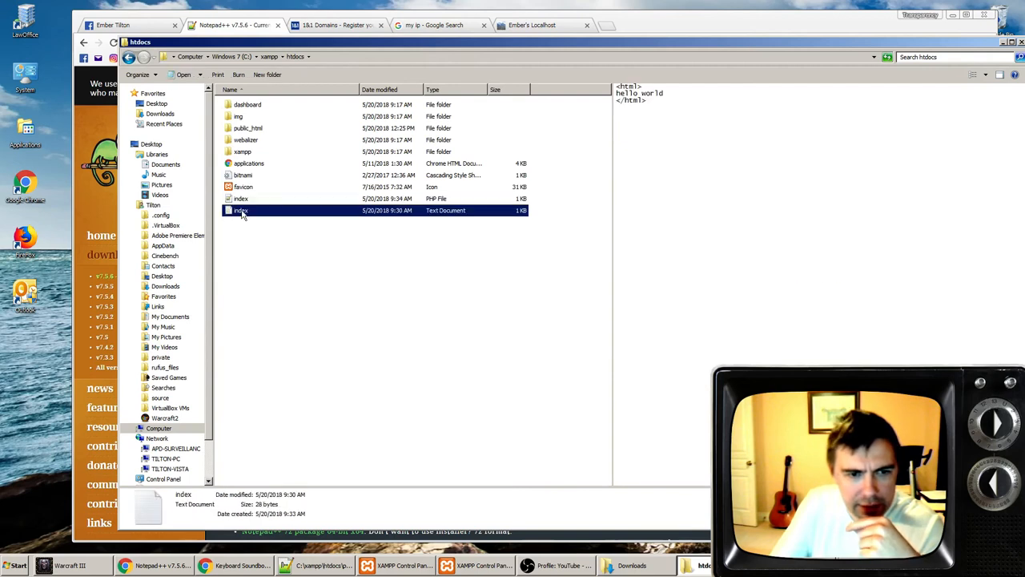
key("Delete")
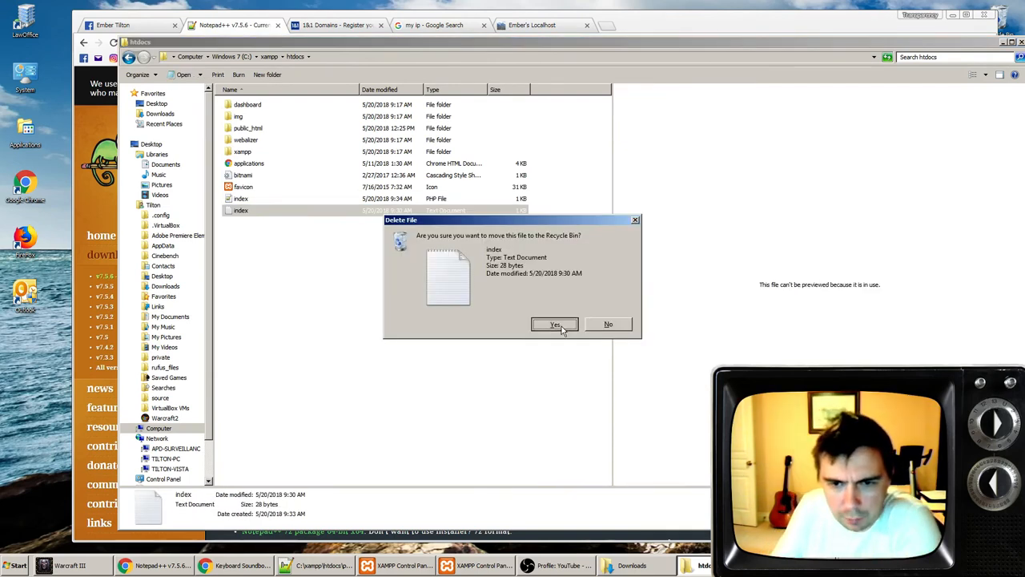
left_click(555, 324)
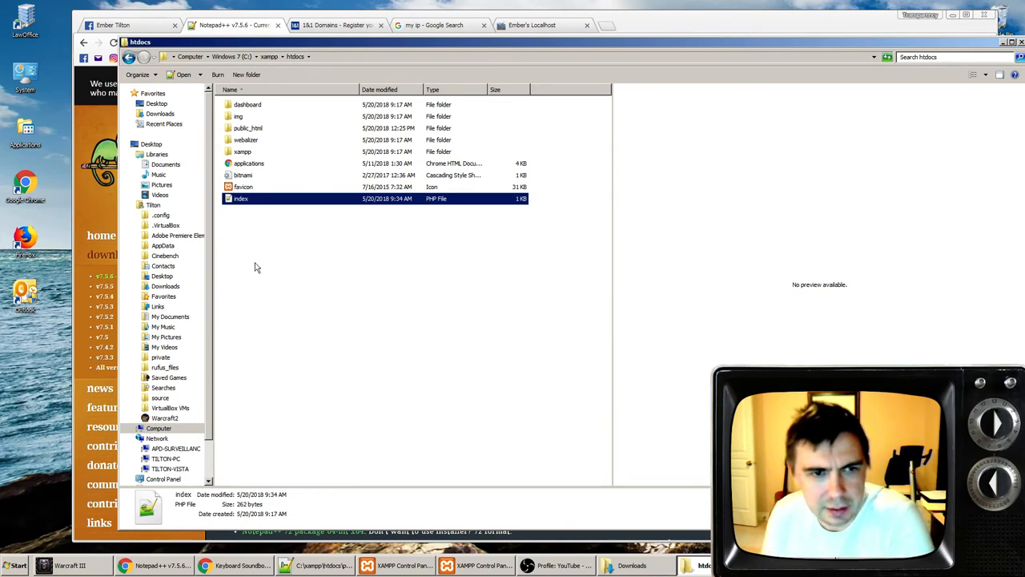
left_click(248, 104)
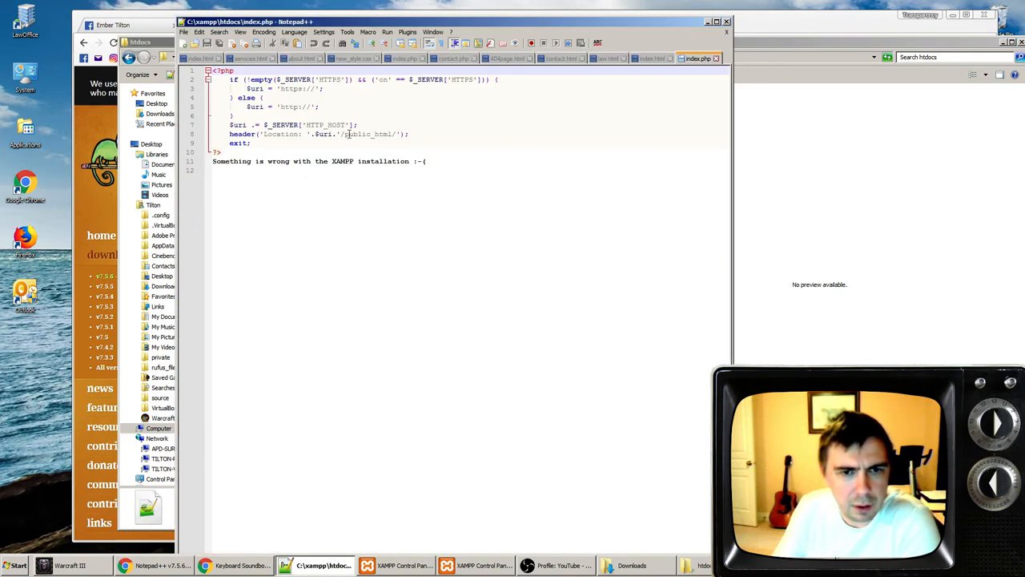
- Replace public_html in the index.php redirect with 'dash/', then view the Notepad++ website
double_click(367, 134)
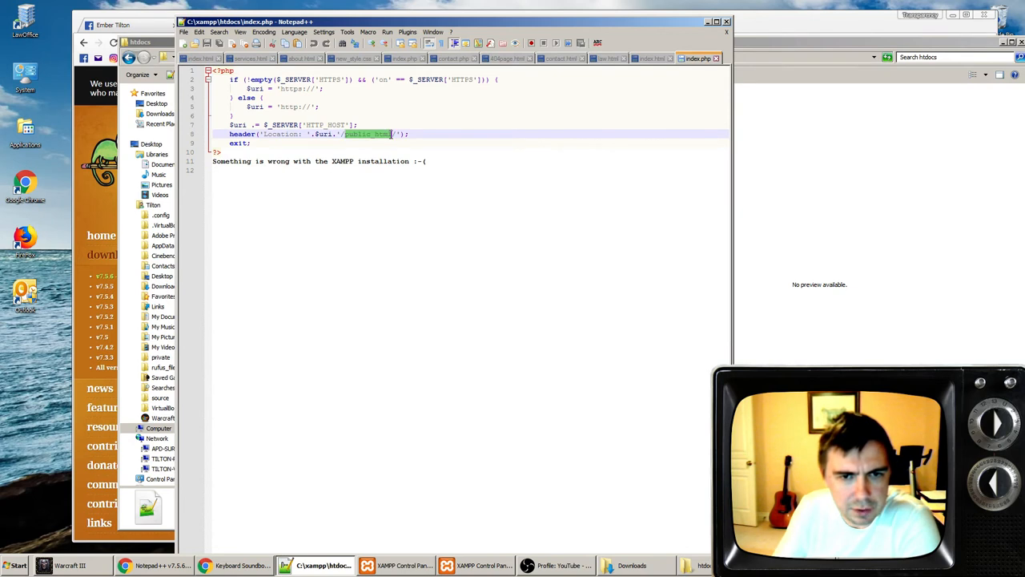
type("dash/")
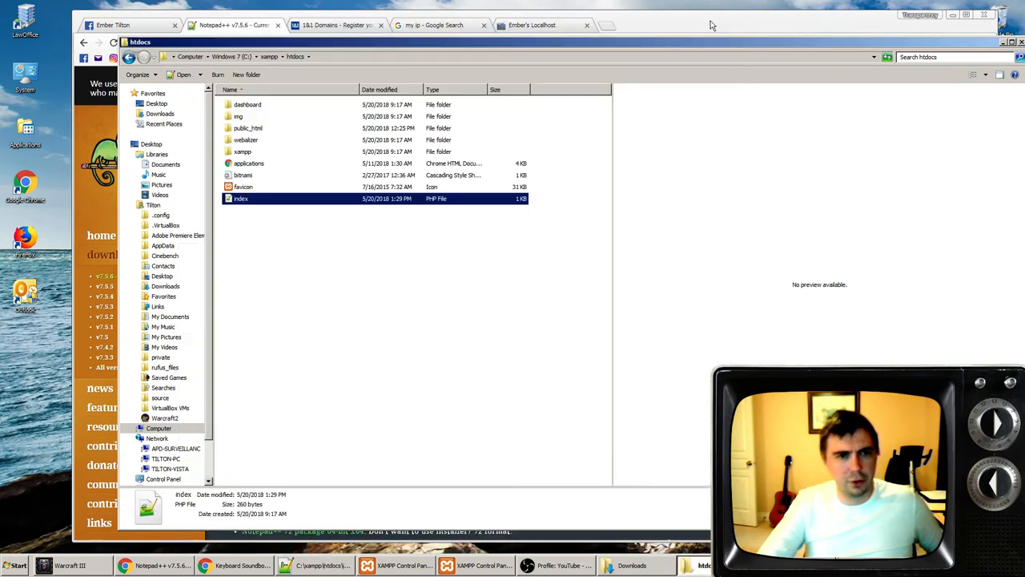
left_click(232, 25)
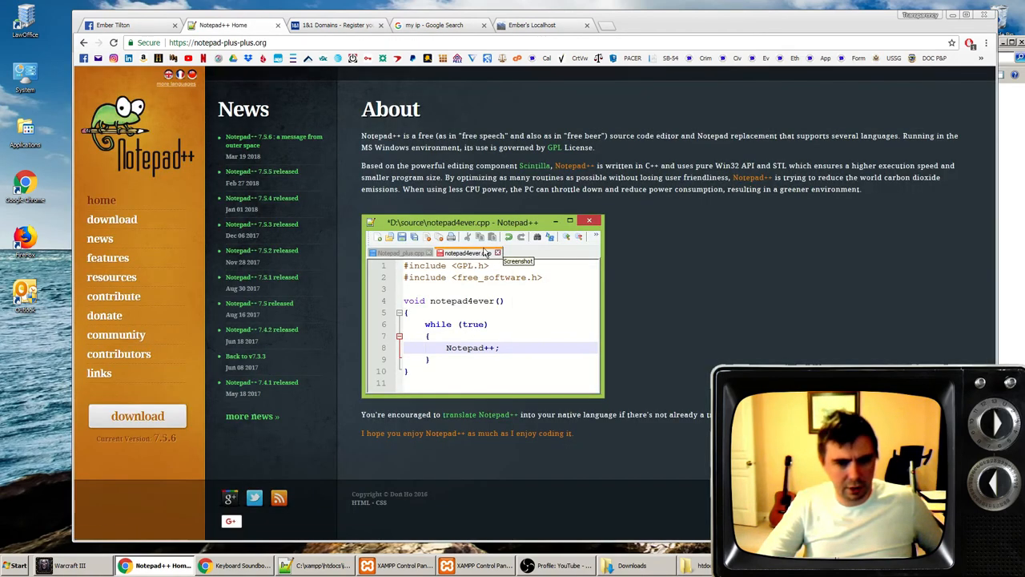
- Browse the Notepad++ 7.5.6 download page, then return to the htdocs folder
left_click(111, 218)
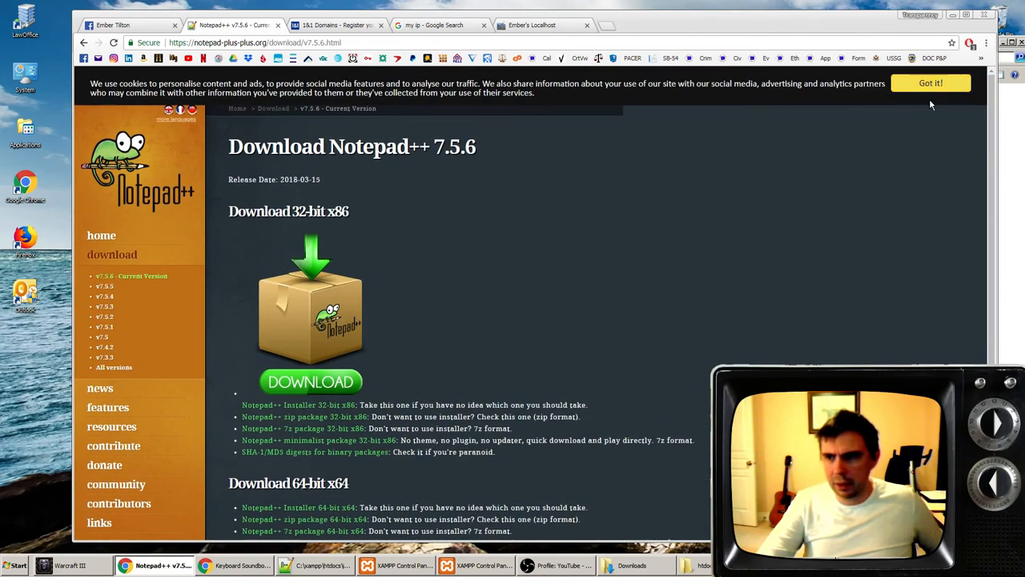
scroll("down", 3)
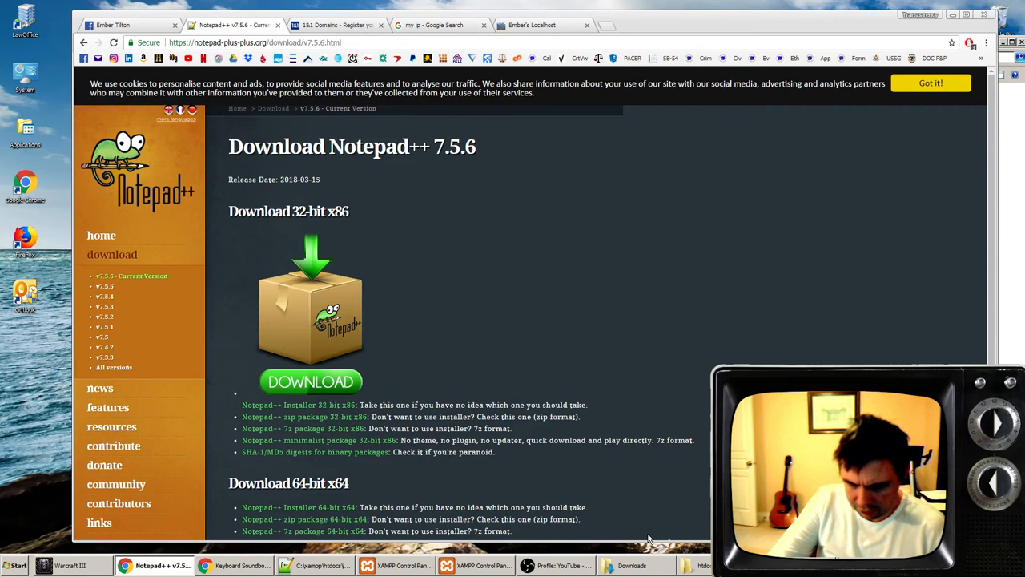
left_click(704, 565)
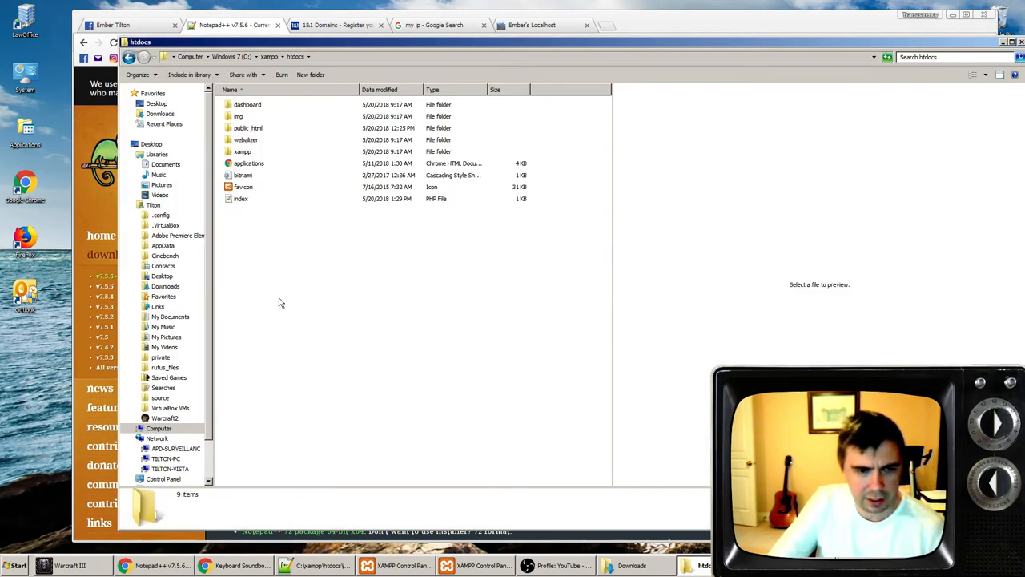
- Make a folder called 'new' in htdocs and open index.php, which redirects to /dashboard/
left_click(247, 104)
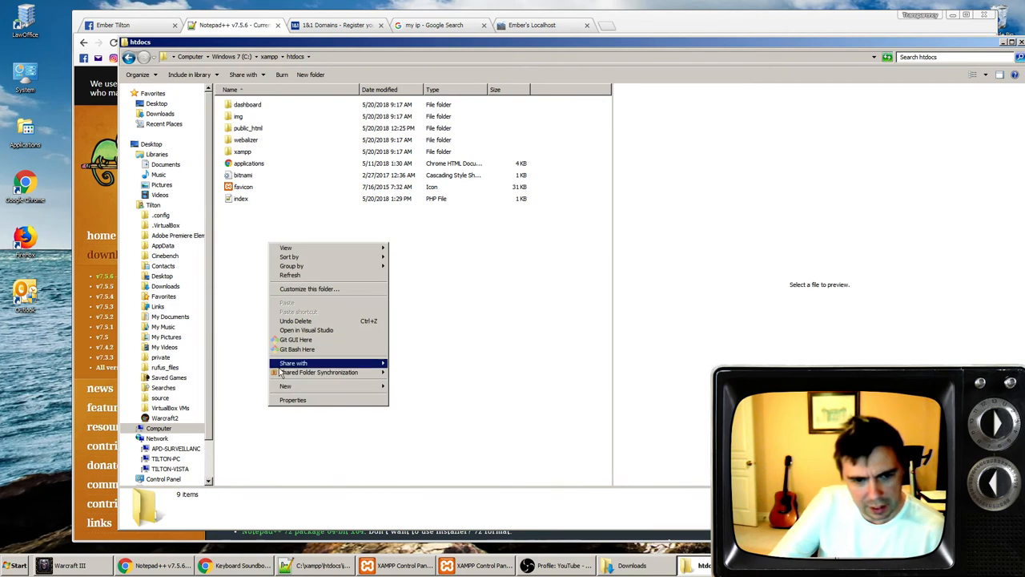
left_click(285, 386)
type("New")
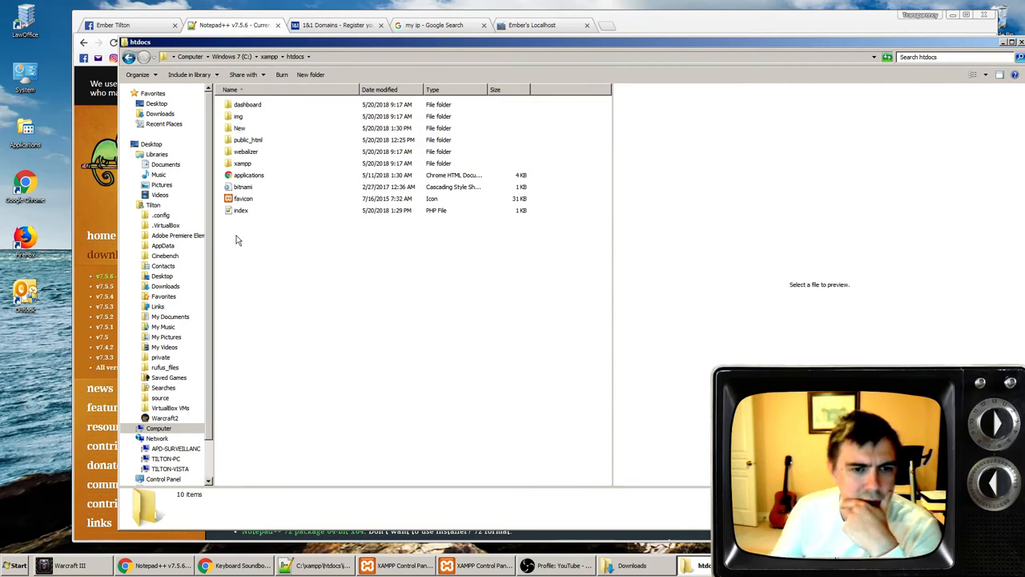
left_click(238, 128)
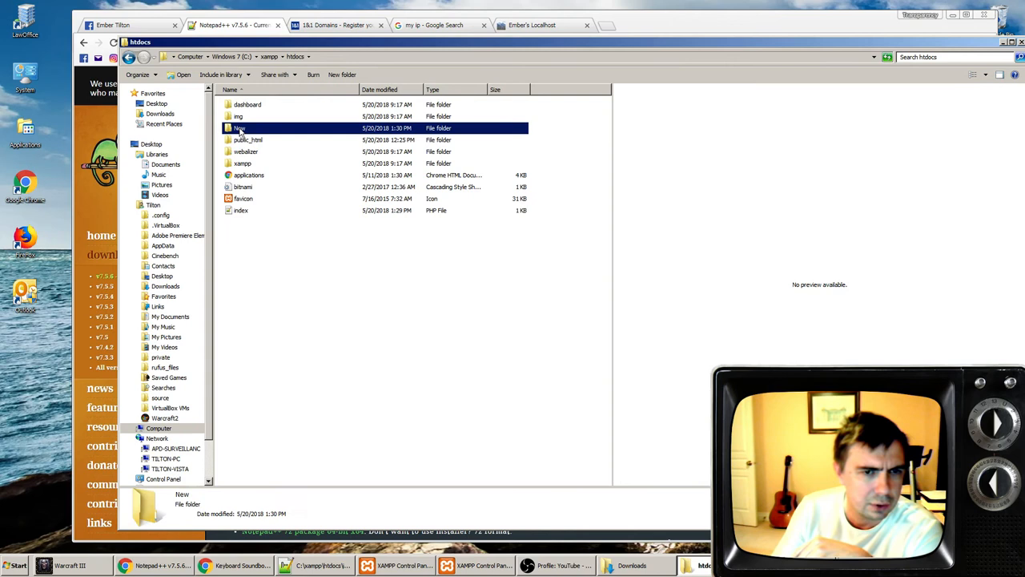
right_click(239, 129)
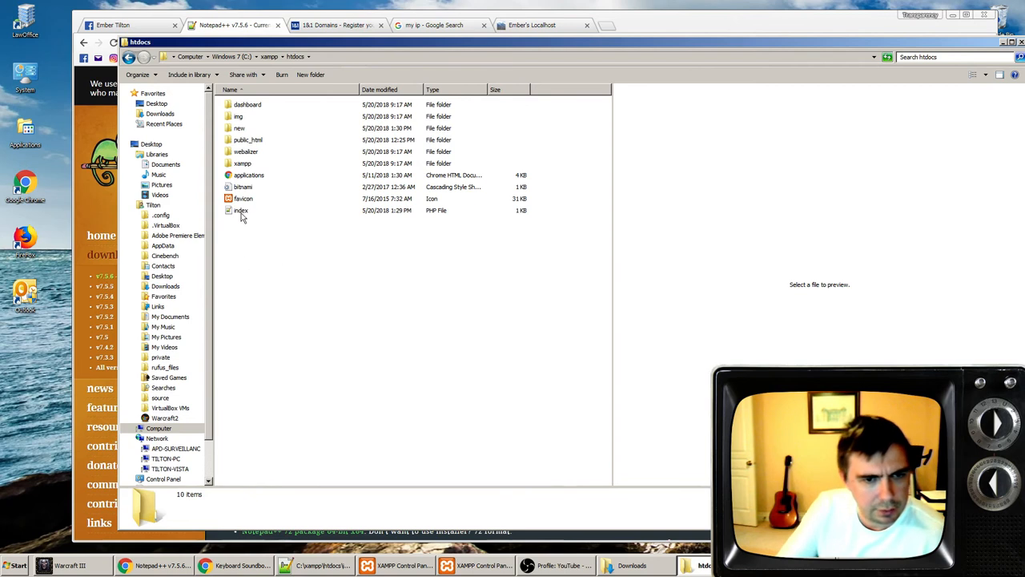
double_click(241, 210)
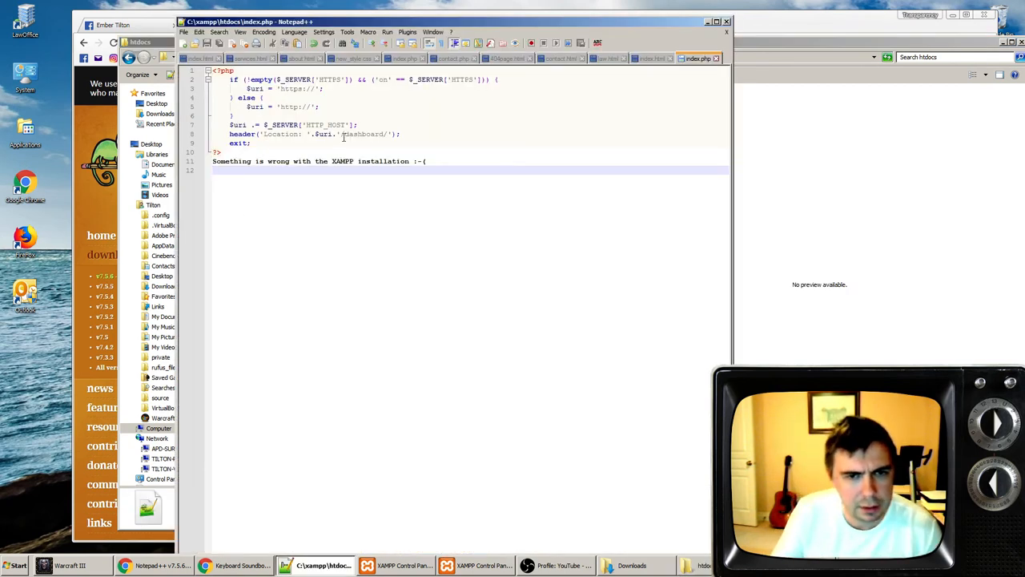
- In the index.php redirect, change 'dashboard' to 'new' and then back to 'dashboard'
double_click(364, 134)
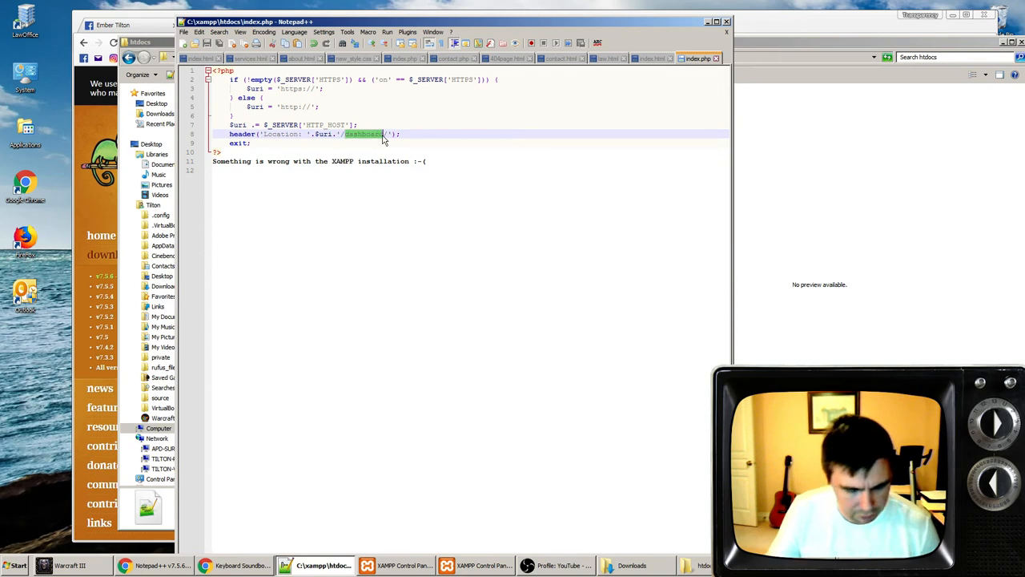
type("new")
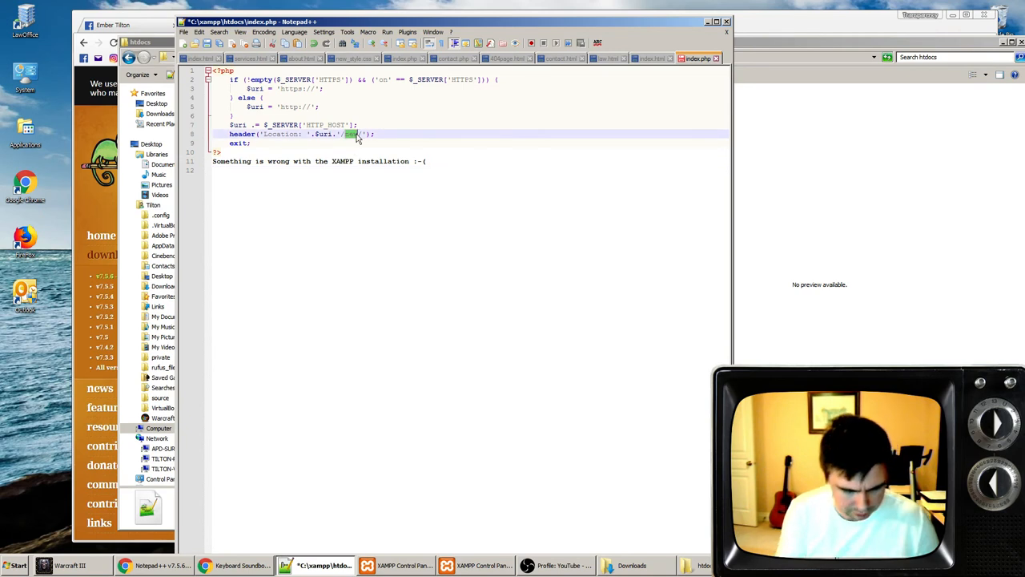
type("dashboard")
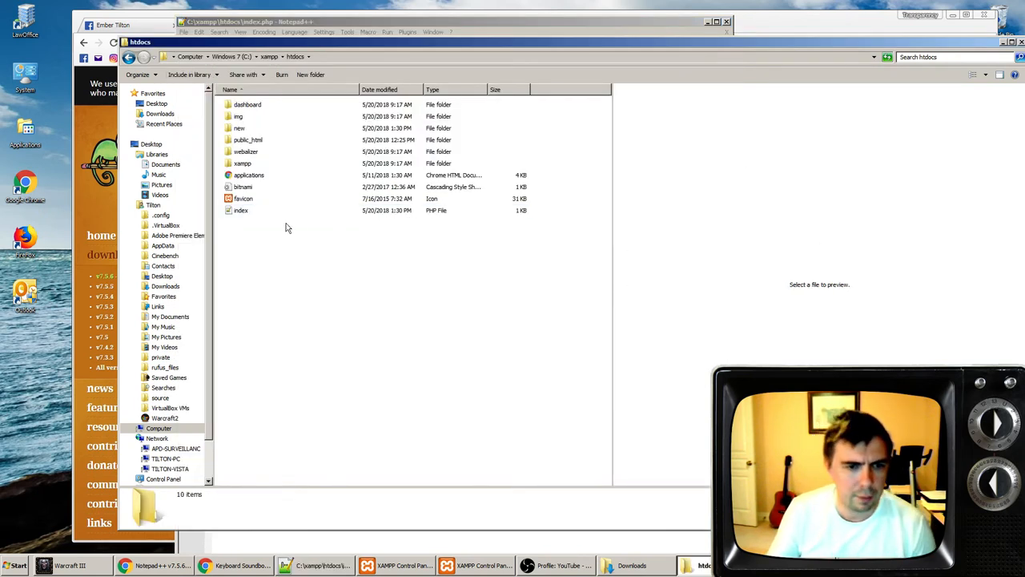
- Bring Chrome back to the front from the taskbar
left_click(124, 564)
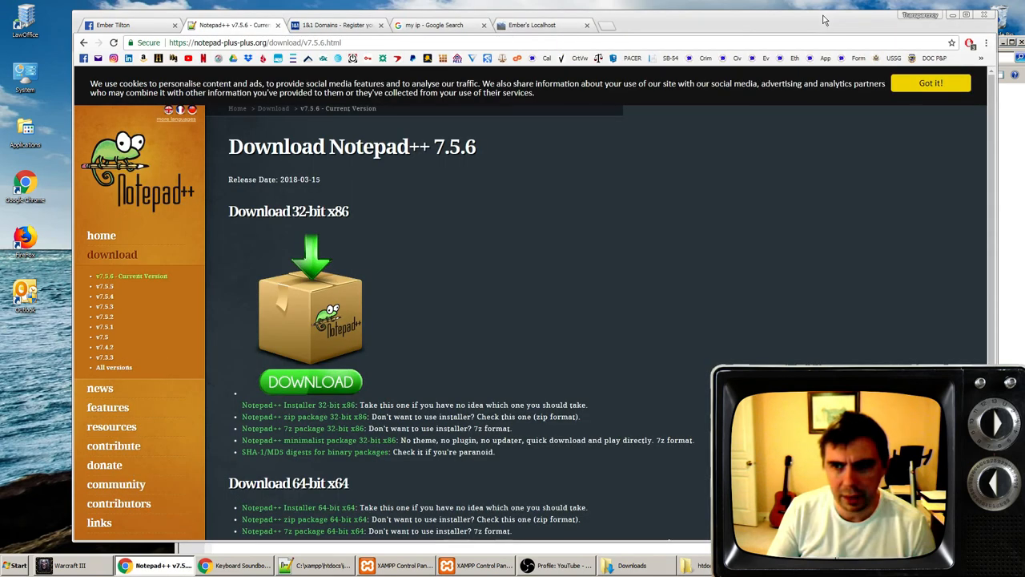
- Search 'my ip' in a new tab, then load 66.223.169.12:8521 to reach the XAMPP welcome page
left_click(705, 25)
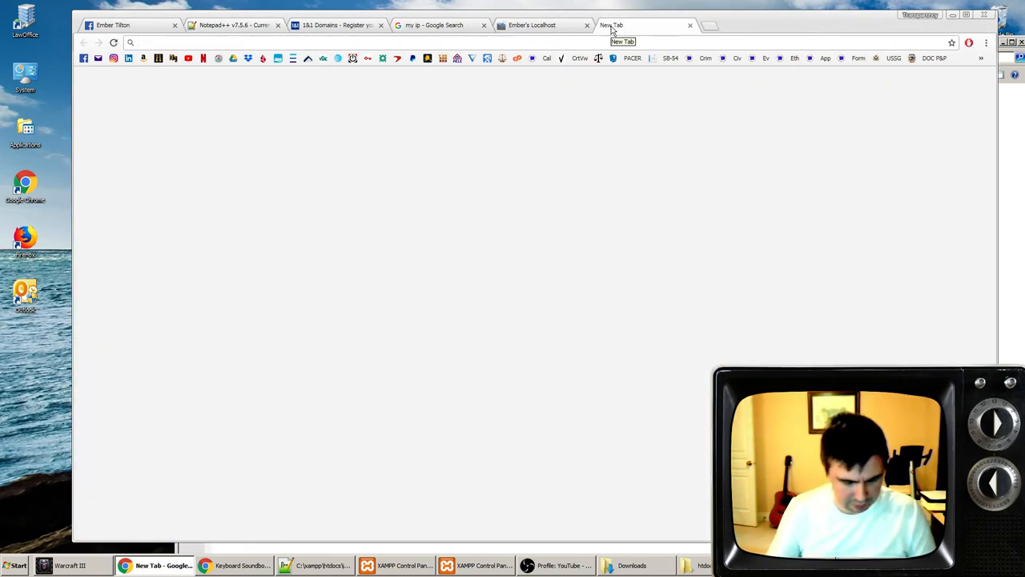
left_click(621, 25)
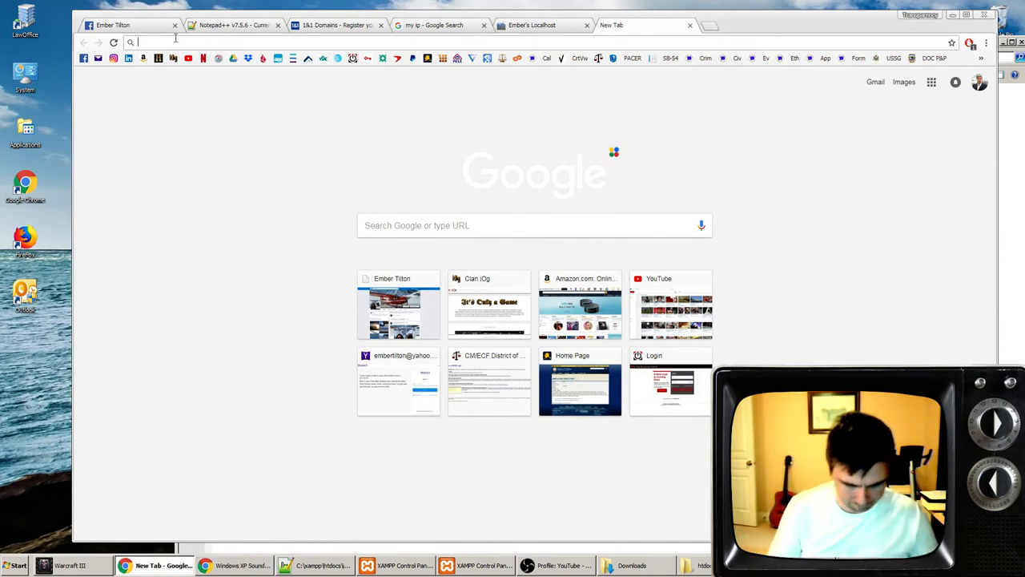
type("my ip")
type("66.223.169.12:")
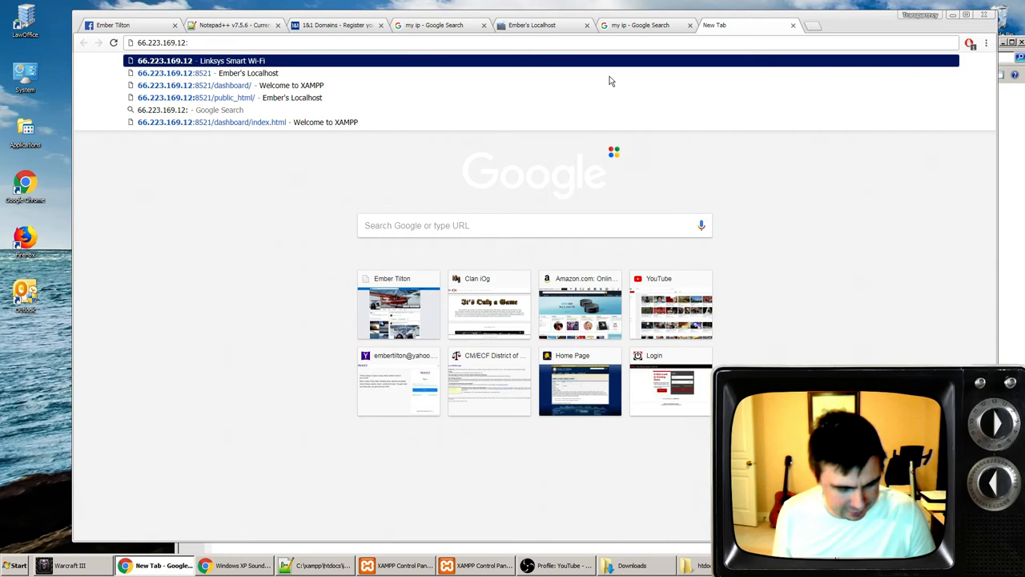
type("8521")
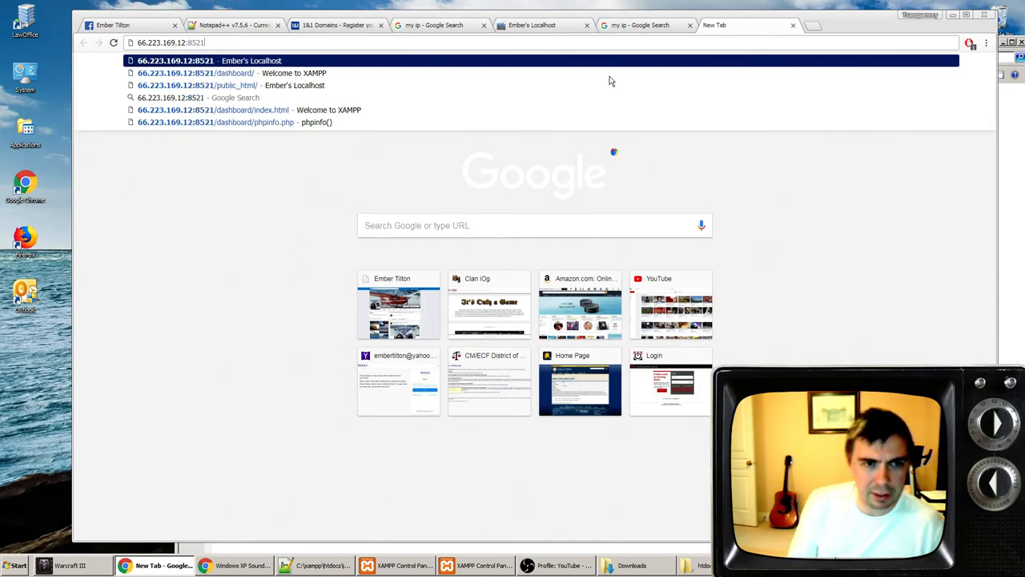
left_click(196, 72)
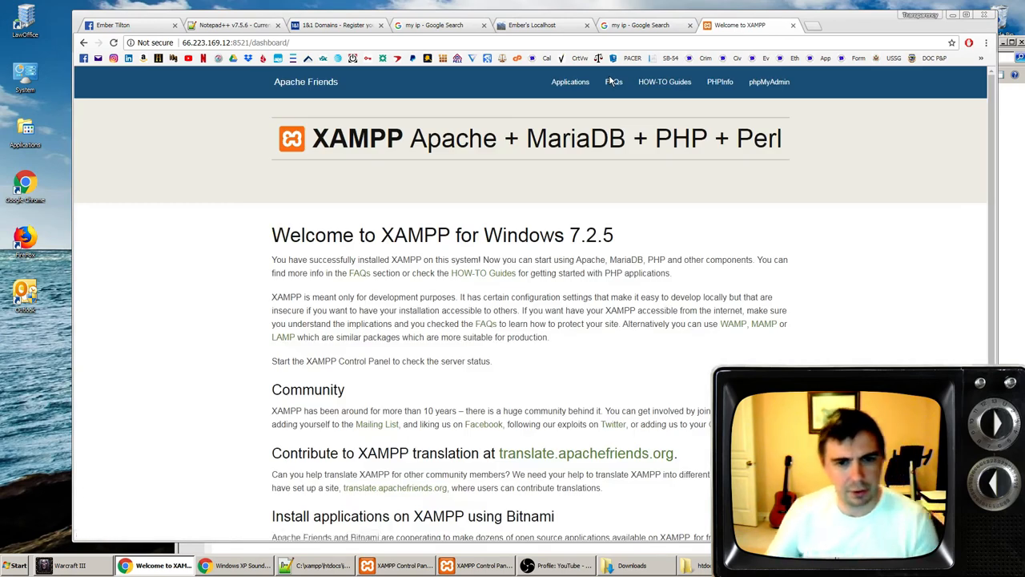
mouse_move(280, 232)
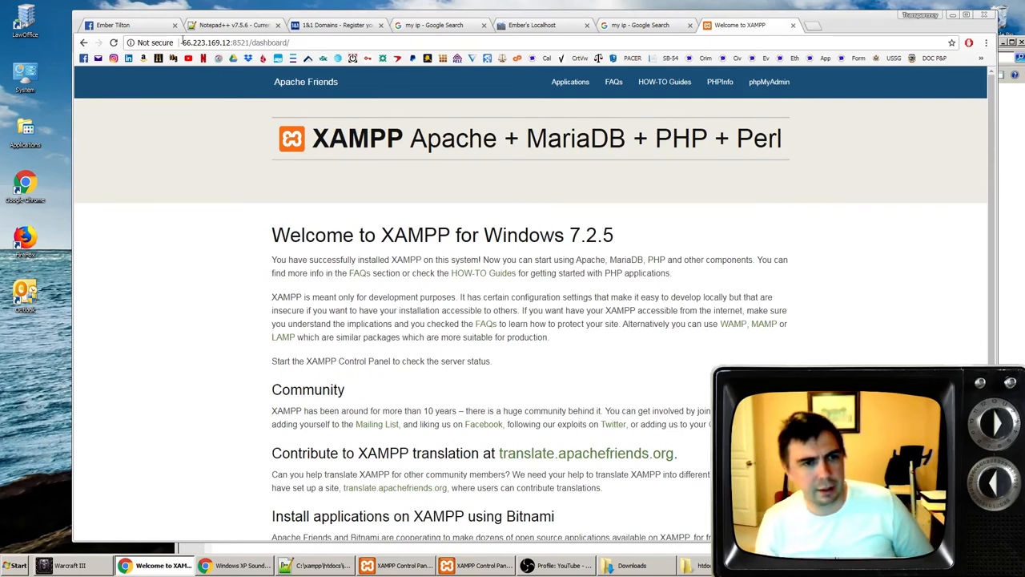
- Dismiss the xampp-control.exe crash dialog with 'Close the program'
left_click(240, 42)
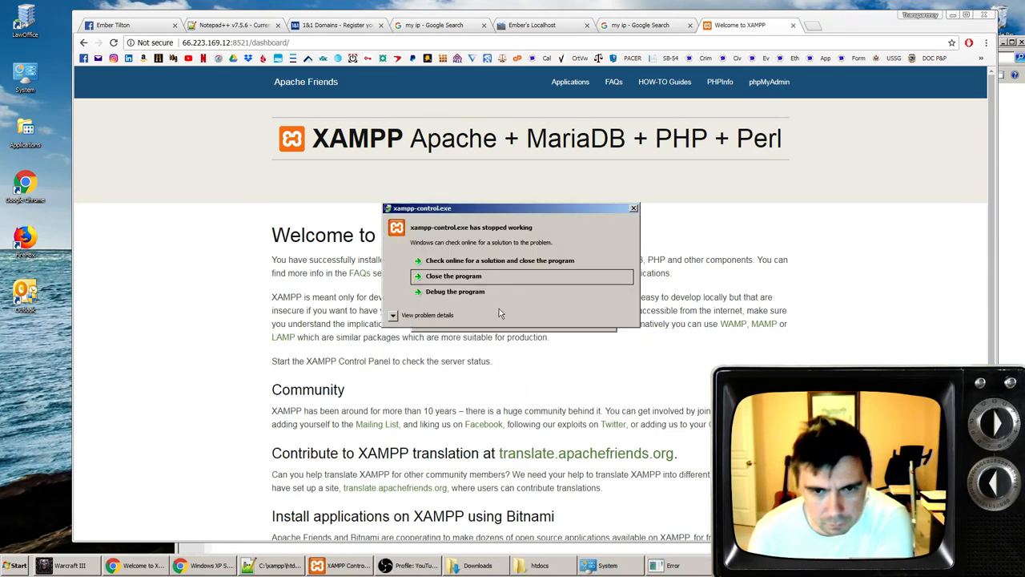
left_click(453, 275)
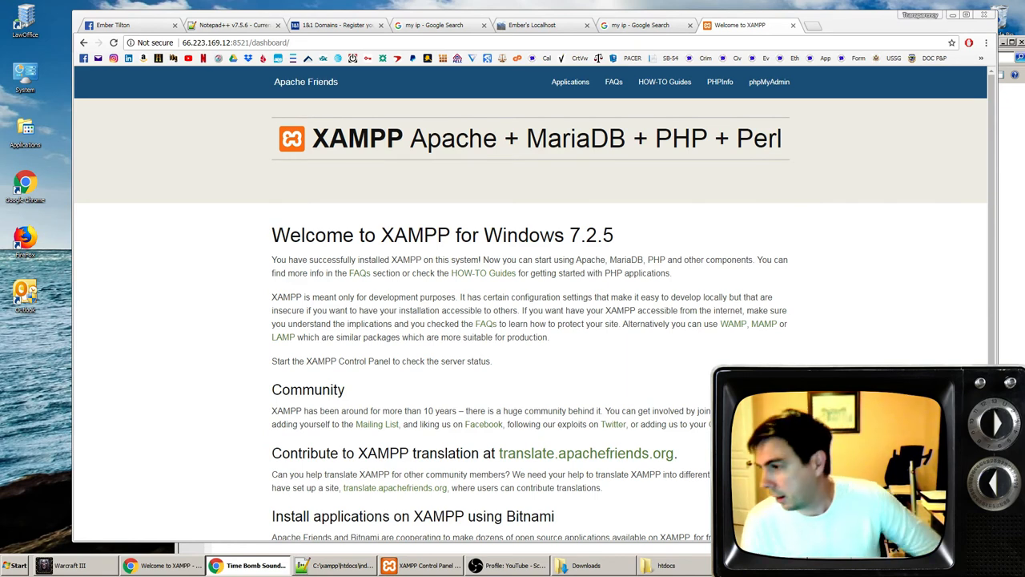
- Check the IP search and welcome tabs, then add a text document inside the 'new' folder
left_click(640, 25)
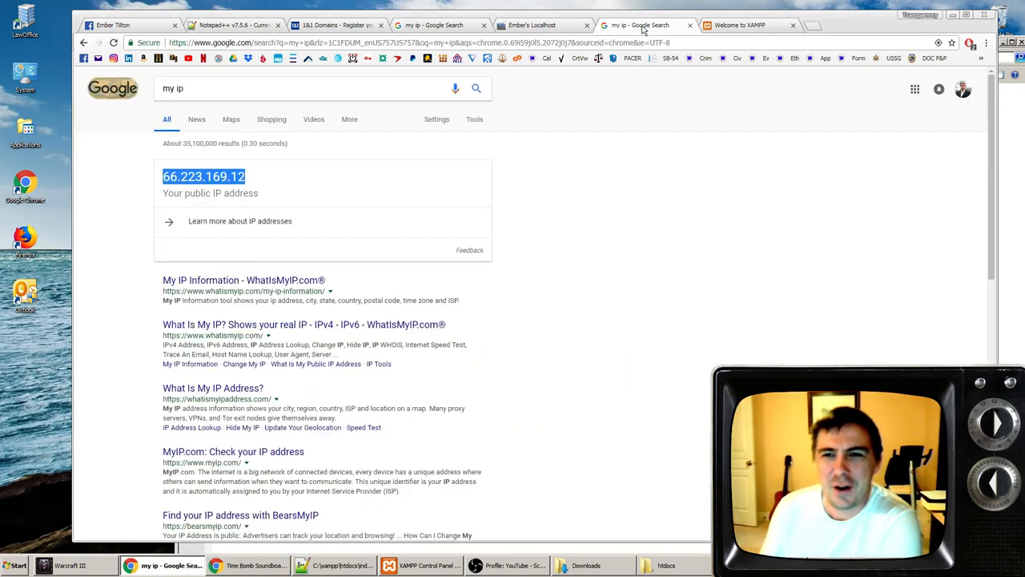
left_click(738, 25)
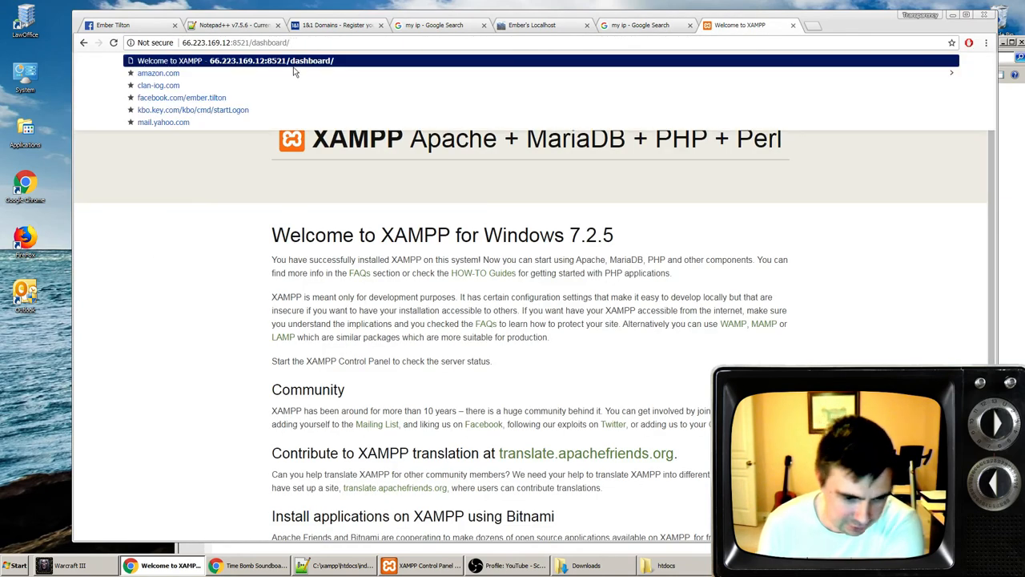
left_click(656, 565)
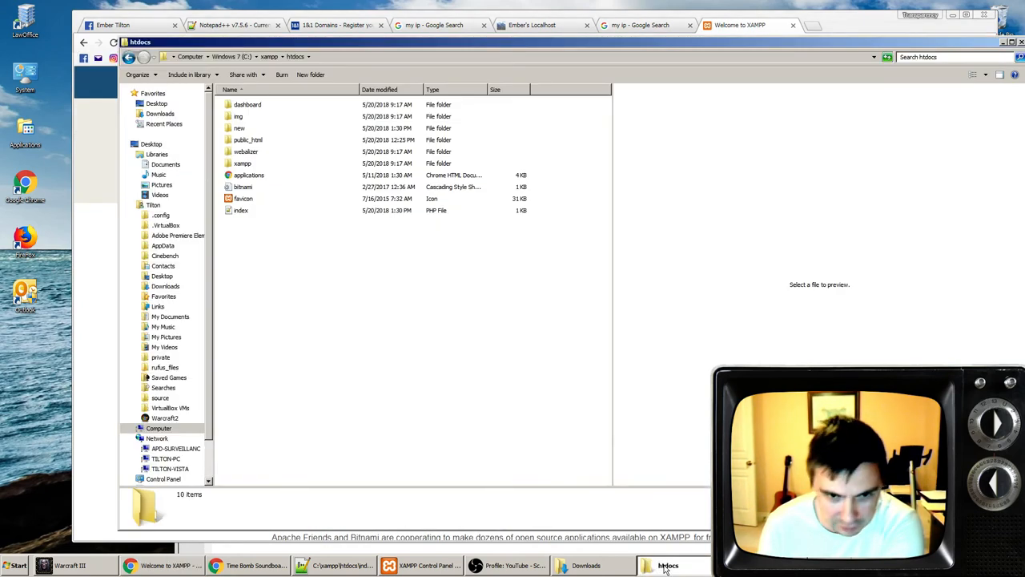
double_click(239, 128)
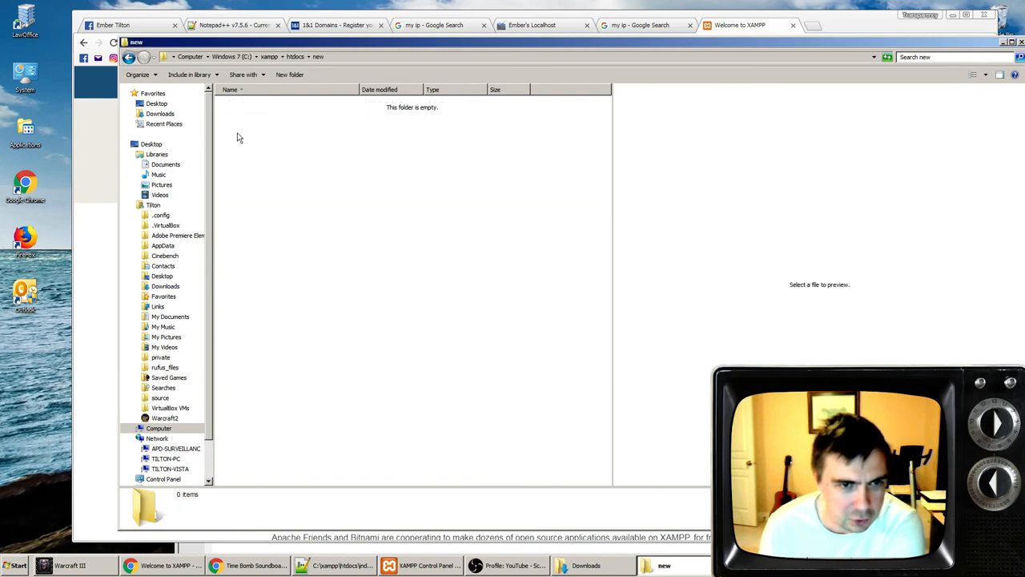
right_click(237, 136)
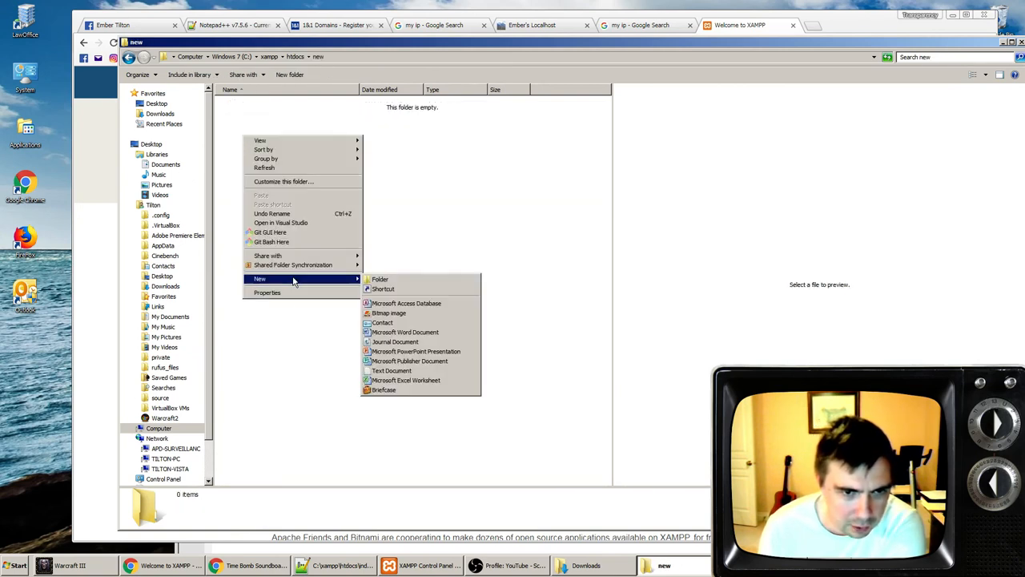
left_click(392, 369)
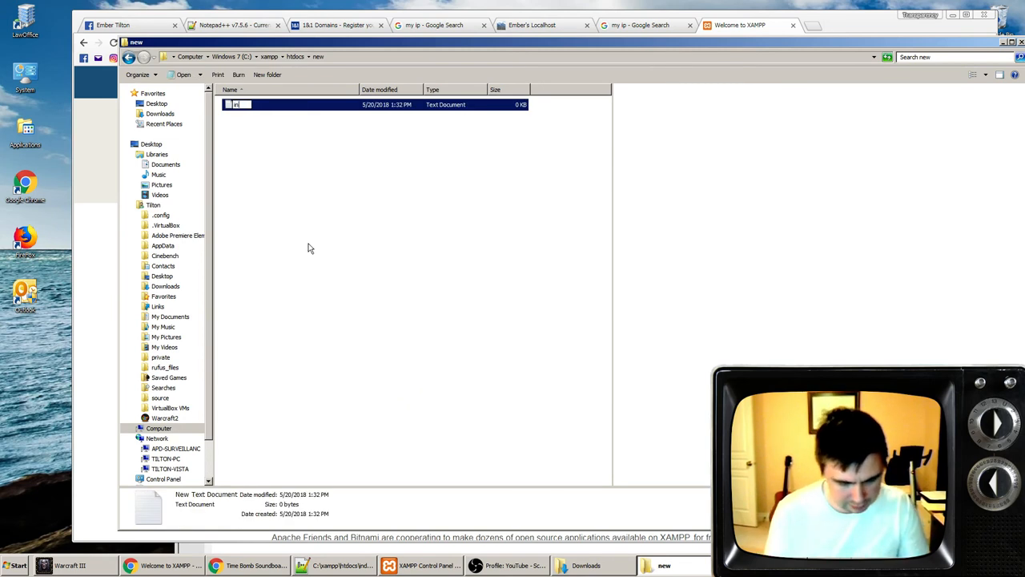
- Name the file index with 'hello world' text and save it as index.html from Notepad++
type("index.")
type("<")
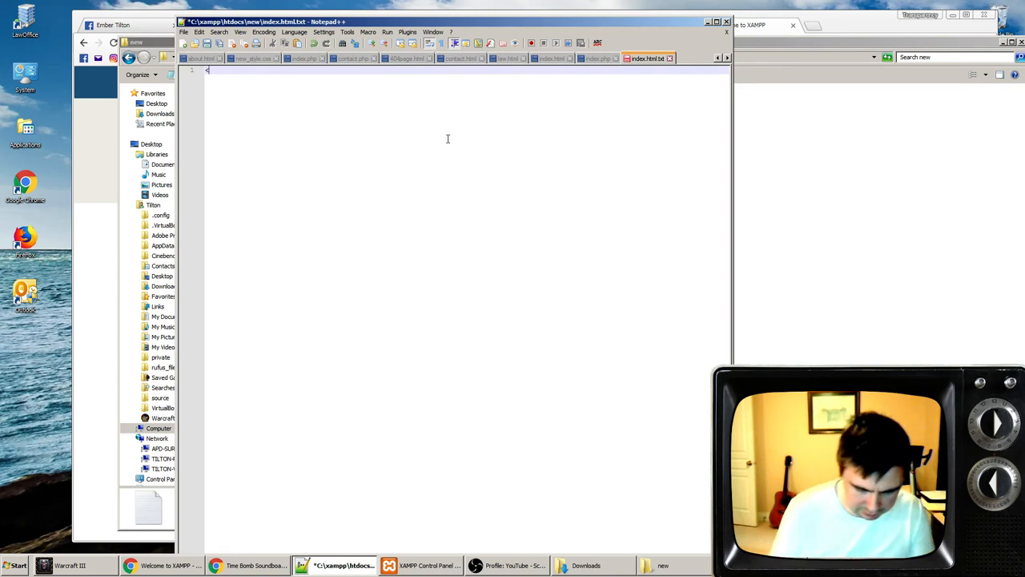
type("h")
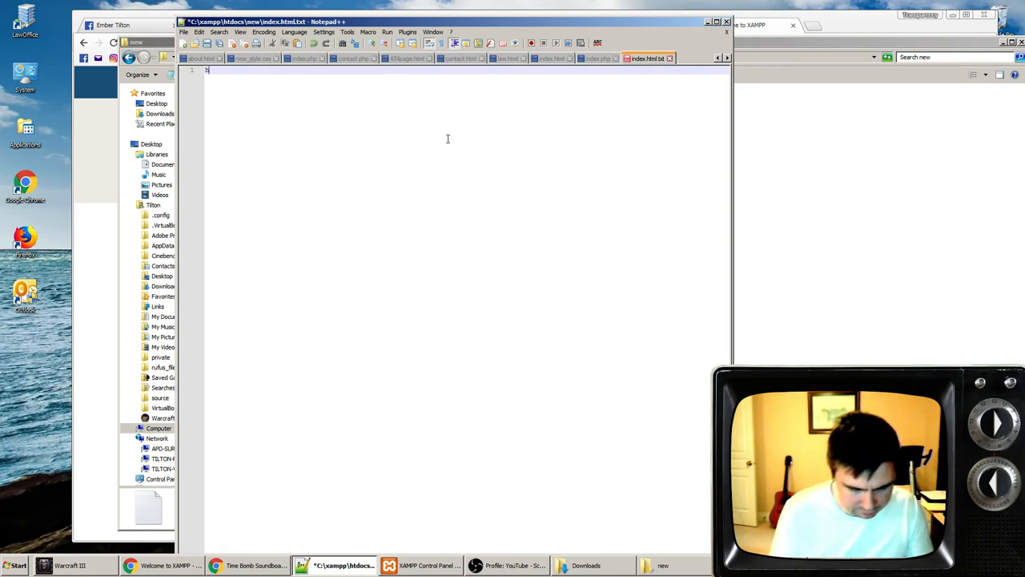
type("hello worl")
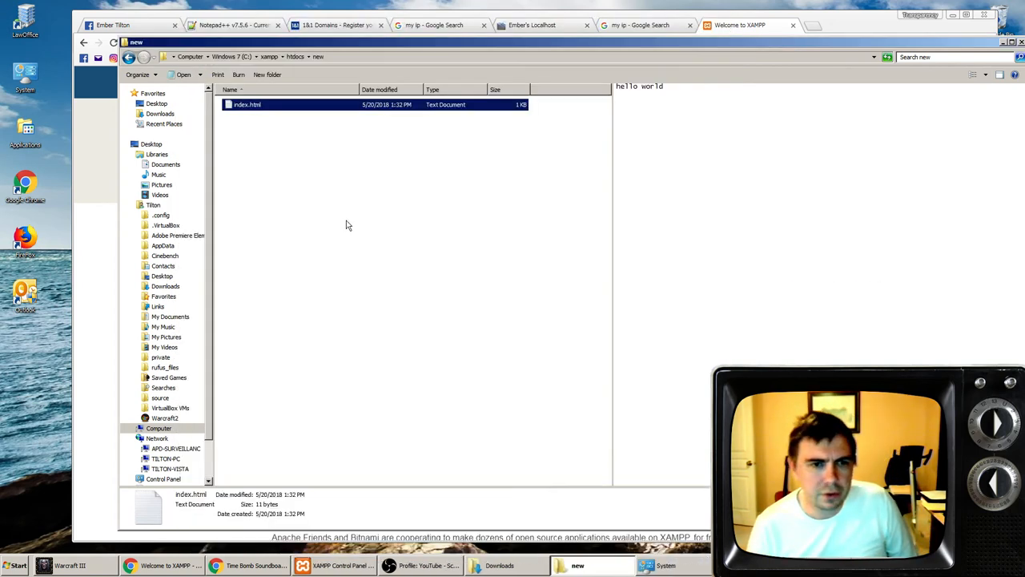
right_click(246, 105)
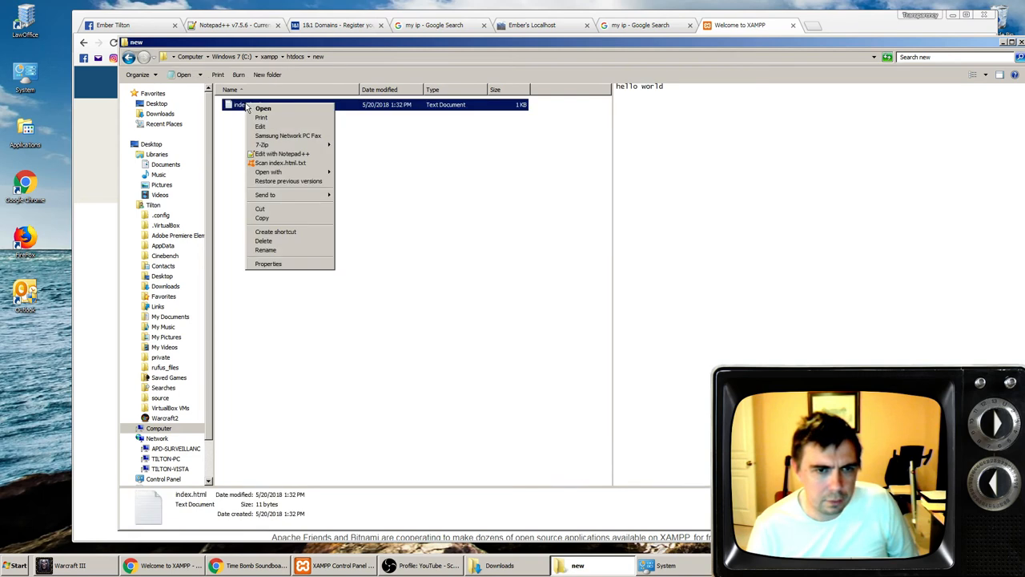
left_click(282, 153)
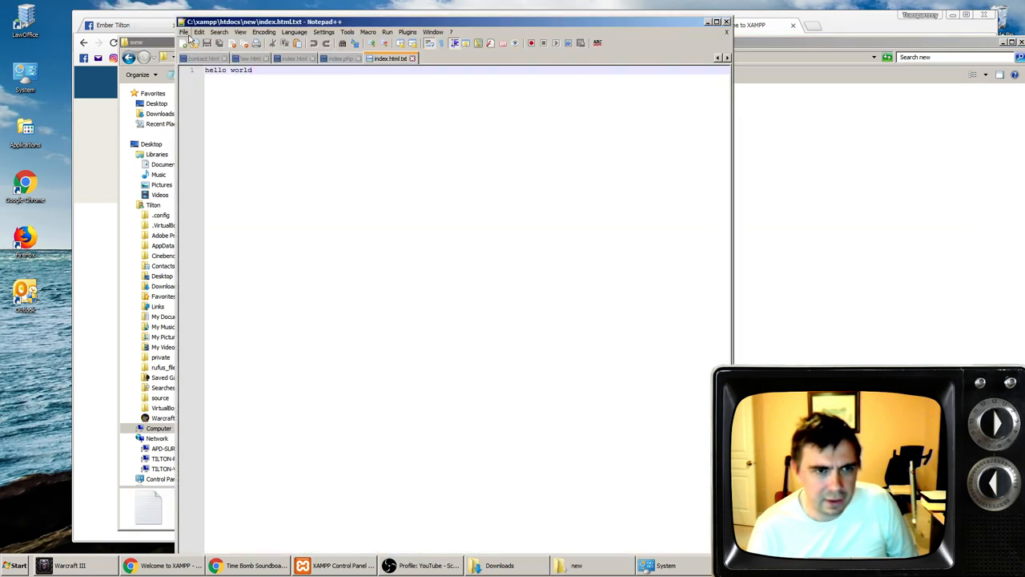
left_click(183, 32)
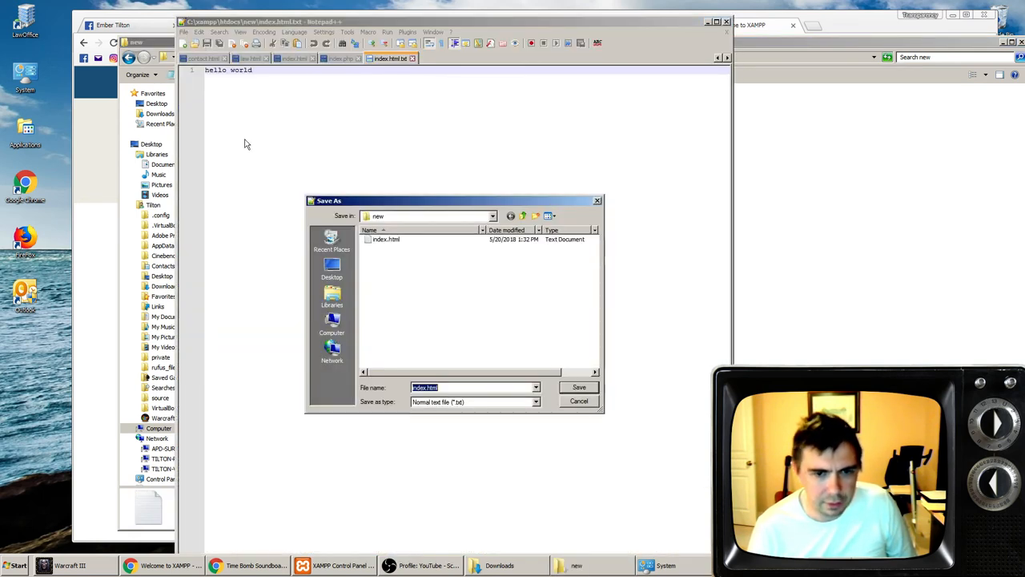
left_click(535, 402)
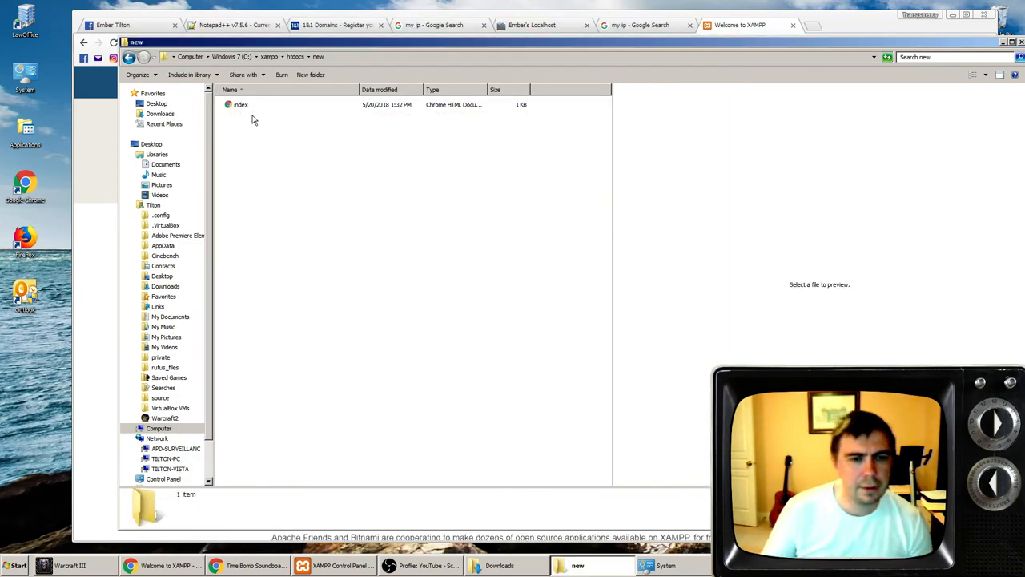
- Preview the index file in Explorer to confirm it holds 'hello world' (11 bytes)
left_click(241, 104)
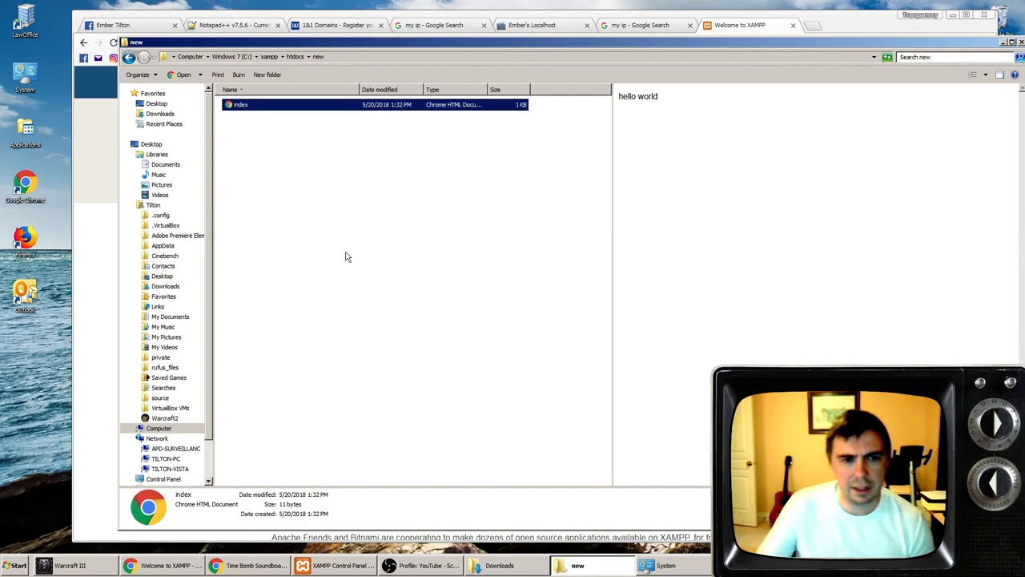
mouse_move(361, 215)
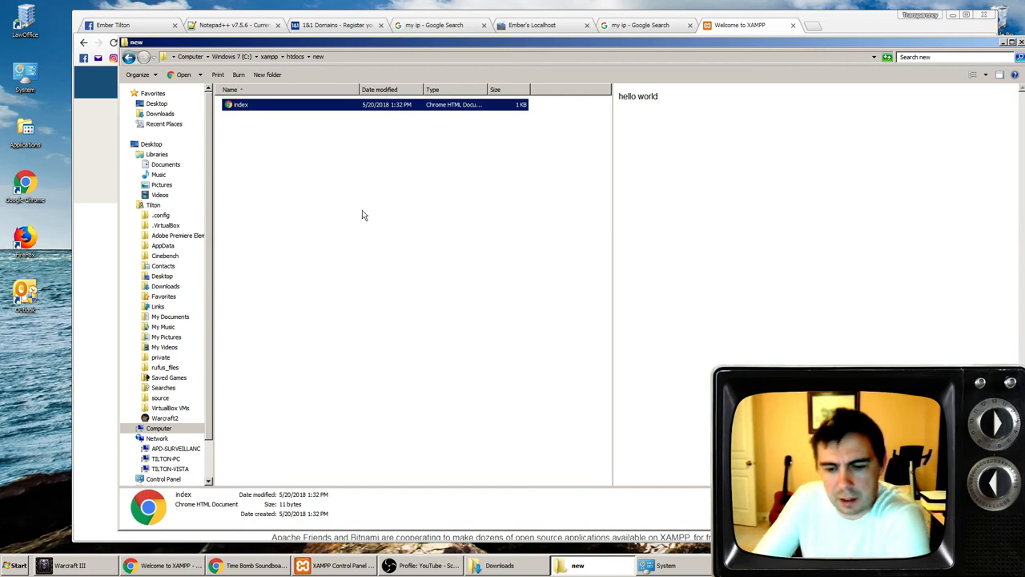
mouse_move(358, 208)
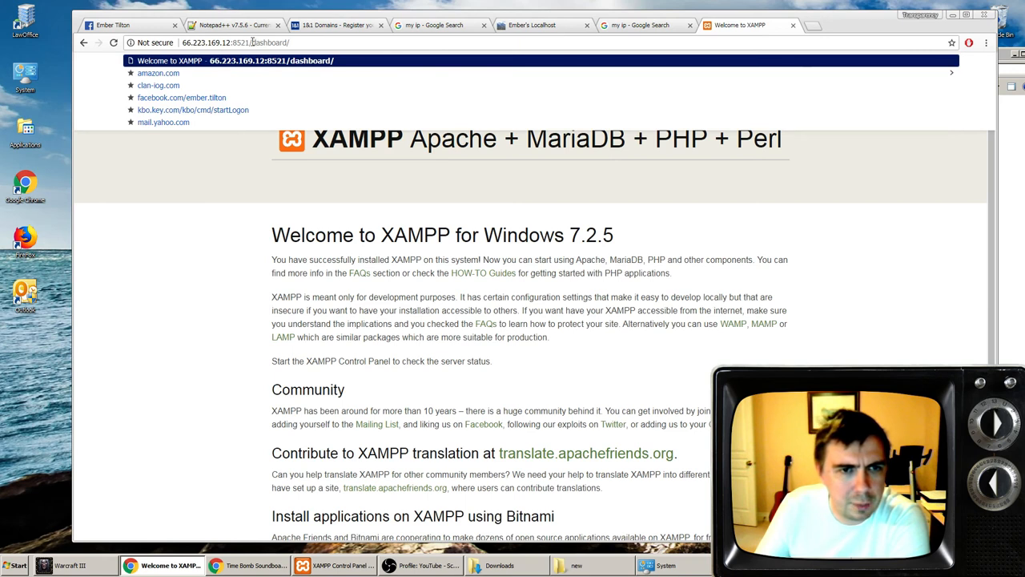
- Load /new/index.html from the public IP on port 8521, showing hello world
double_click(269, 43)
type("new/index")
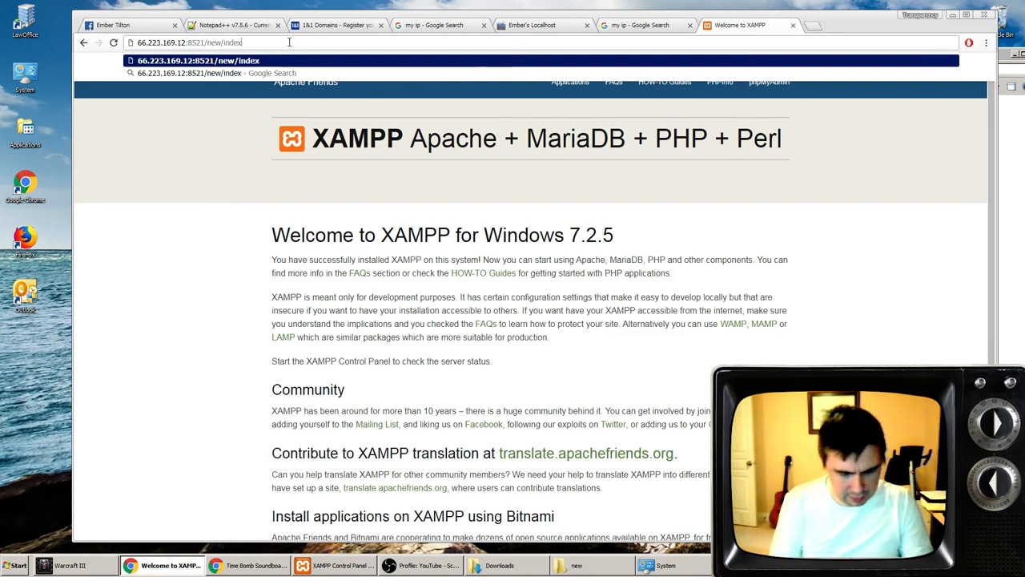
type(".html")
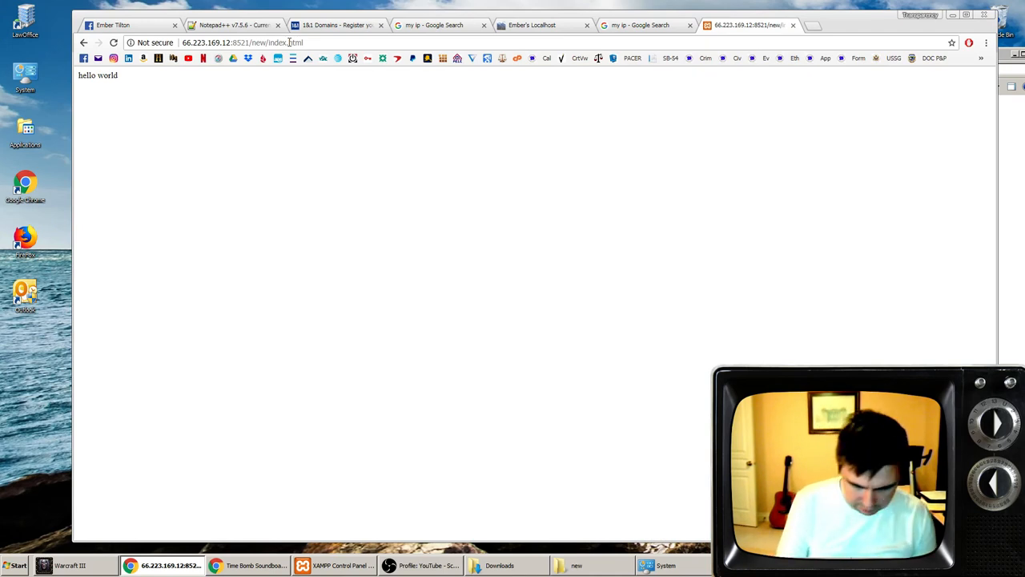
key("ctrl++")
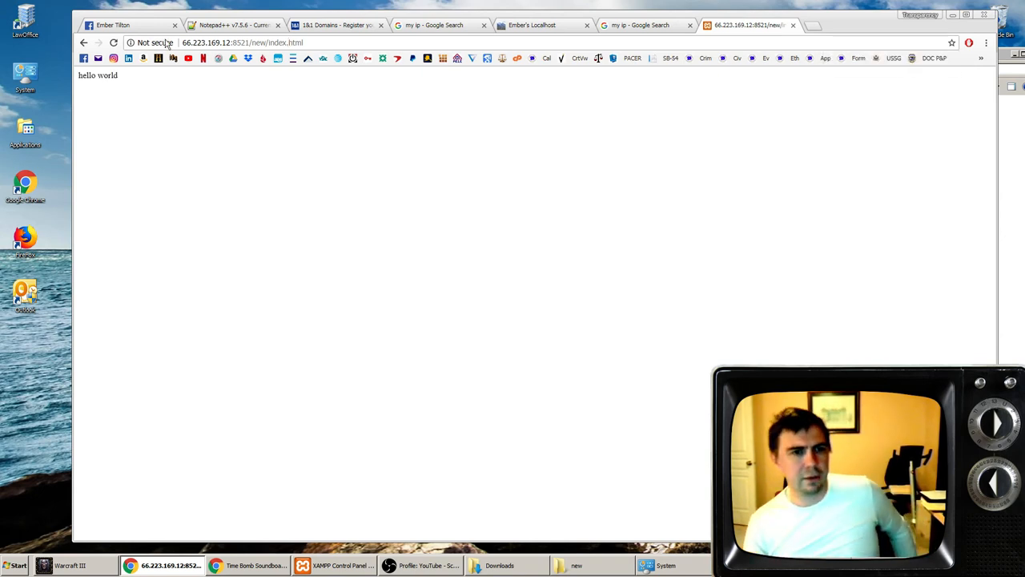
mouse_move(371, 246)
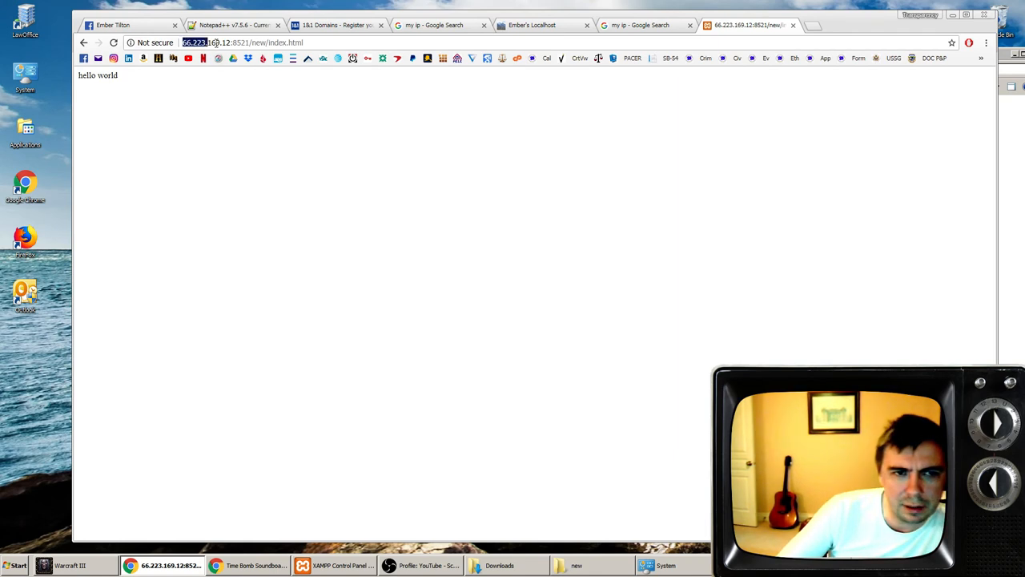
left_click(241, 42)
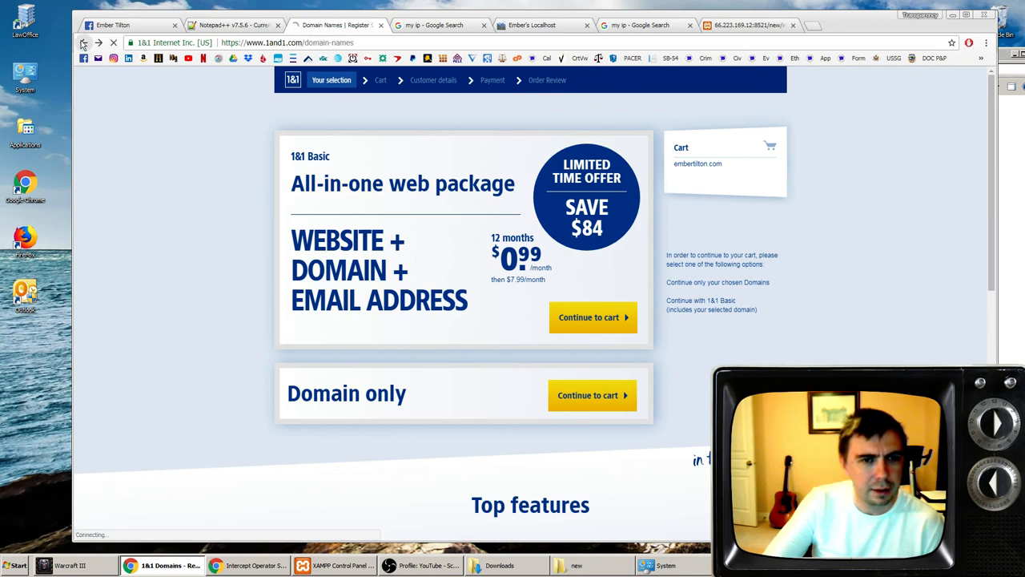
- Verify embertilton.com is available, remove it from the cart, and start deleting htdocs' new folder
left_click(84, 42)
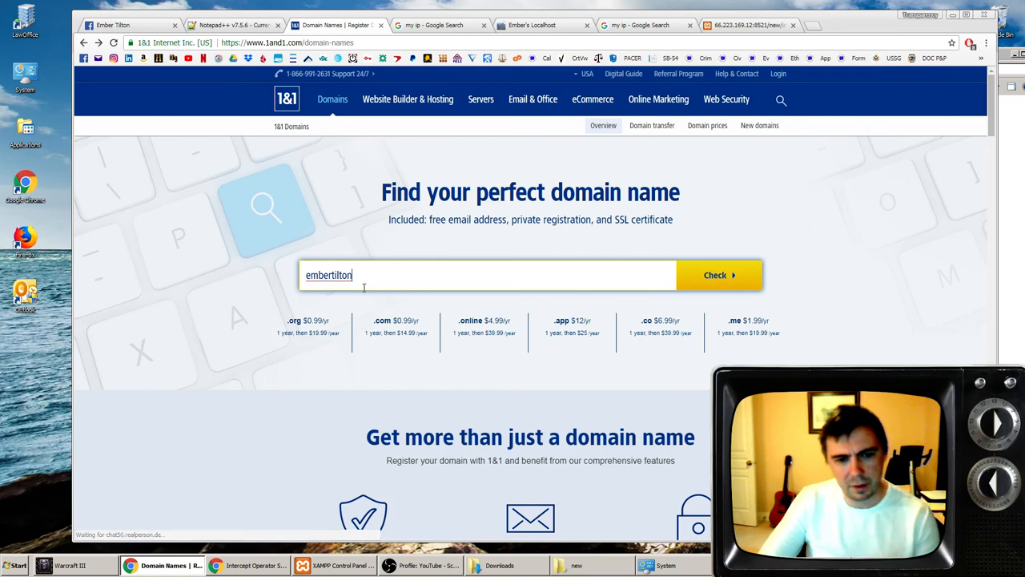
left_click(718, 274)
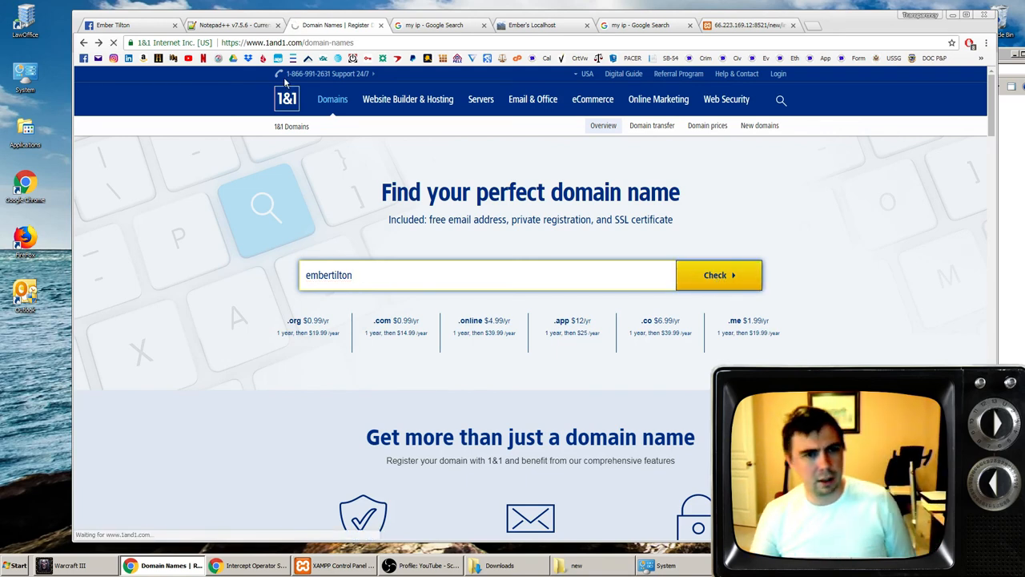
left_click(719, 275)
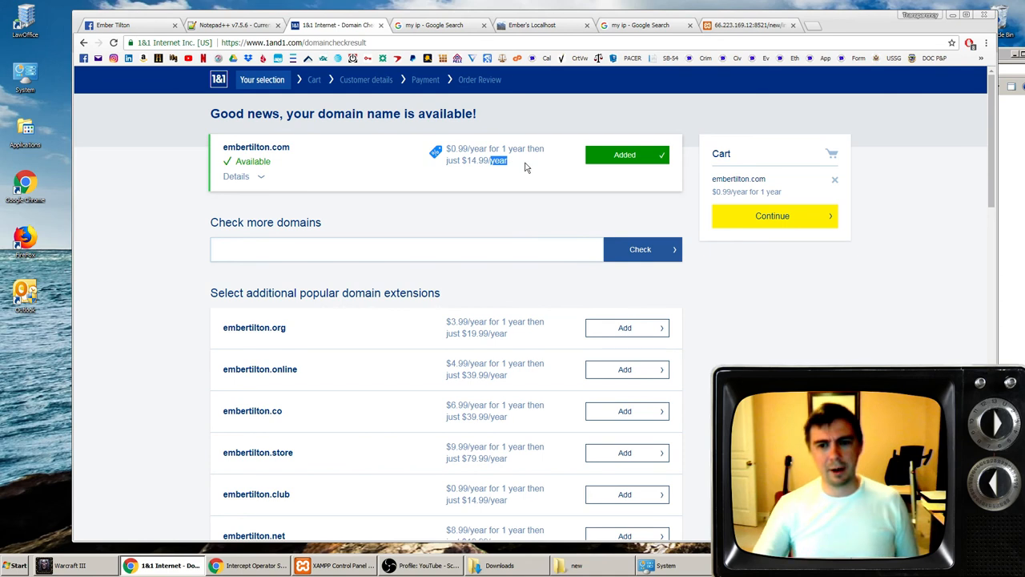
left_click(626, 155)
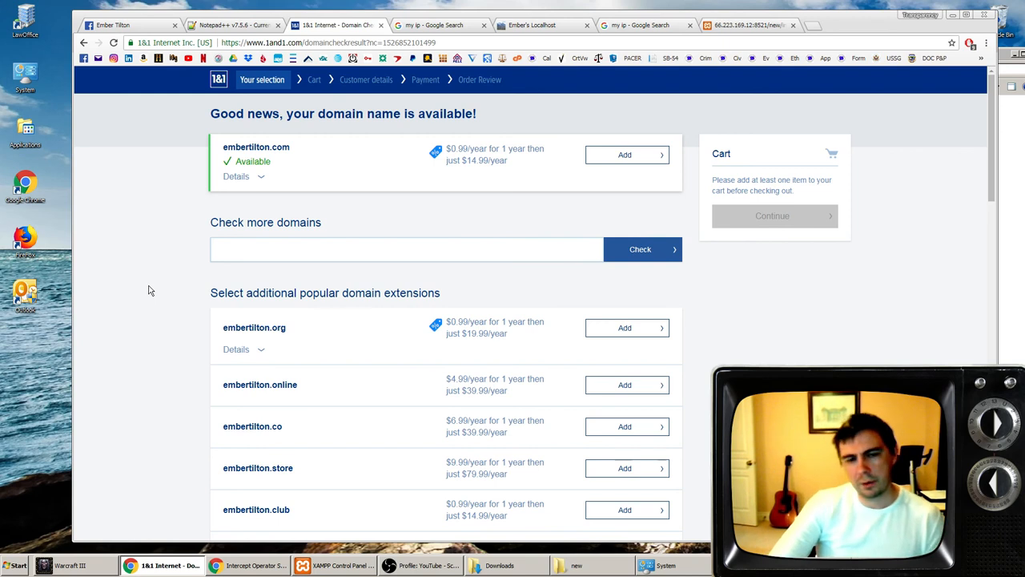
mouse_move(258, 200)
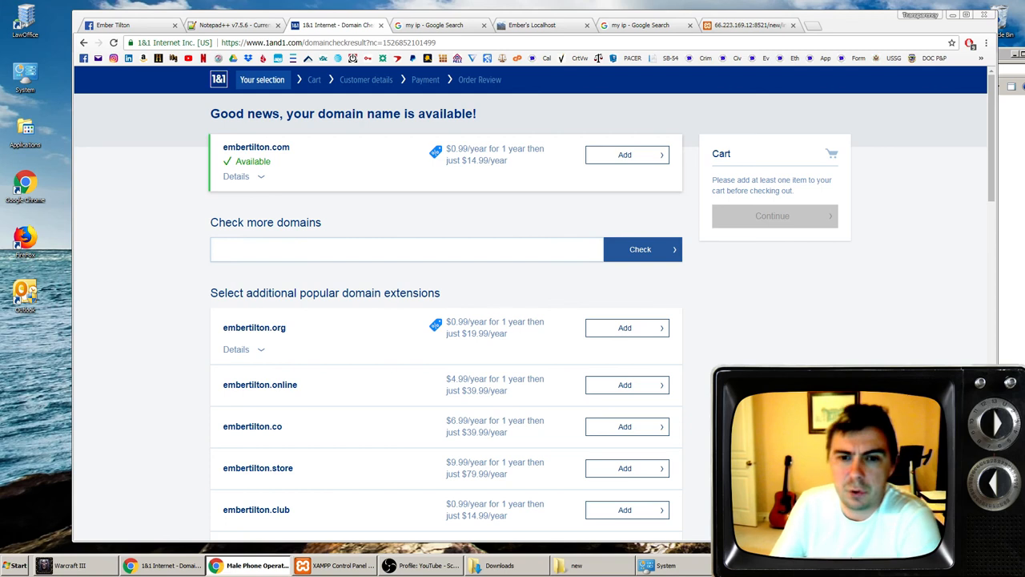
left_click(406, 249)
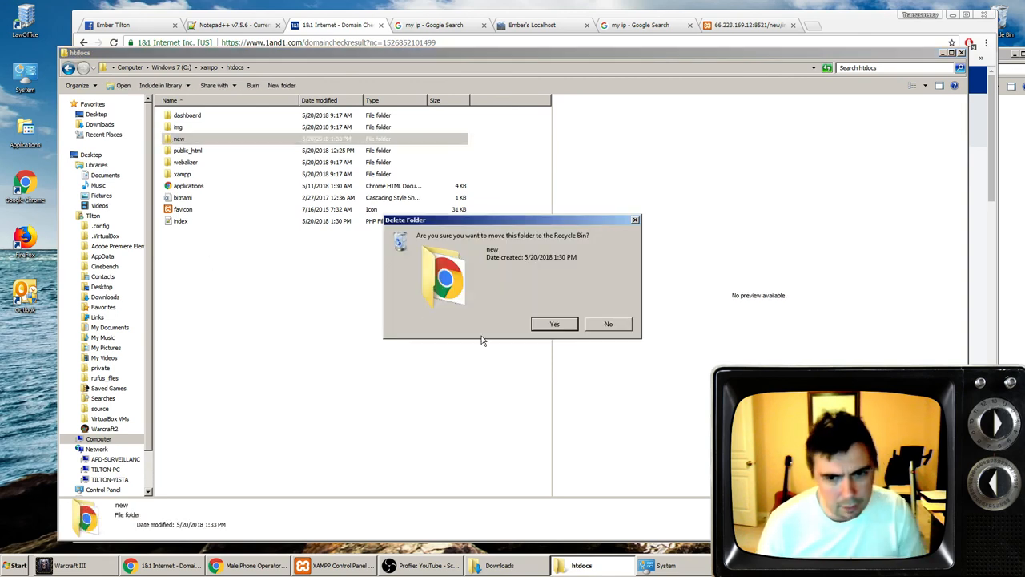
- Delete the new folder and change index.php's redirect from dashboard to /public_html/
left_click(554, 324)
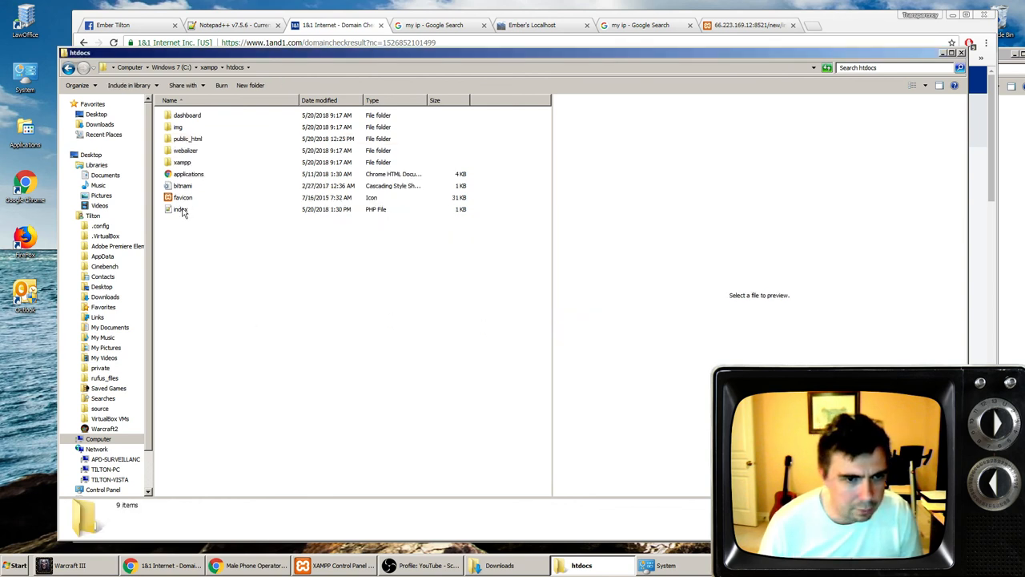
double_click(177, 209)
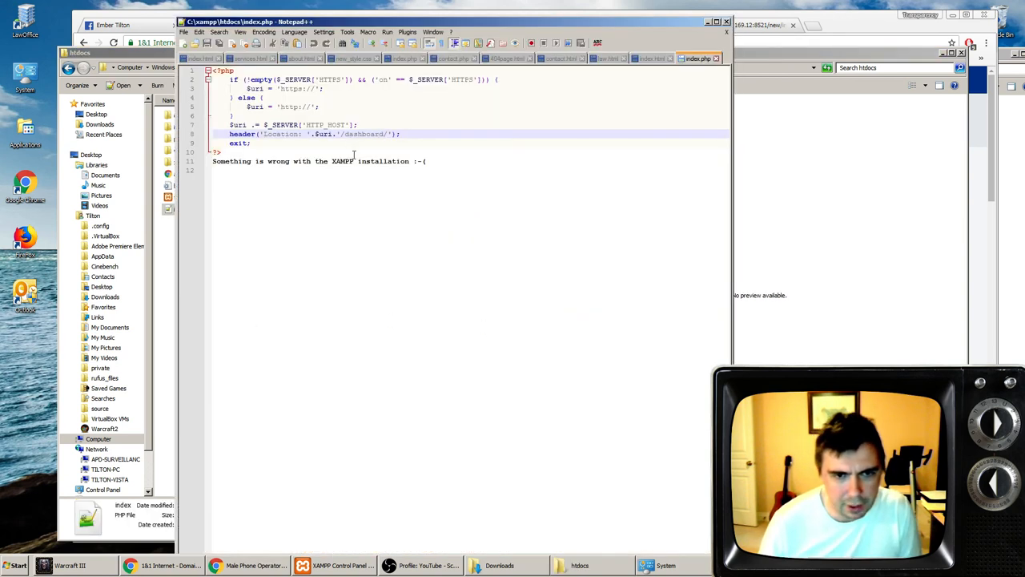
double_click(364, 134)
type("public_html")
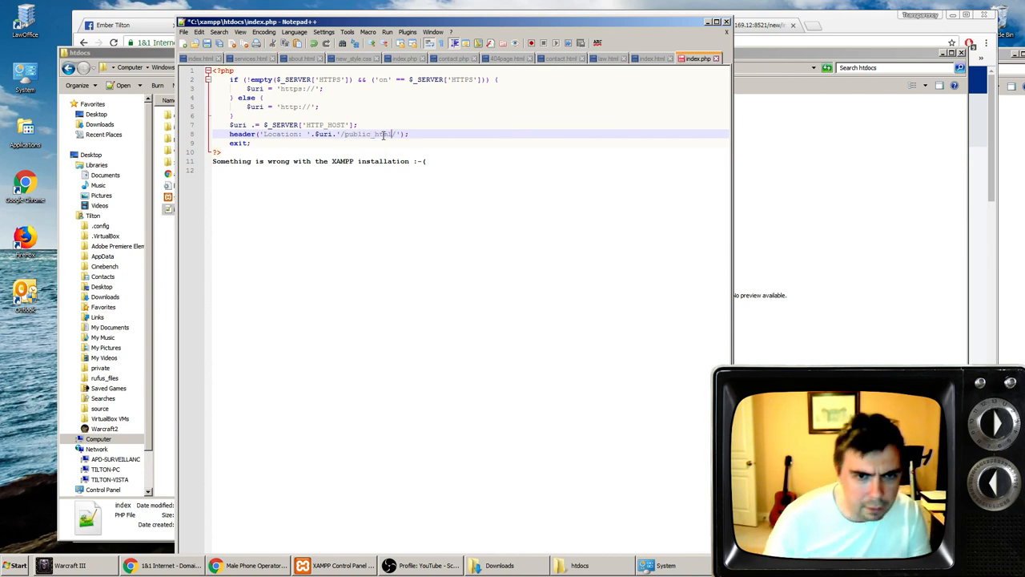
left_click(207, 43)
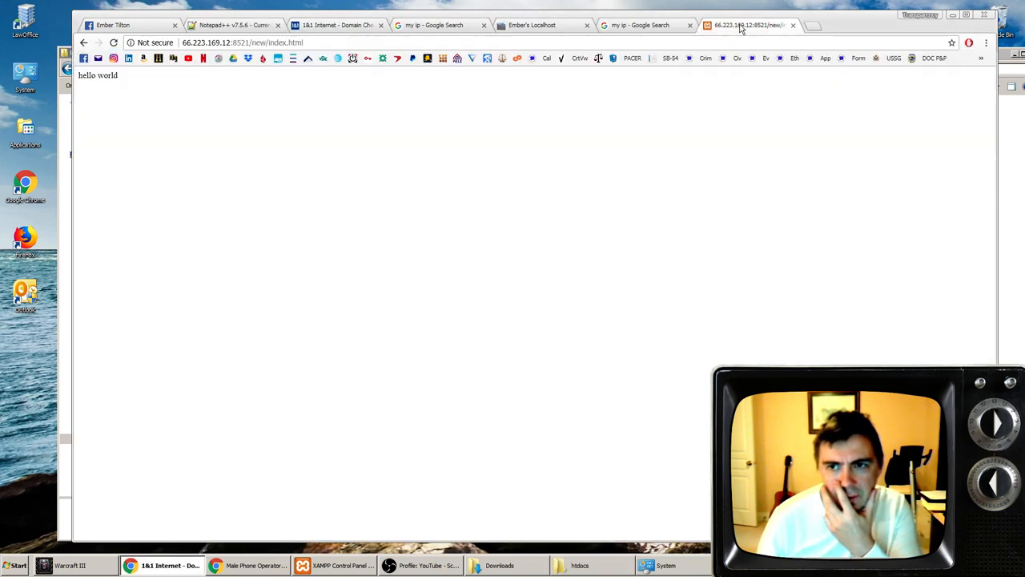
- Reload the site by public IP so it lands on the Ember's Localhost /public_html/ page
left_click(114, 42)
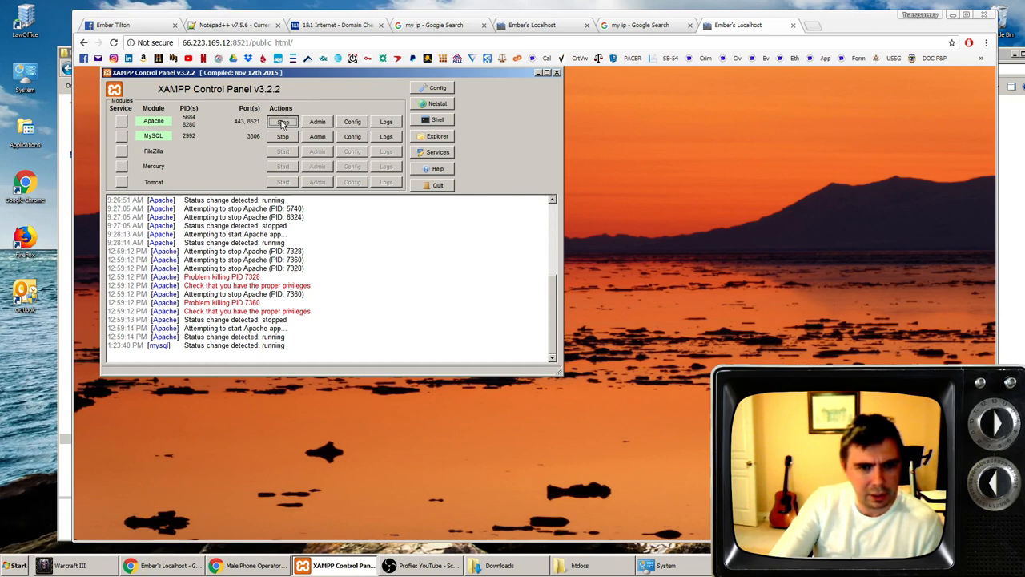
- Restart Apache in the XAMPP Control Panel by stopping and starting it
left_click(282, 121)
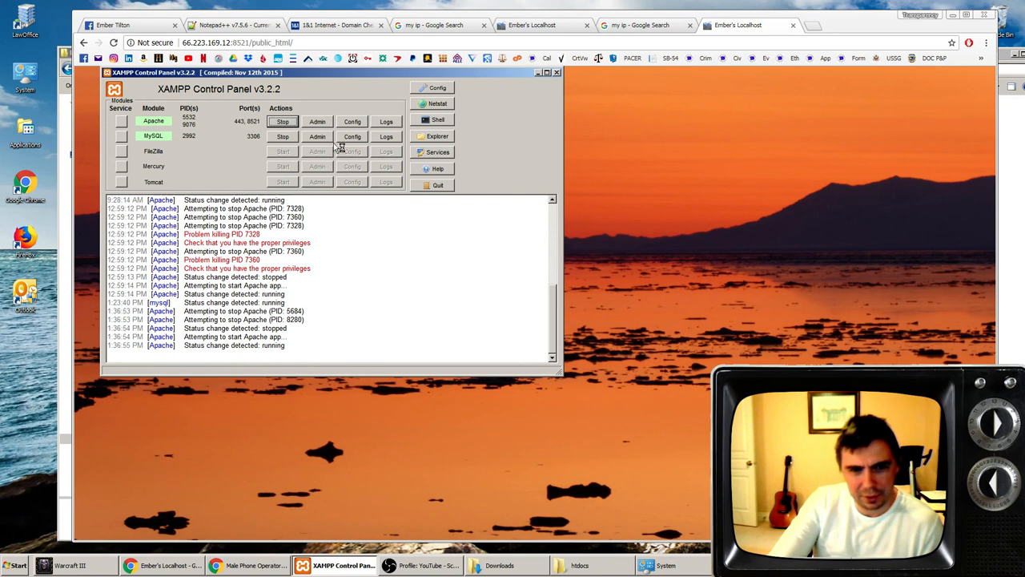
left_click(351, 121)
type("localhost")
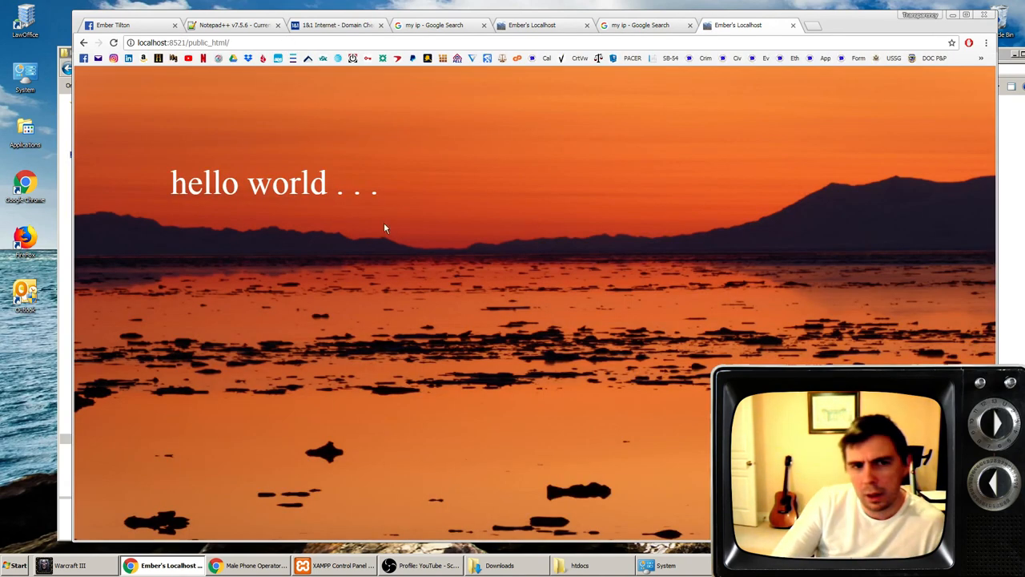
- Open /public_html/ via the public IP on port 8521, then return to the 1&1 results
left_click(320, 42)
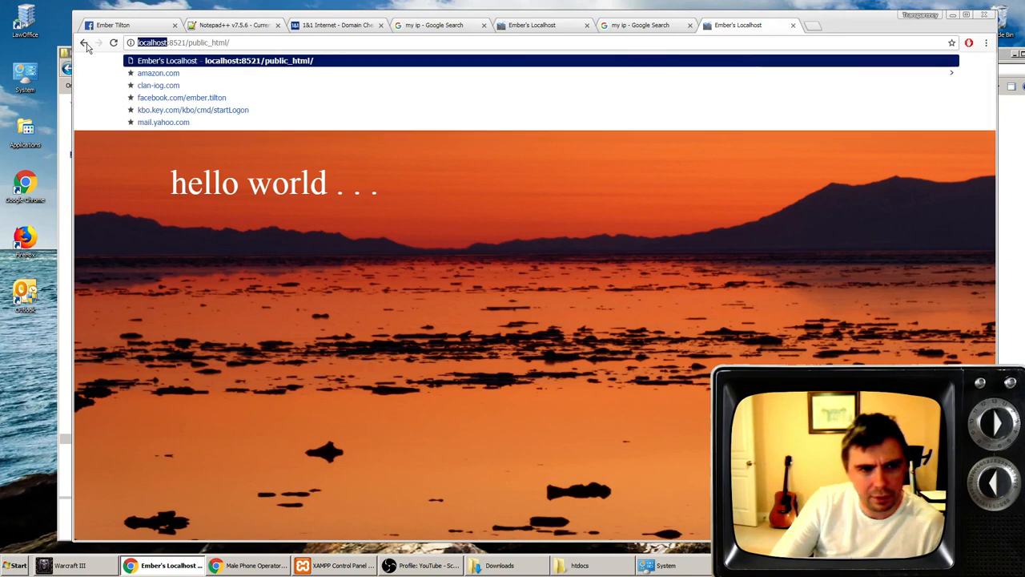
mouse_move(84, 42)
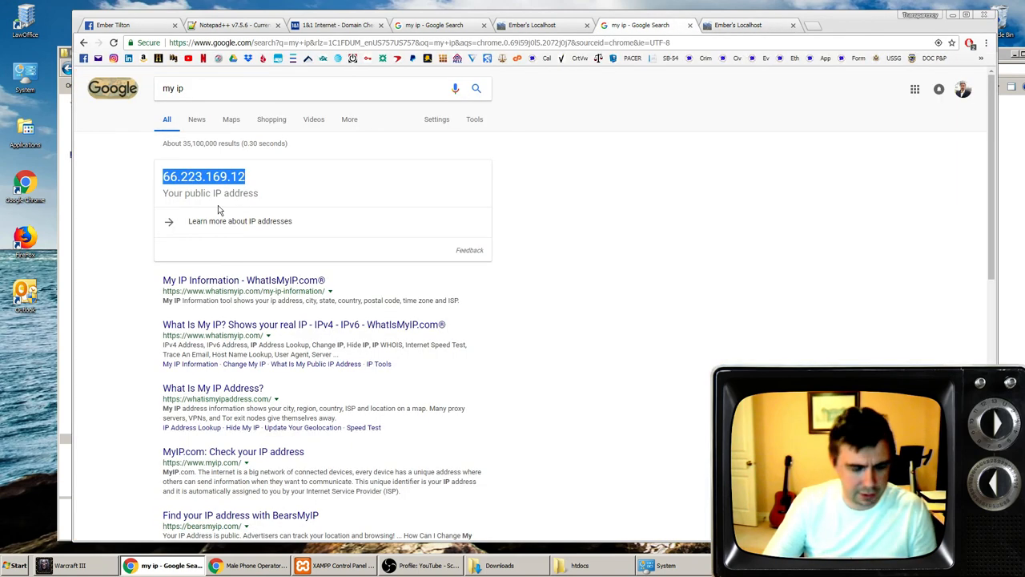
mouse_move(549, 110)
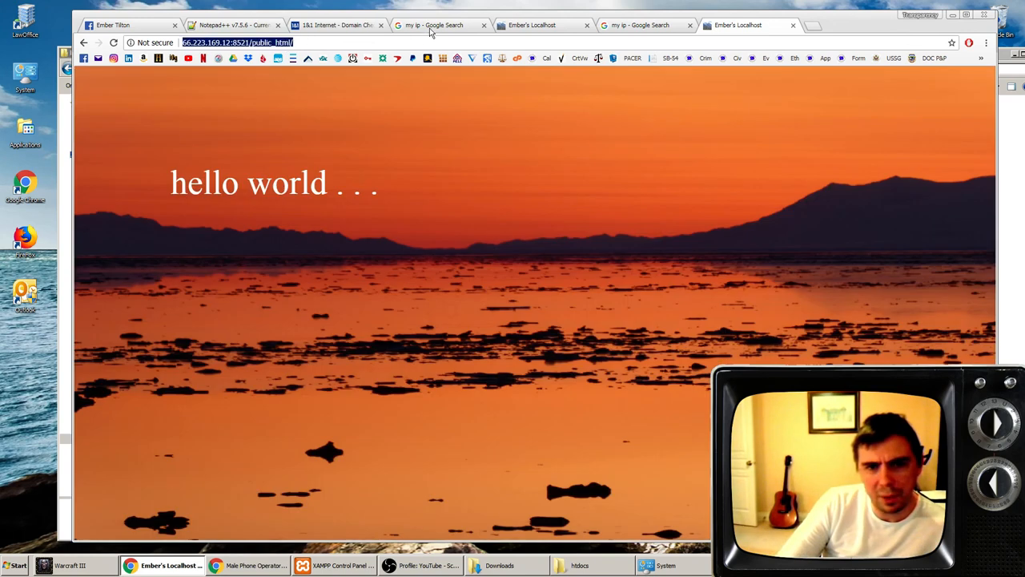
left_click(336, 25)
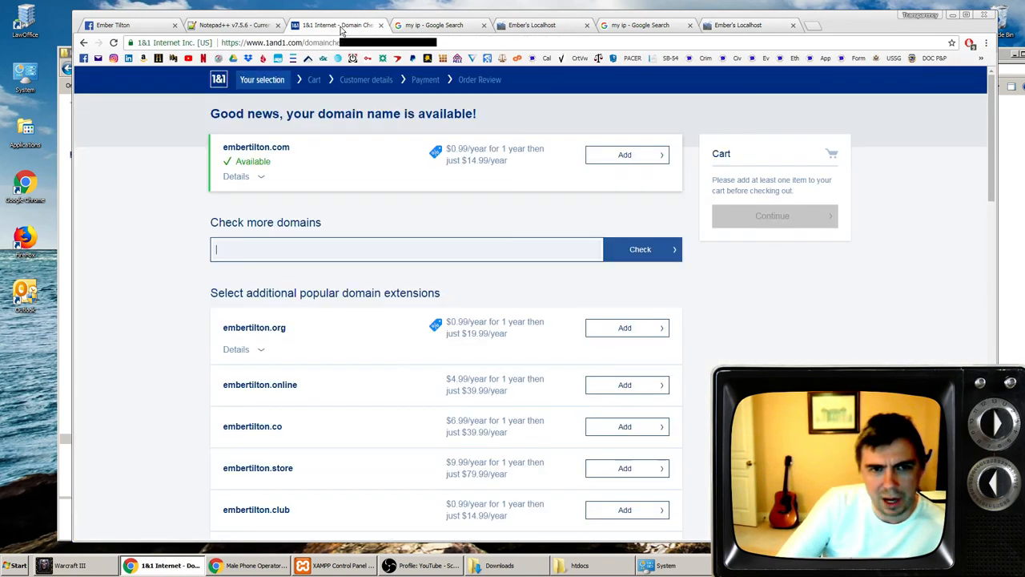